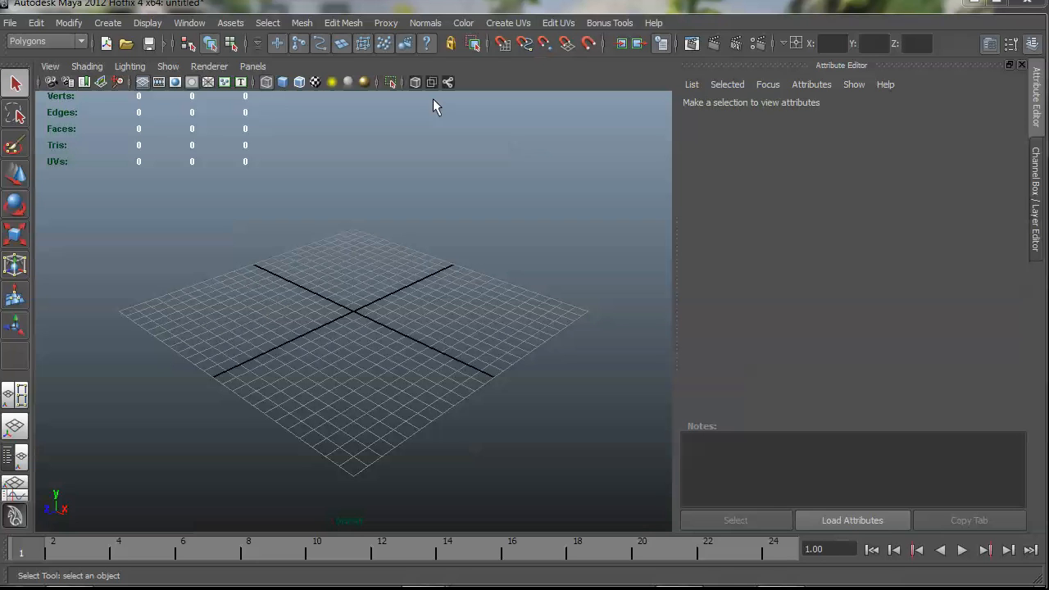
mouse_move(423, 102)
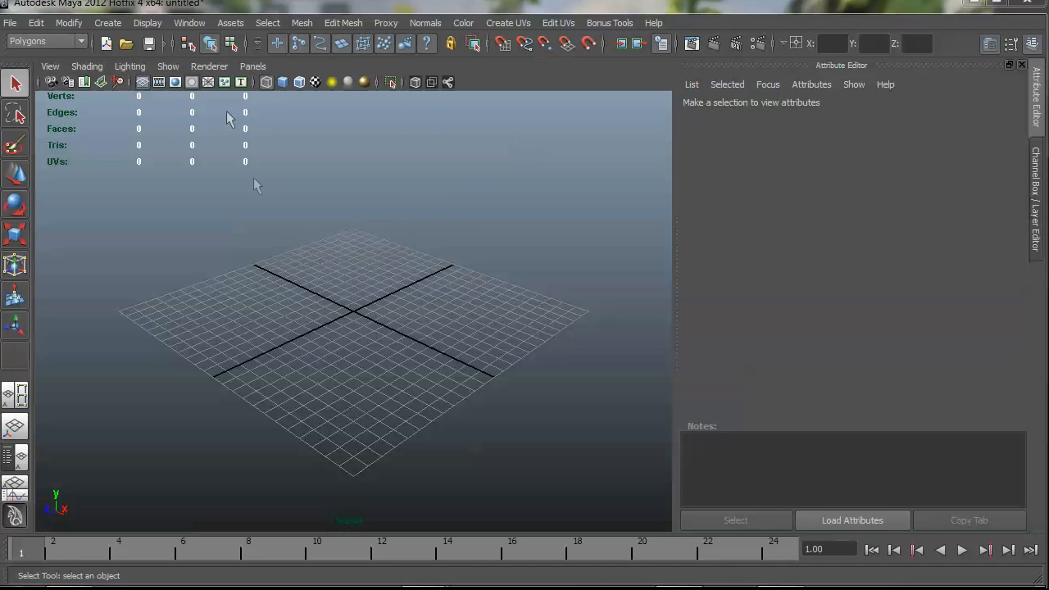
Bring up the Plug-in Manager from the Settings/Preferences windows
click(190, 23)
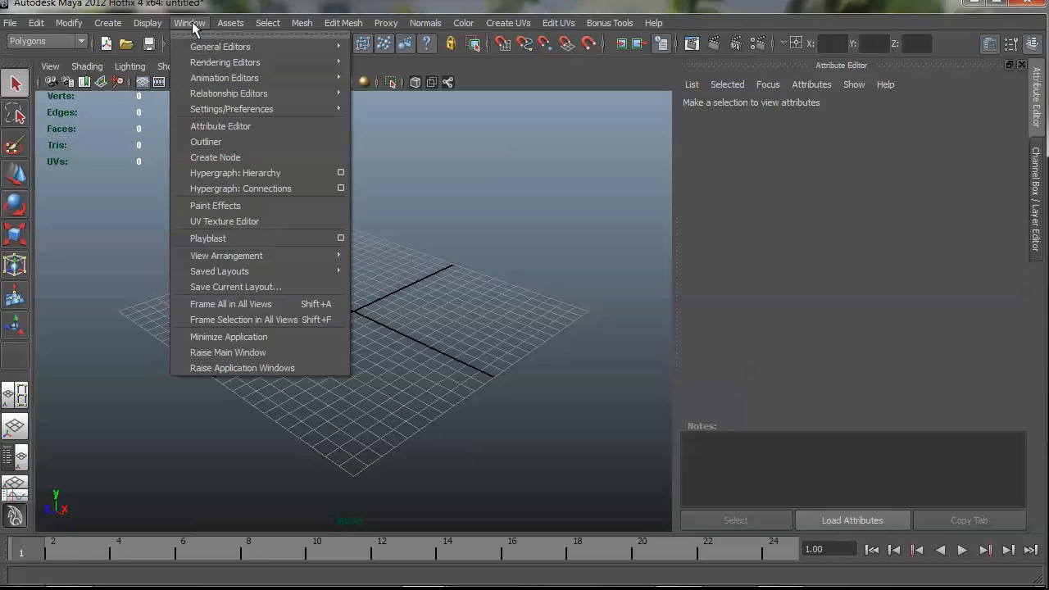
mouse_move(232, 108)
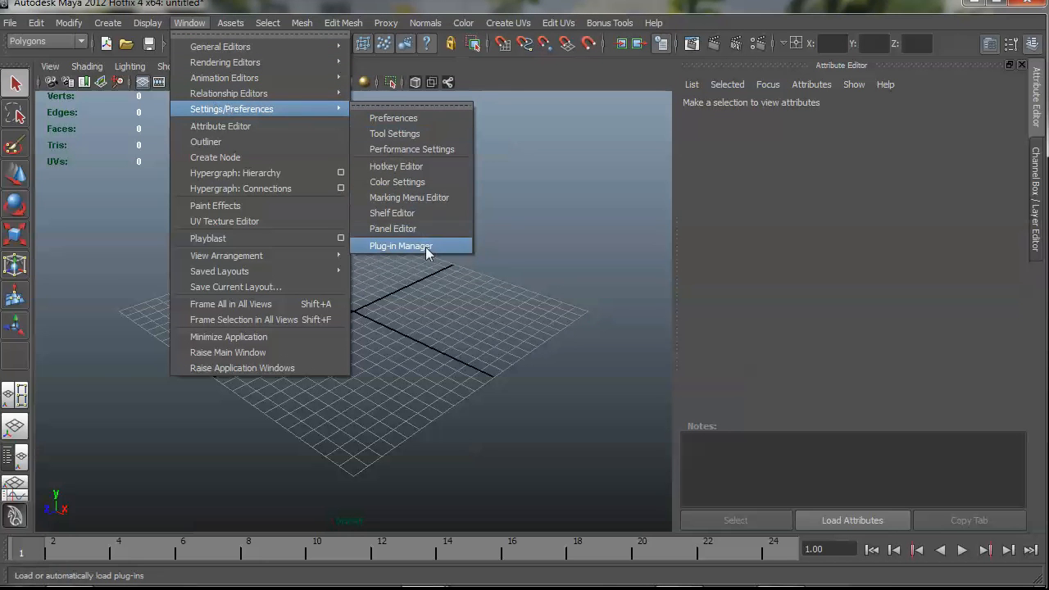
click(400, 246)
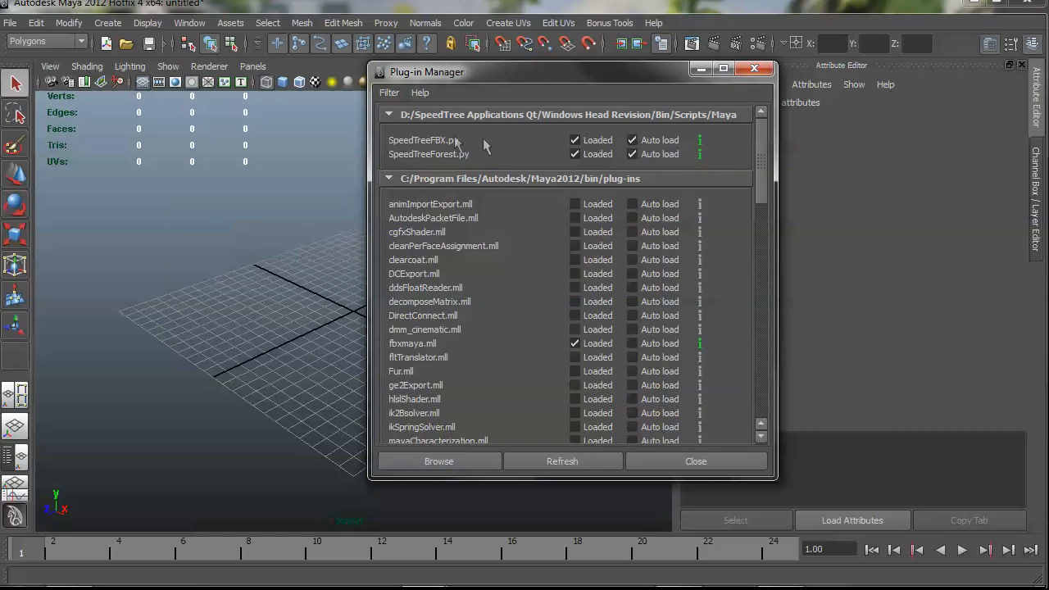
click(633, 154)
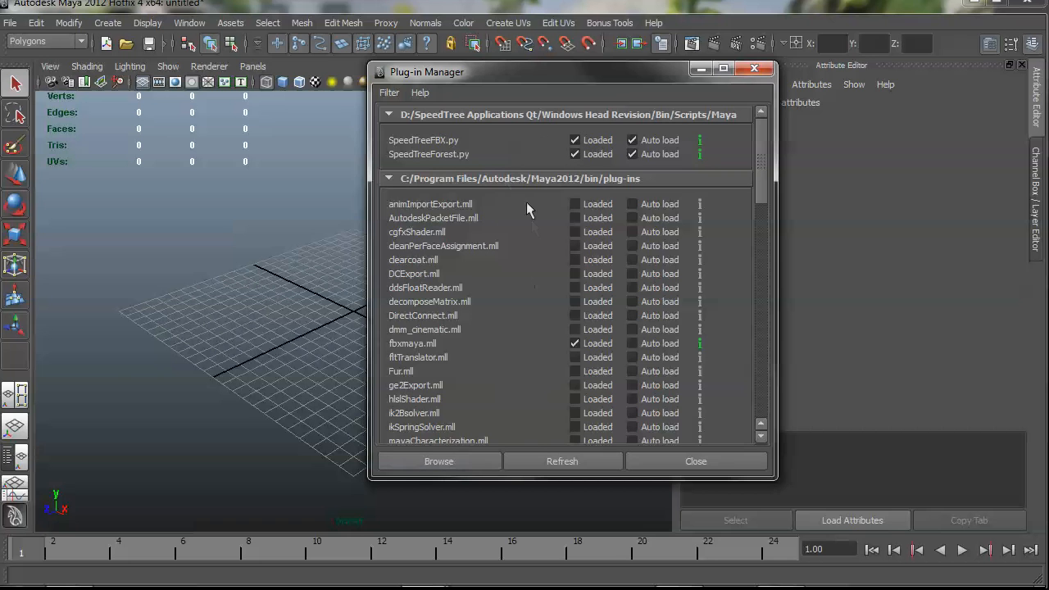
Load the SpeedTreeFBX.py plug-in file and close the manager
click(439, 460)
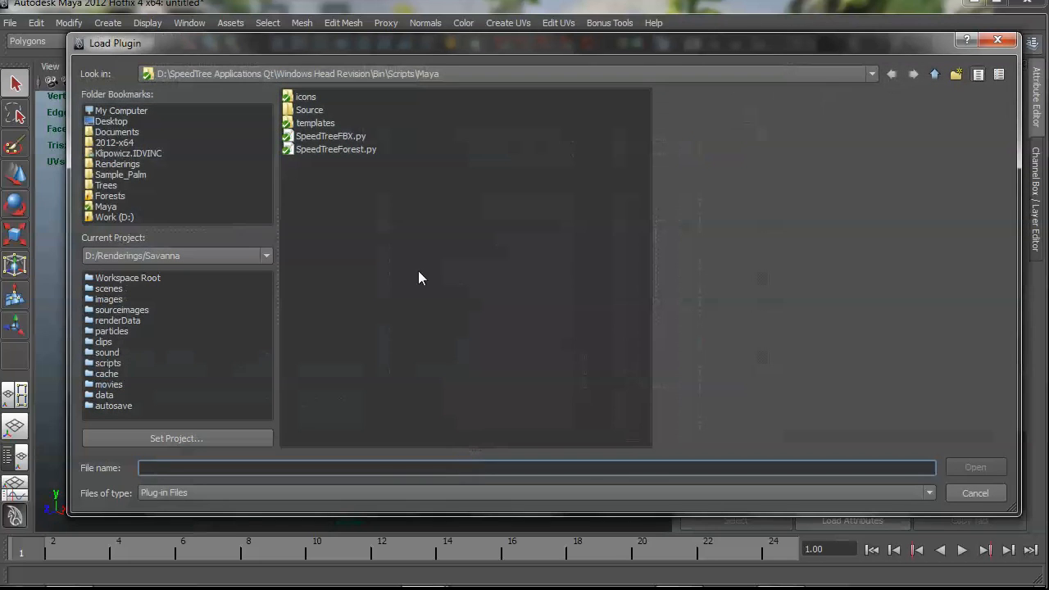
mouse_move(374, 131)
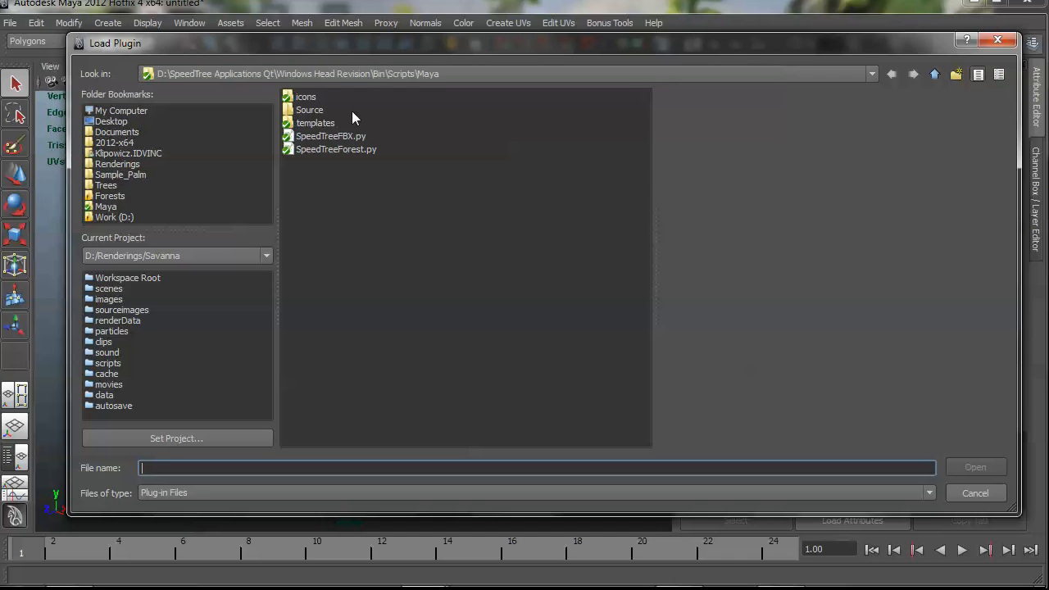
mouse_move(402, 102)
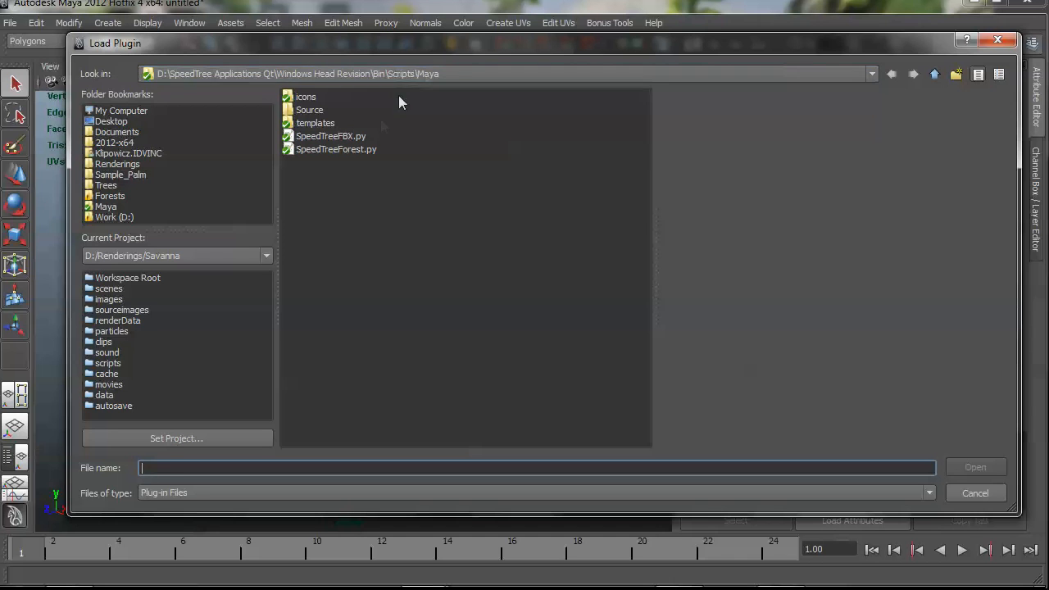
click(331, 136)
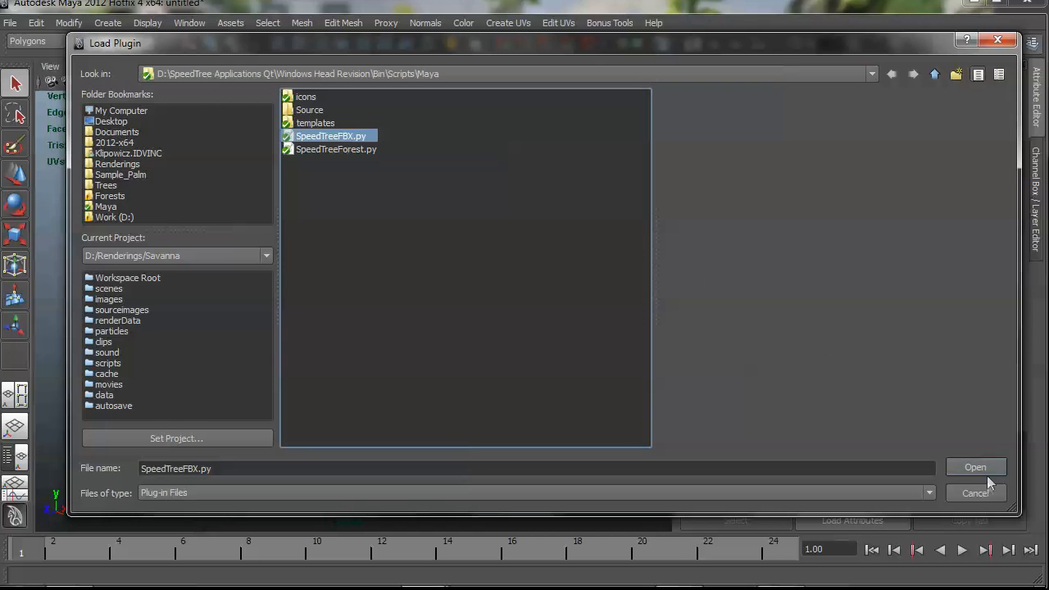
click(975, 467)
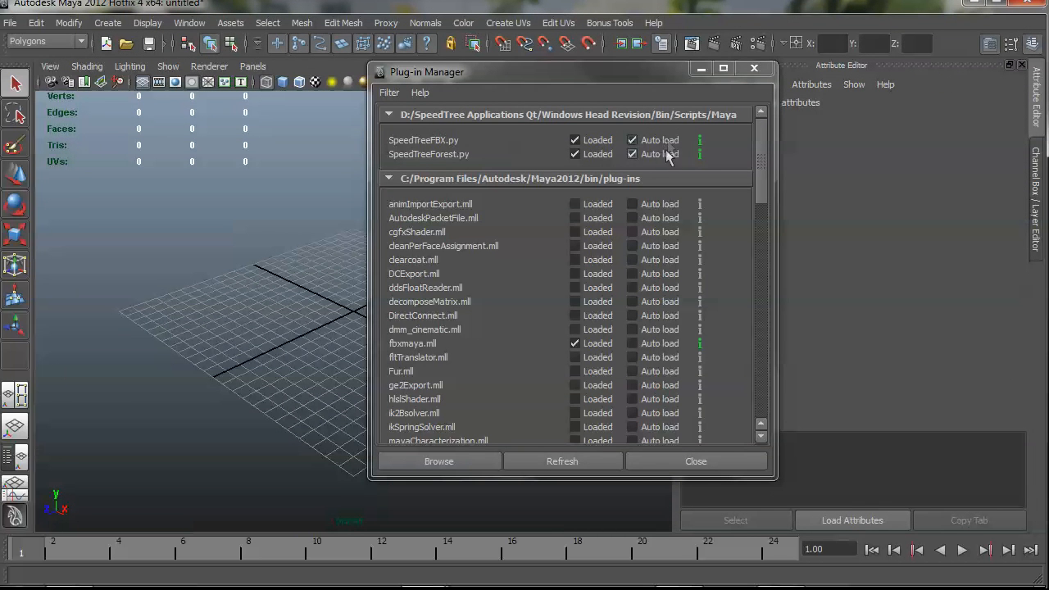
click(695, 461)
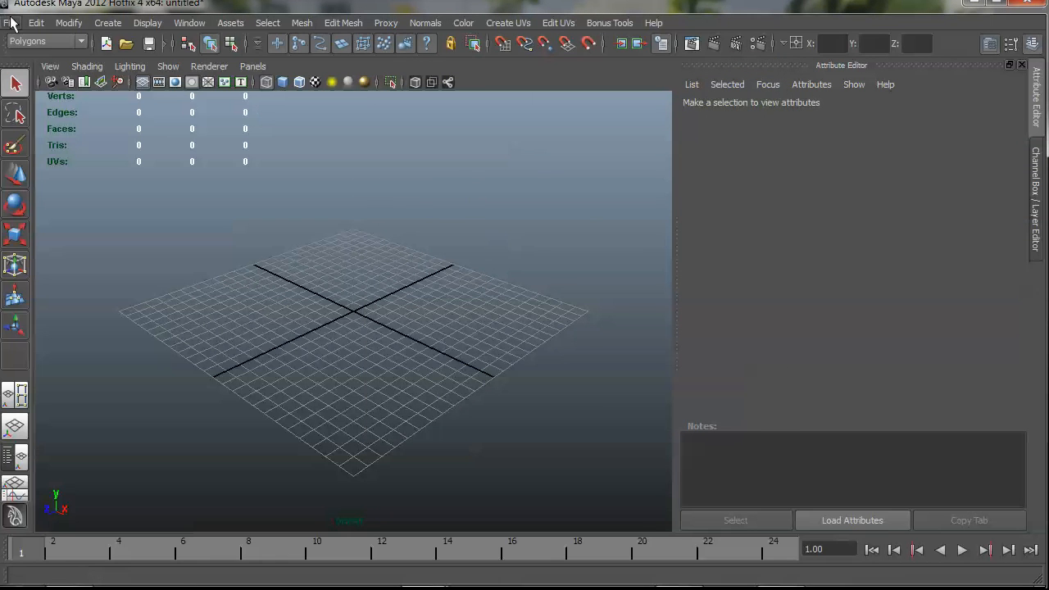
Import SamplePalm_Wind+Bones.fbx as a SpeedTree FBX file into the scene
click(14, 23)
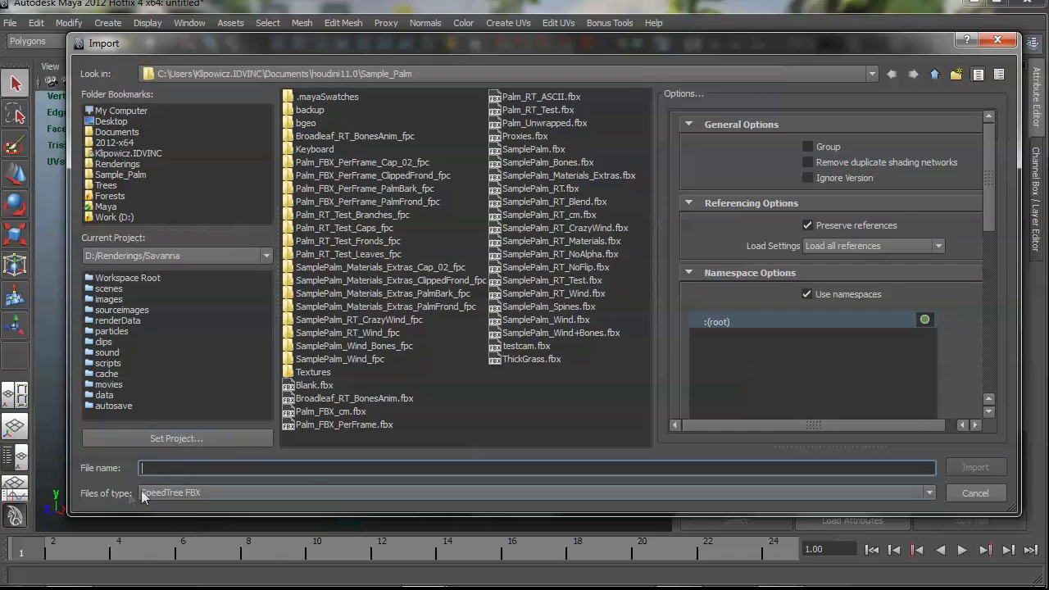
click(927, 492)
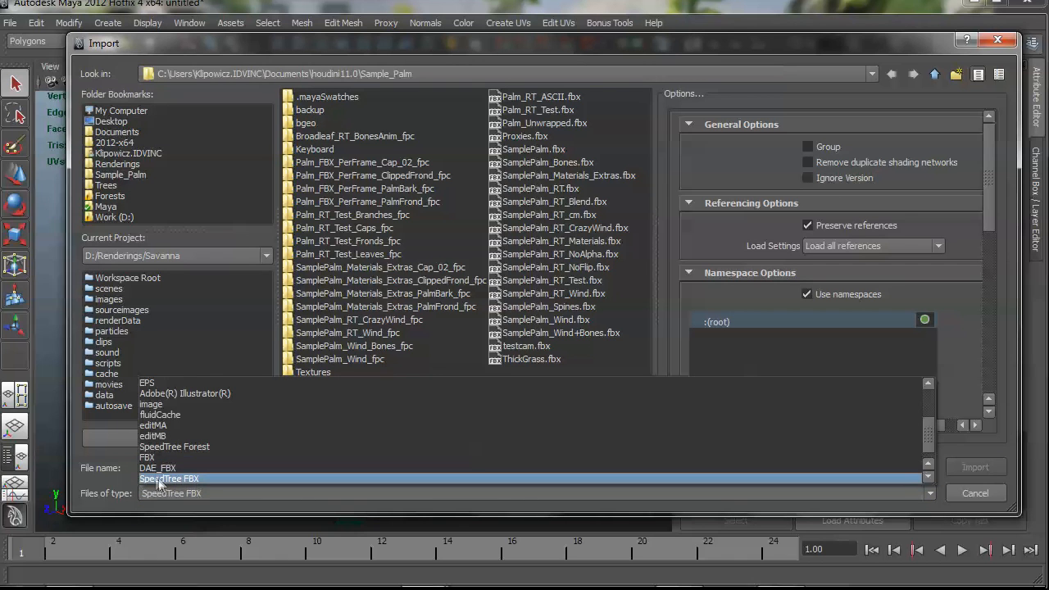
mouse_move(132, 502)
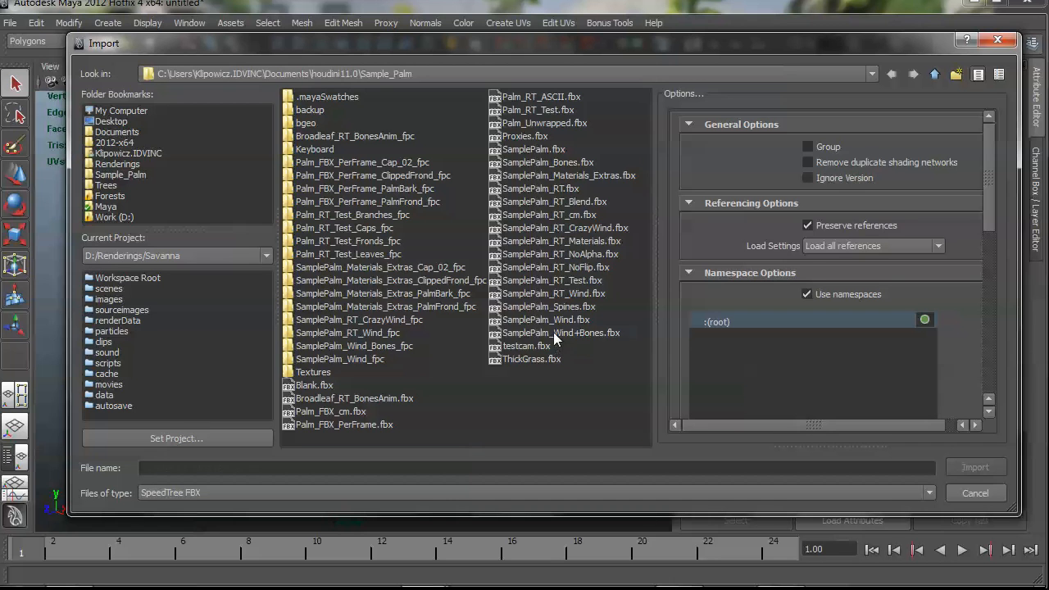
click(560, 331)
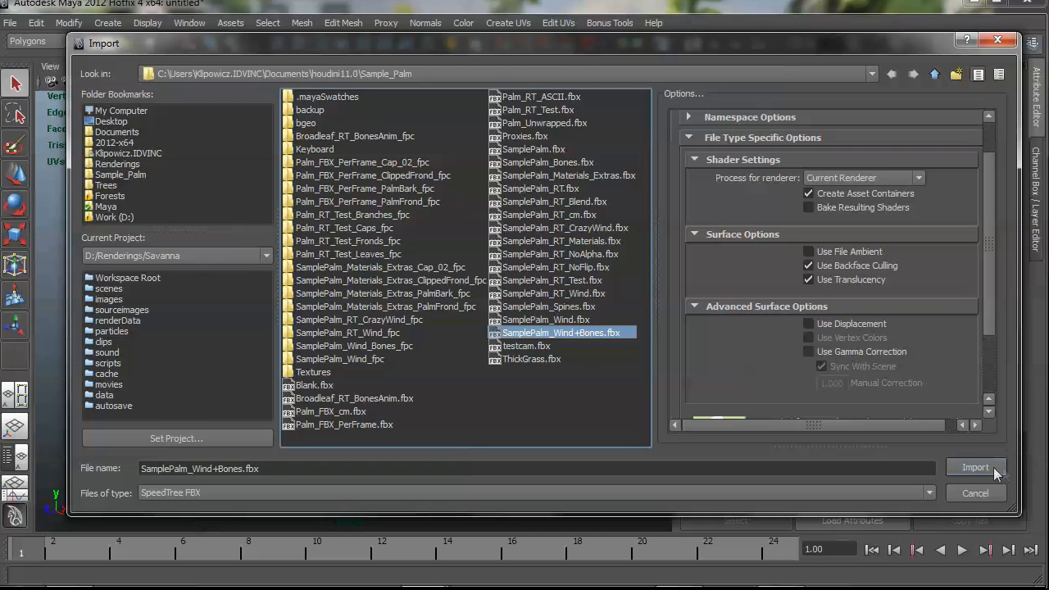
click(973, 467)
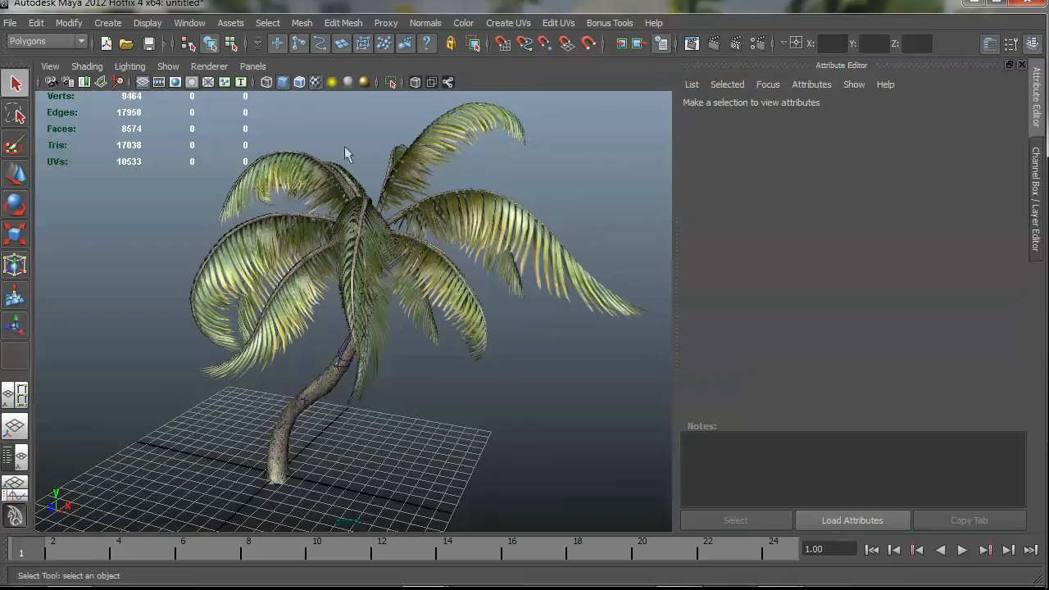
Orbit around the imported palm from several sides, then select it to show SamplePalm_Wind_BonesShape attributes
drag(344, 155, 582, 336)
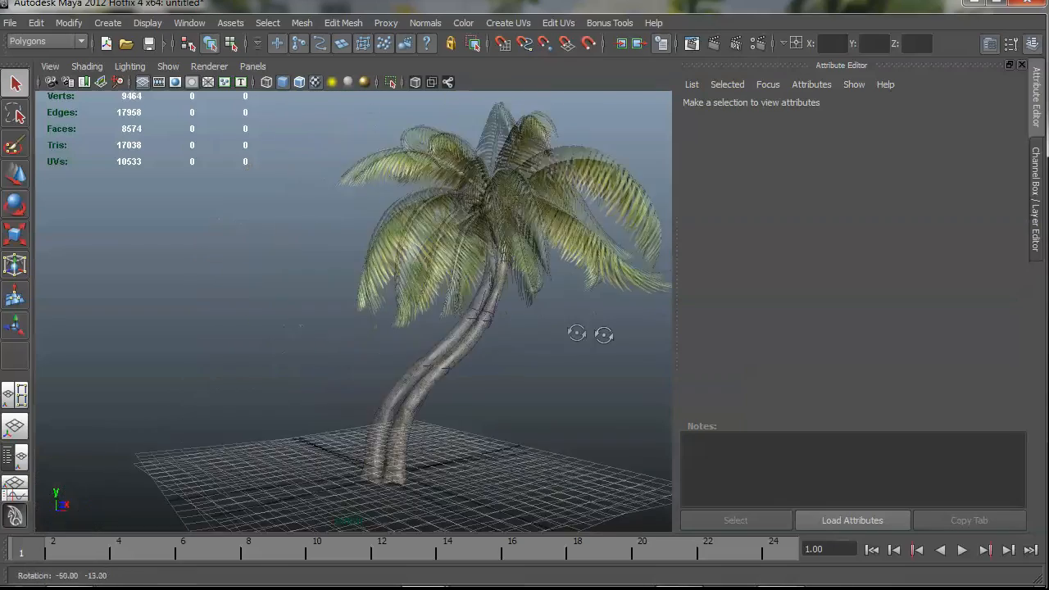
drag(576, 334, 501, 344)
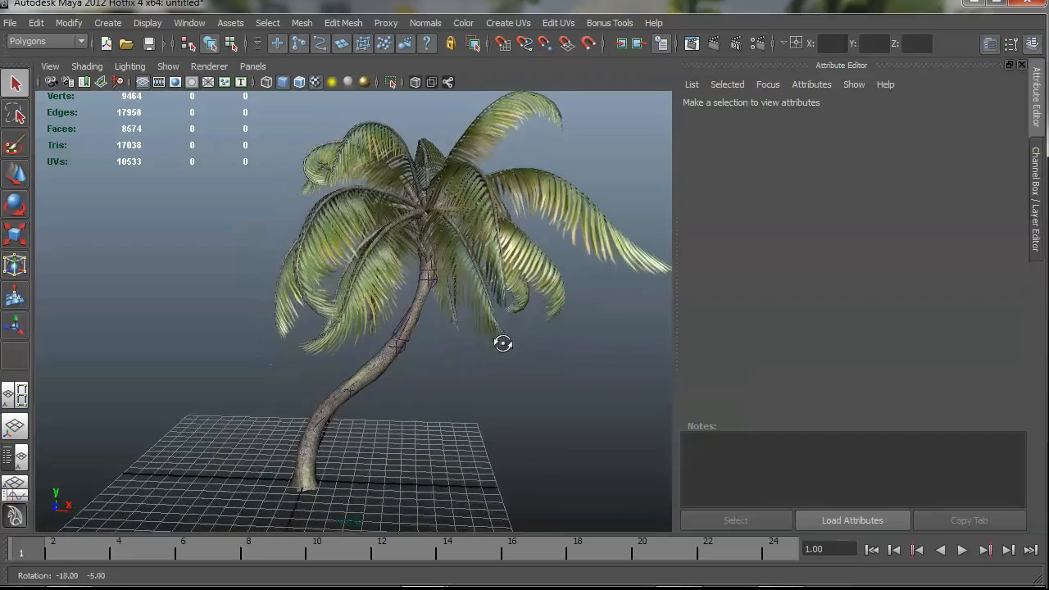
drag(501, 343, 572, 344)
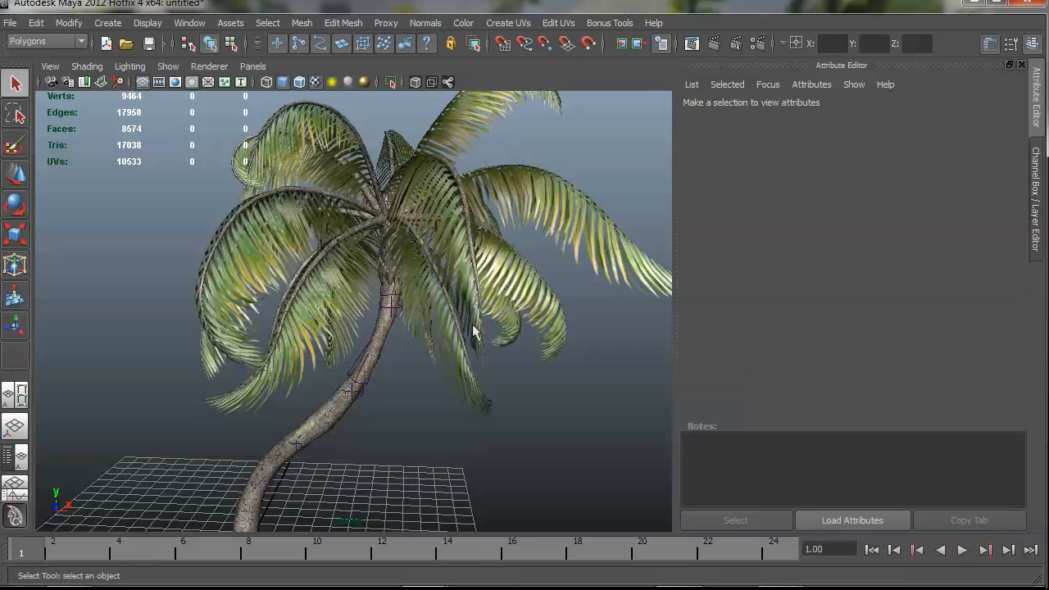
mouse_move(397, 314)
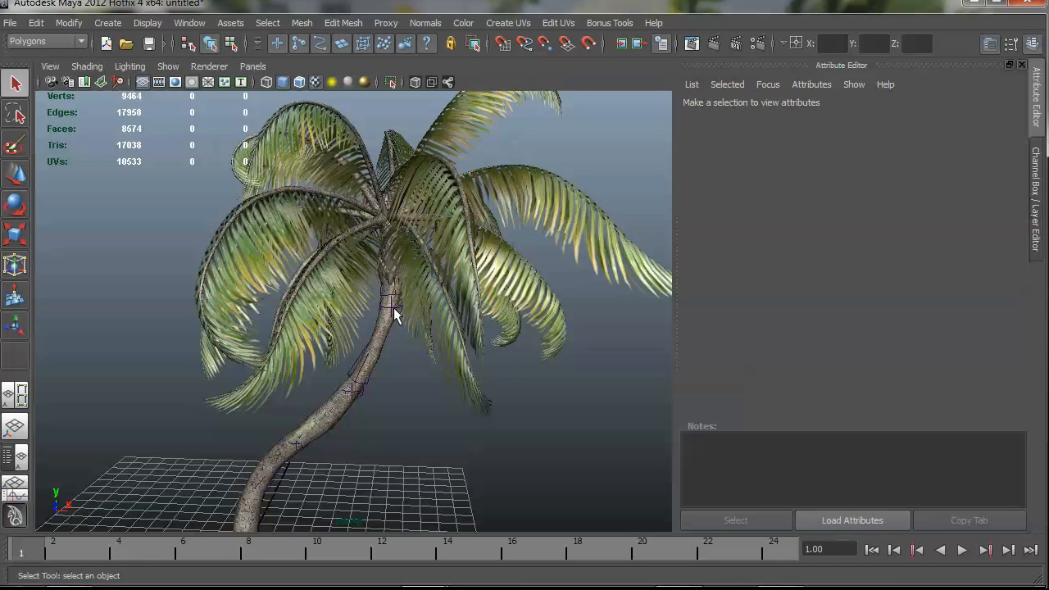
click(391, 303)
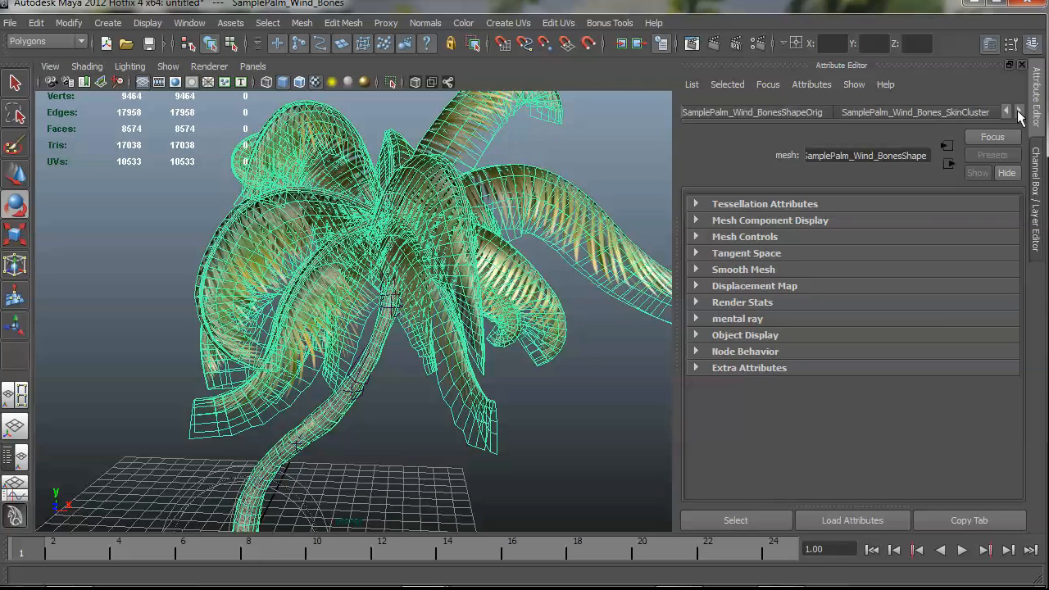
Show the Cap_02 then ClippedFrond SpeedTreeFBX shader settings for the palm
click(1019, 112)
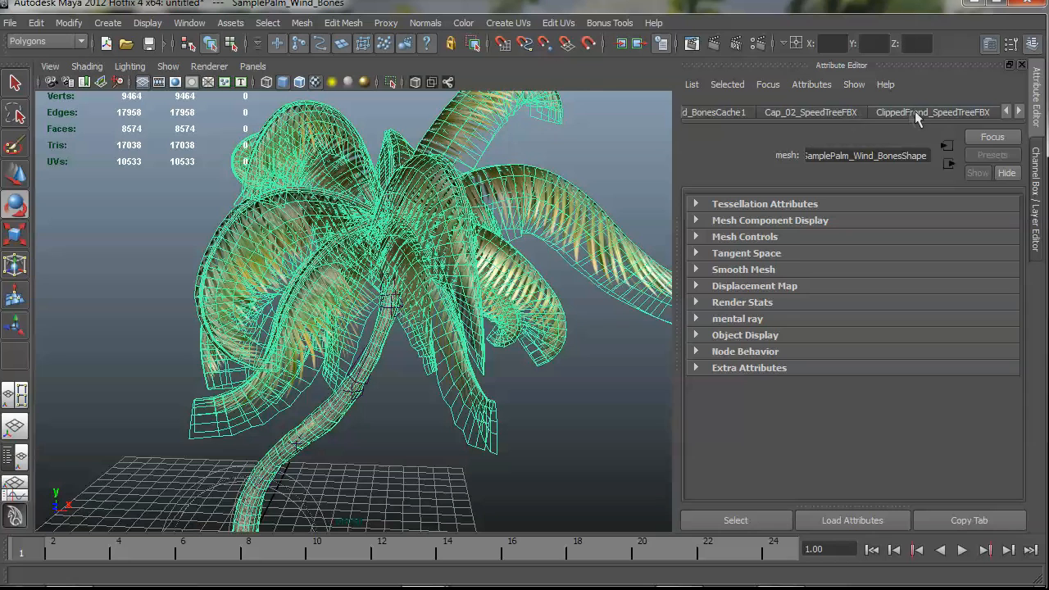
click(810, 112)
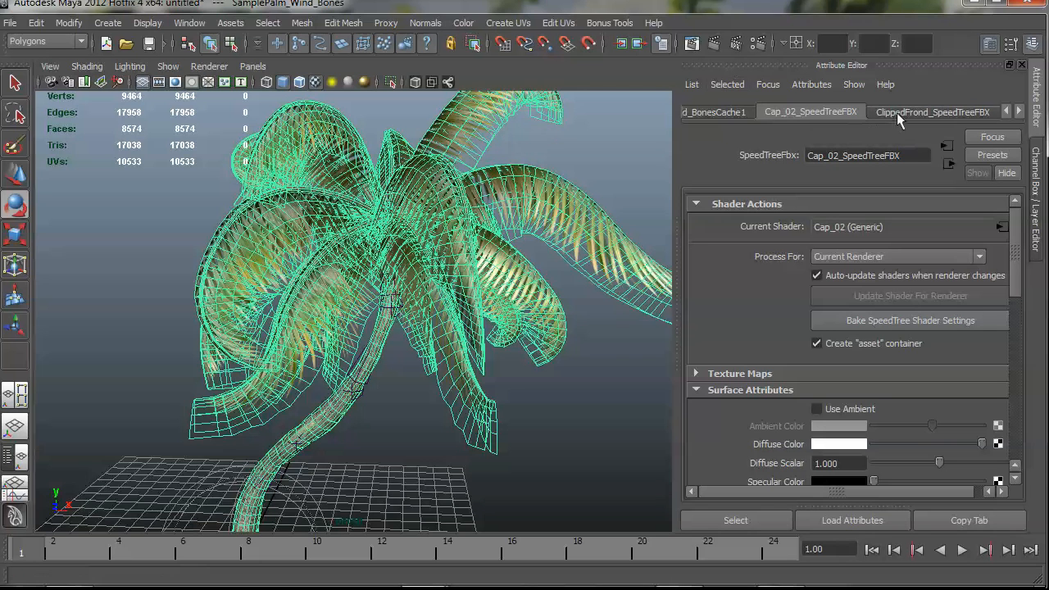
click(716, 111)
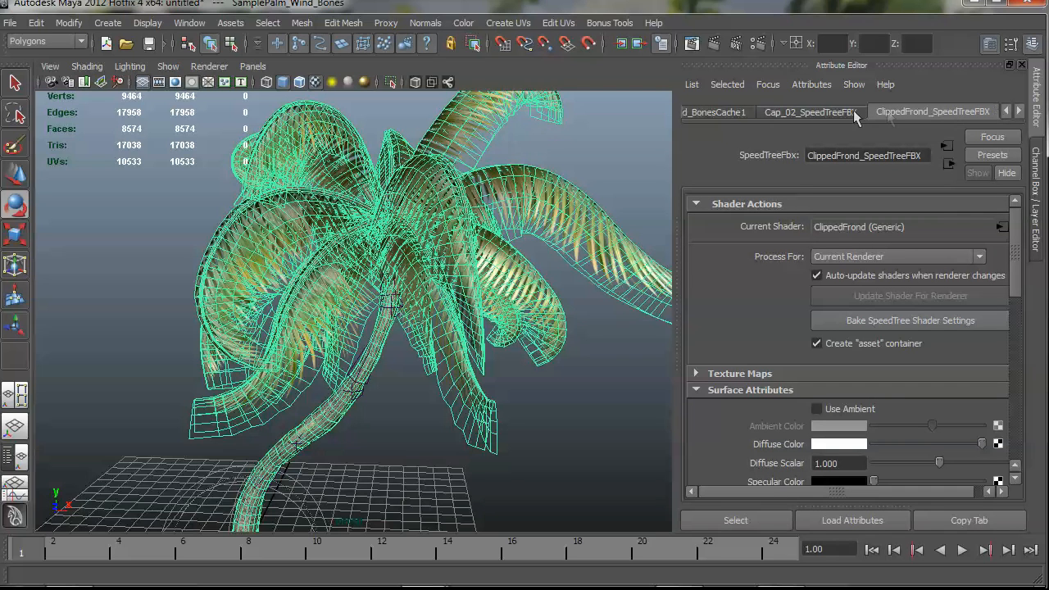
mouse_move(885, 113)
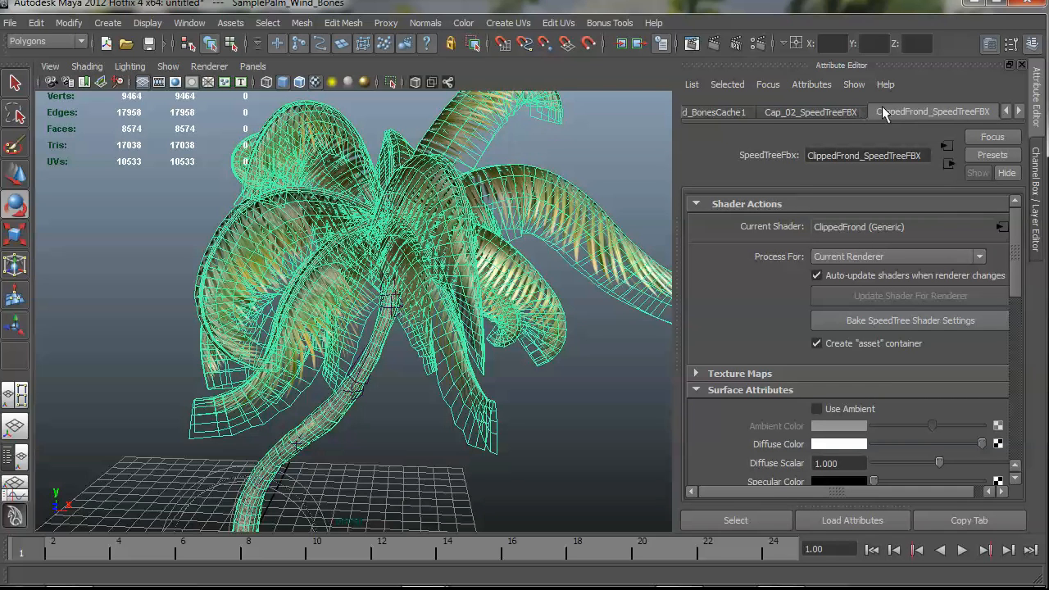
mouse_move(888, 197)
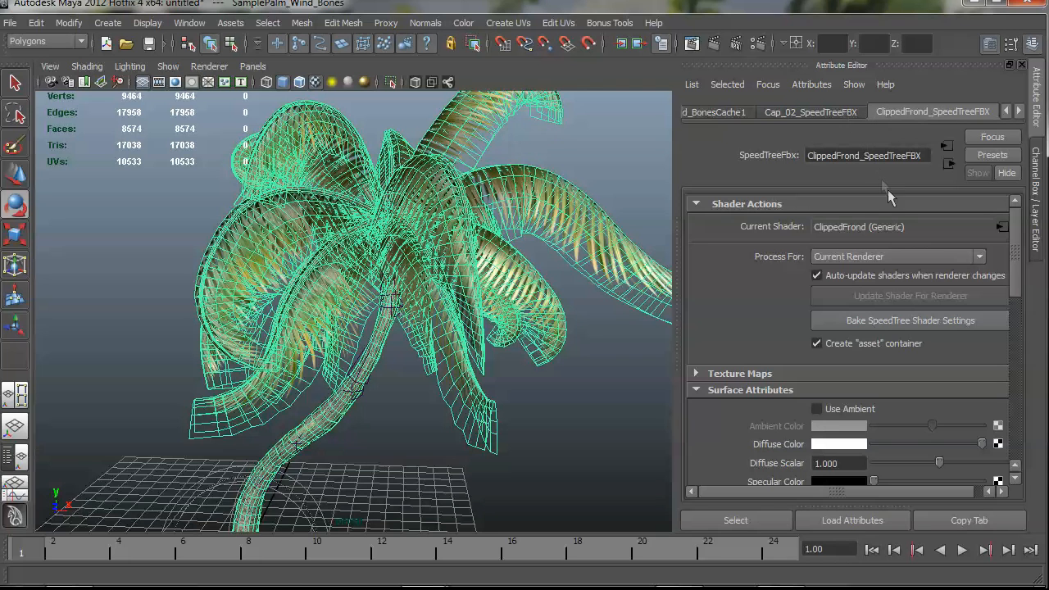
mouse_move(1016, 238)
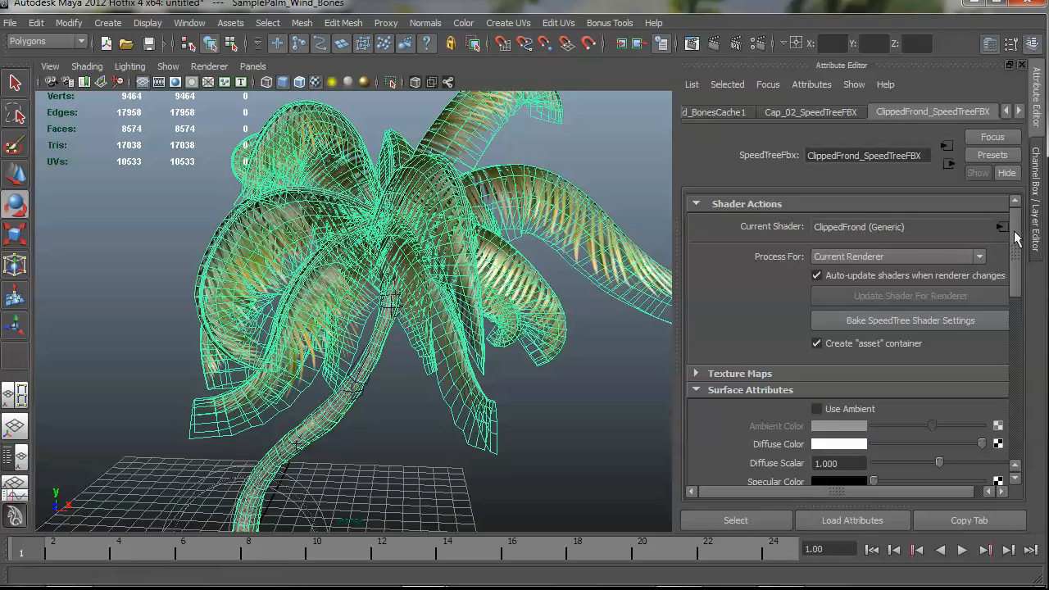
mouse_move(1019, 233)
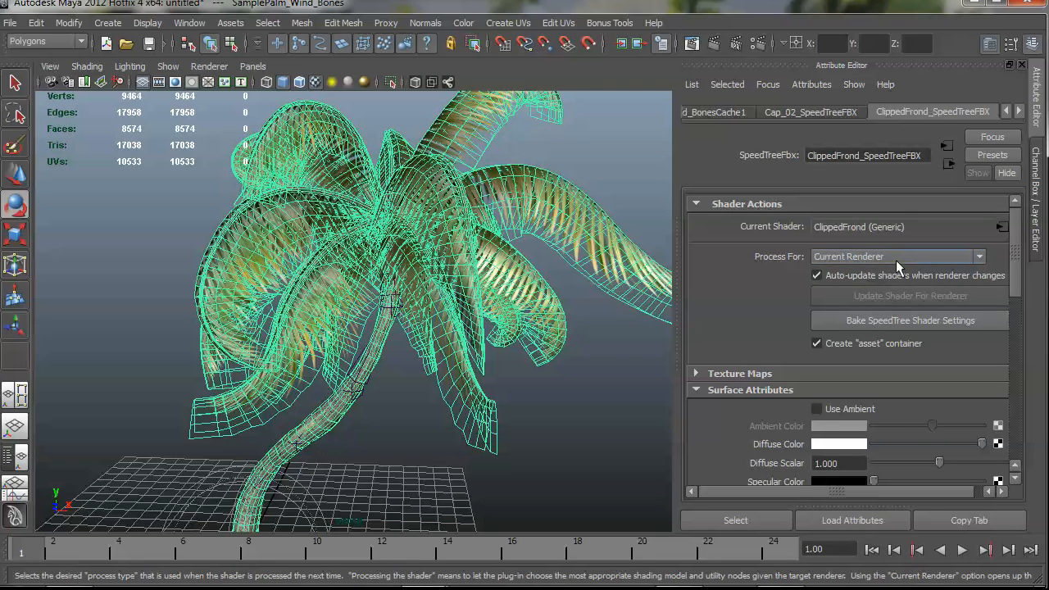
Keep the ClippedFrond shader's Process For set to the current renderer
click(980, 256)
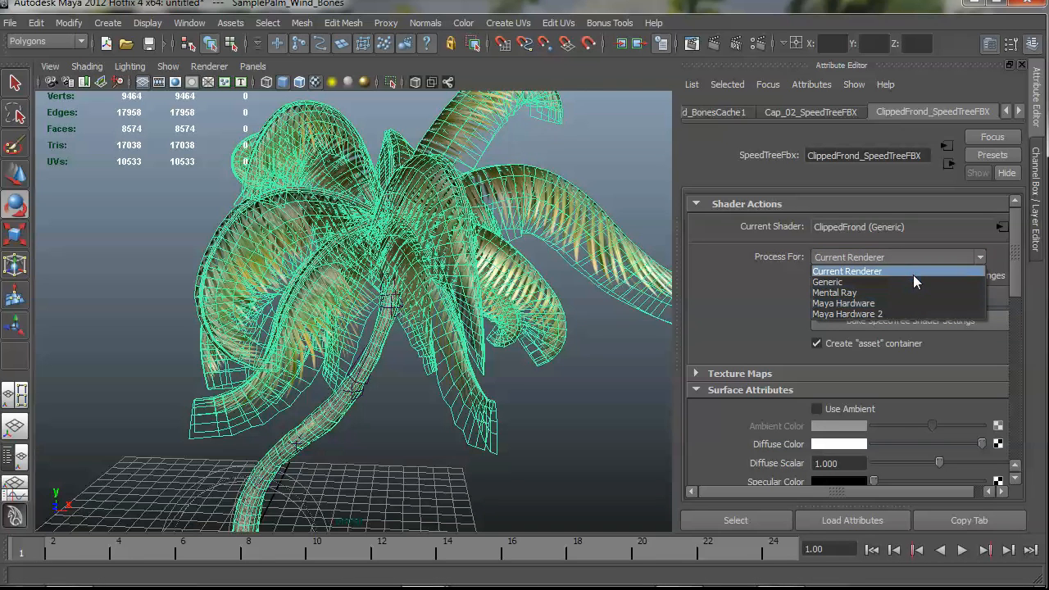
mouse_move(818, 282)
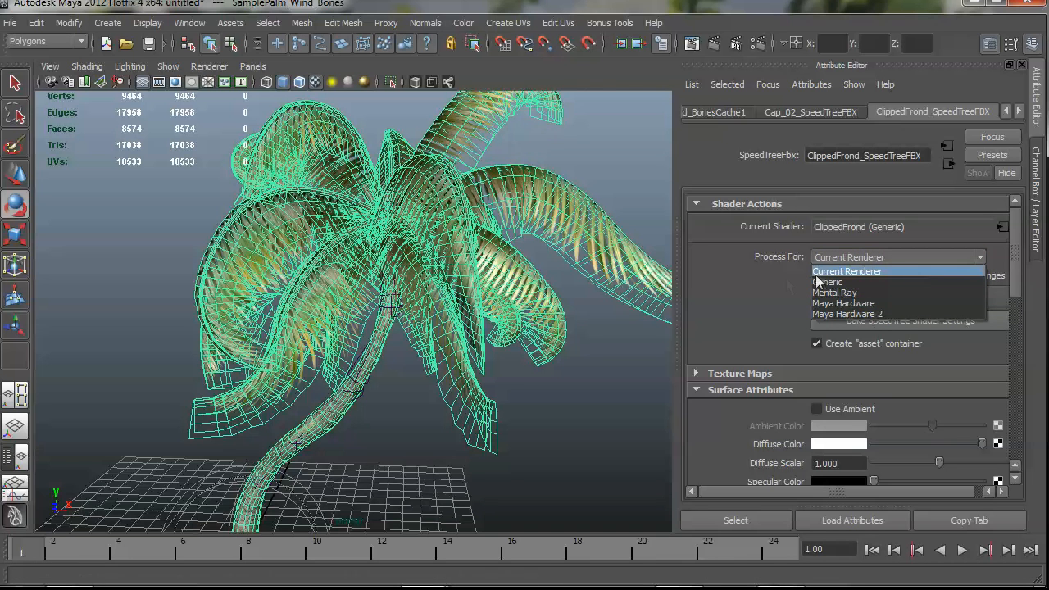
click(846, 271)
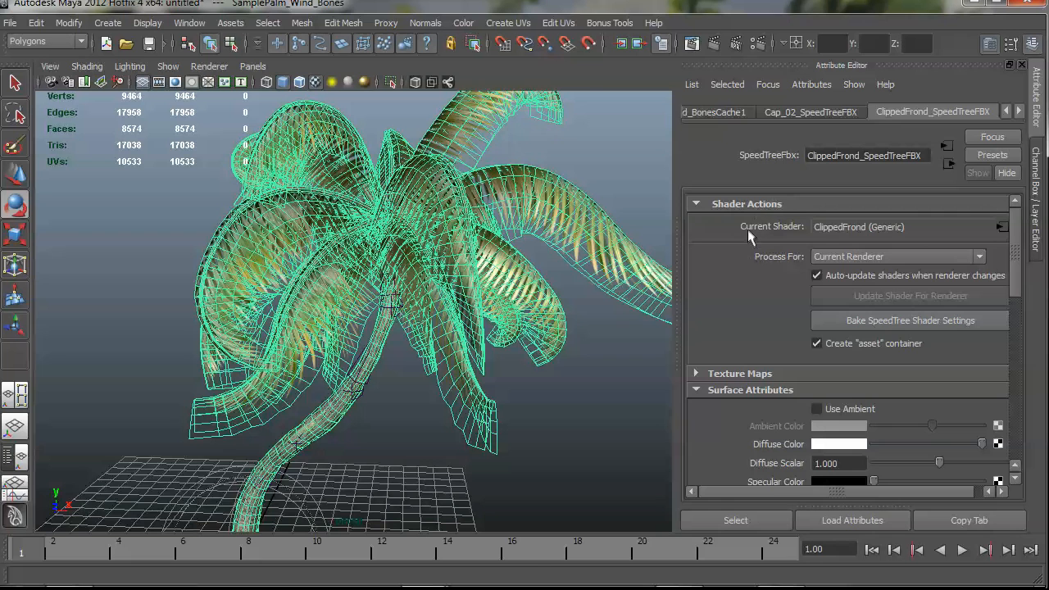
scroll(down, 3)
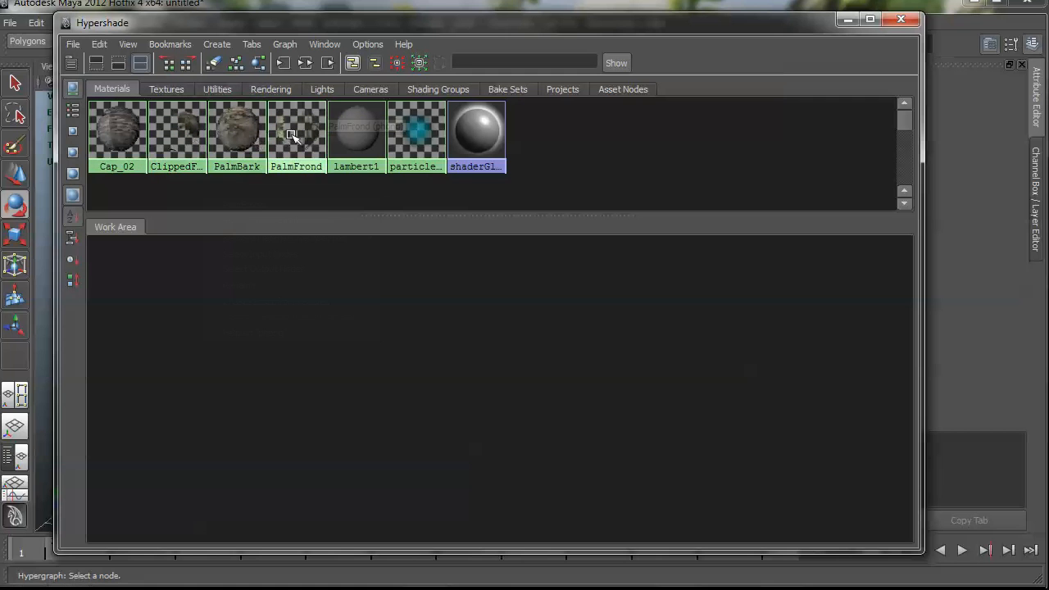
Graph the PalmFrond shading network and show its SpeedTreeFBX node's attributes
click(296, 131)
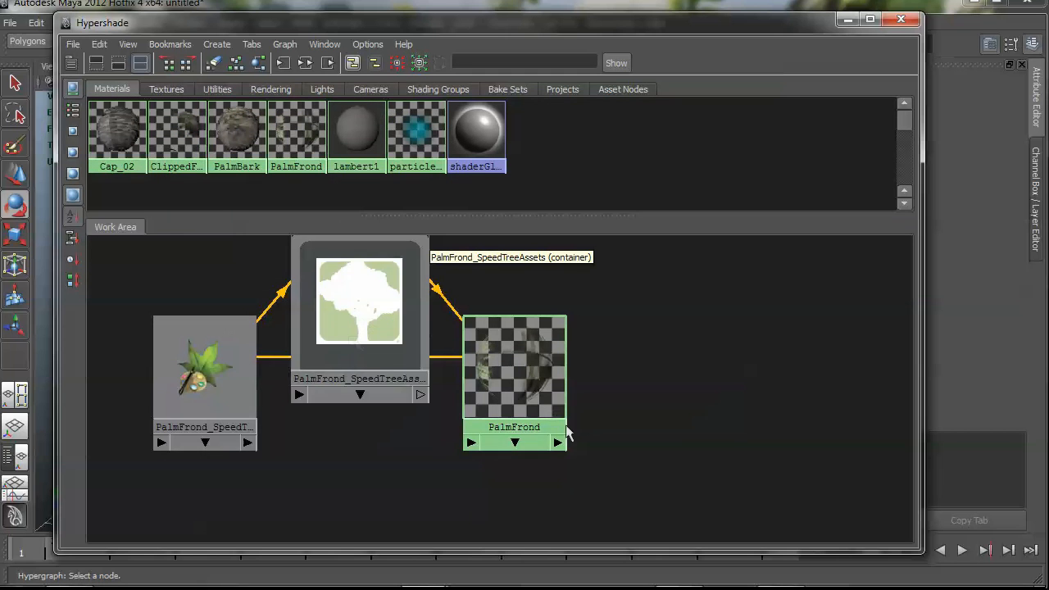
click(203, 373)
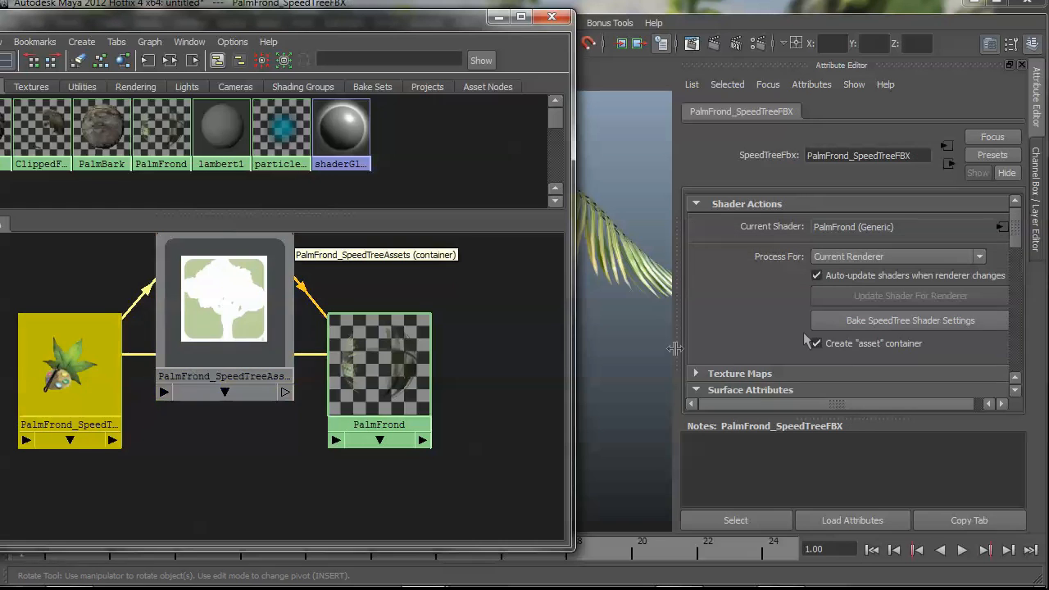
Toggle Create asset container off and back on, then reach the Surface Attributes
click(816, 342)
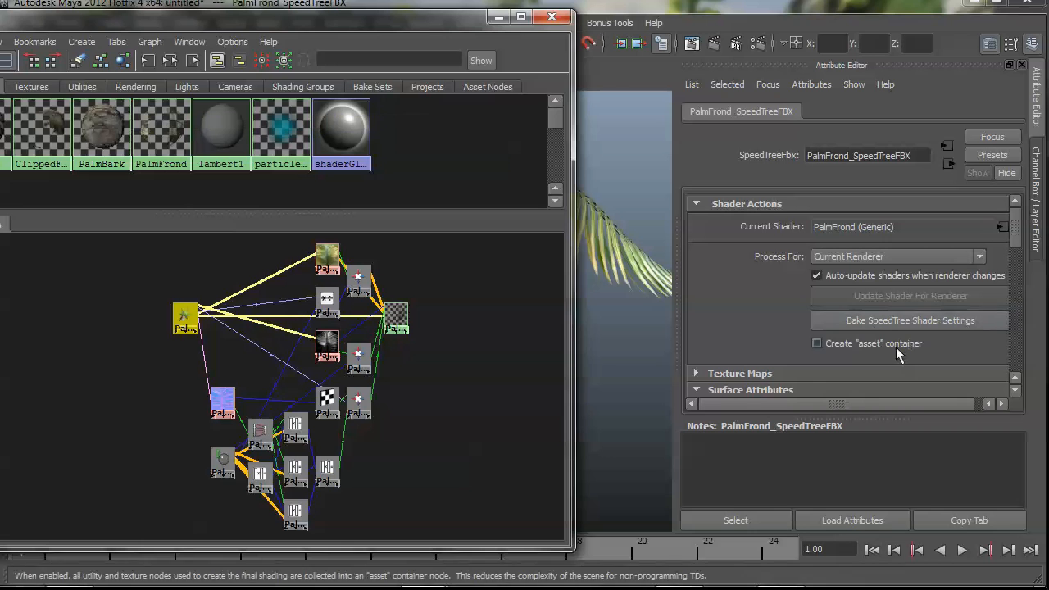
click(816, 342)
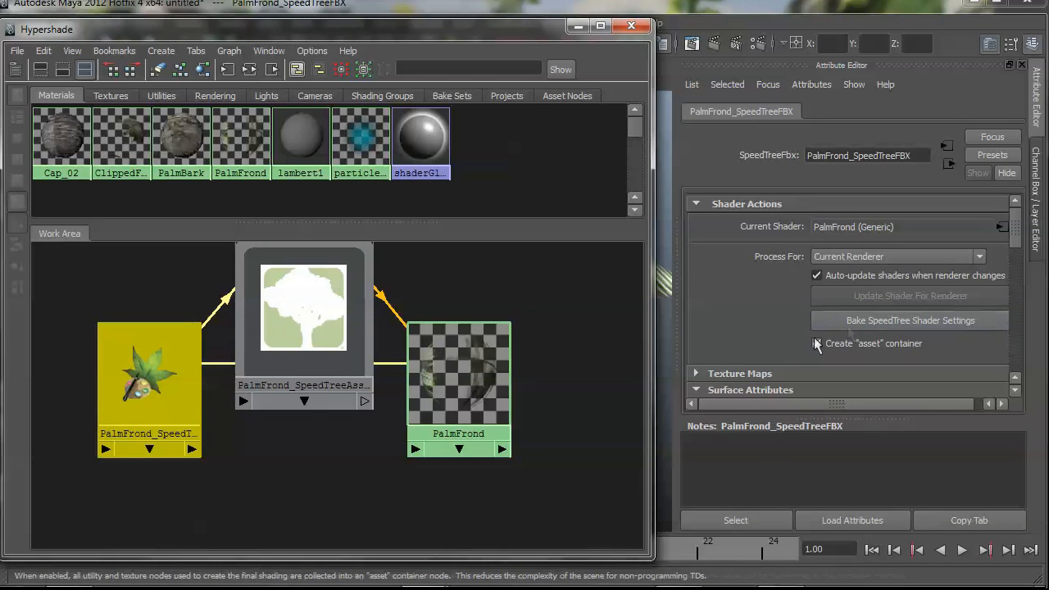
click(816, 342)
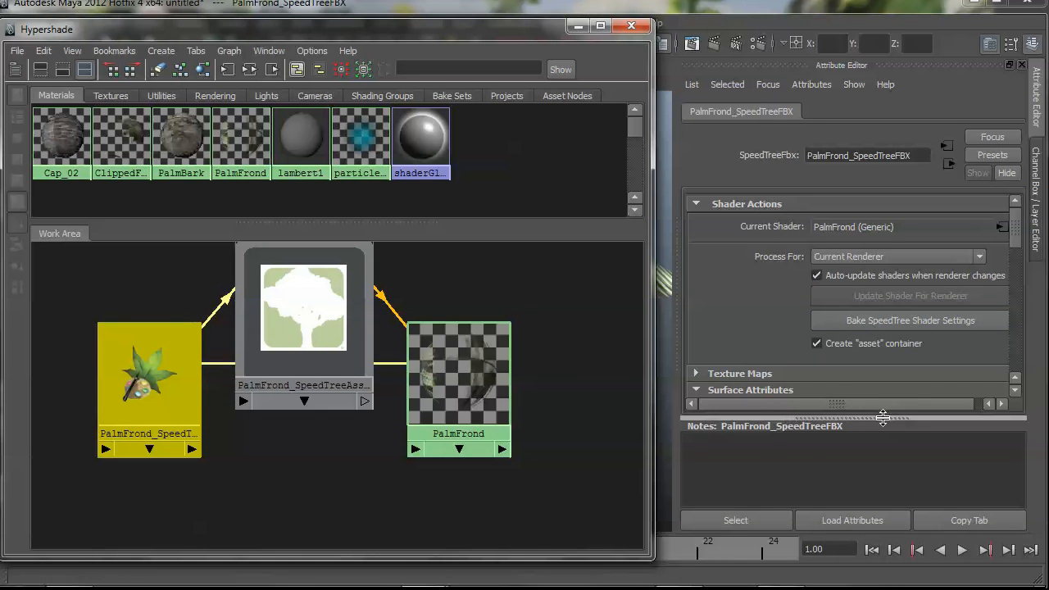
scroll(down, 3)
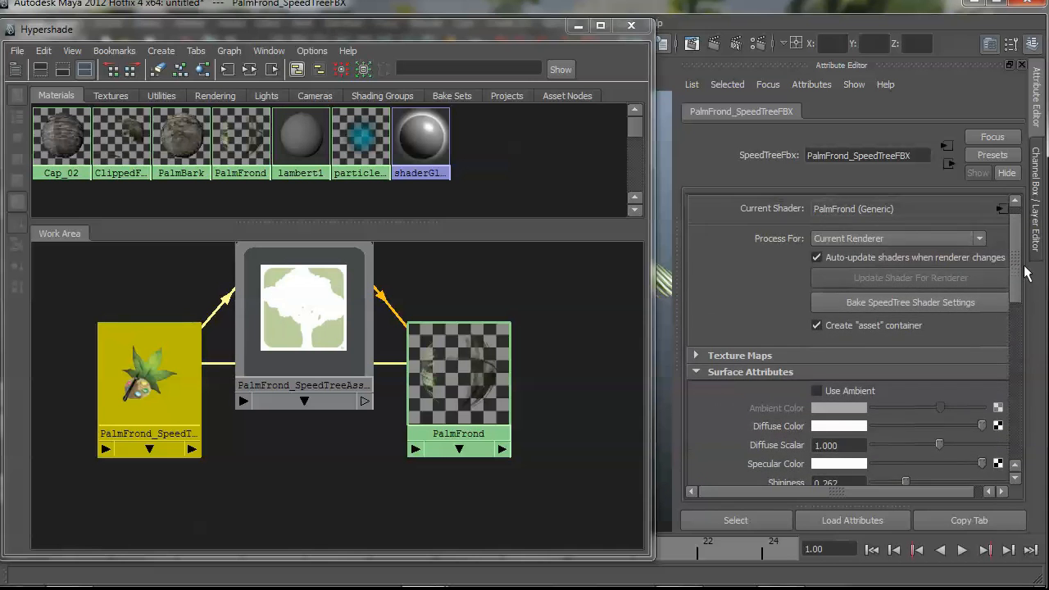
scroll(down, 3)
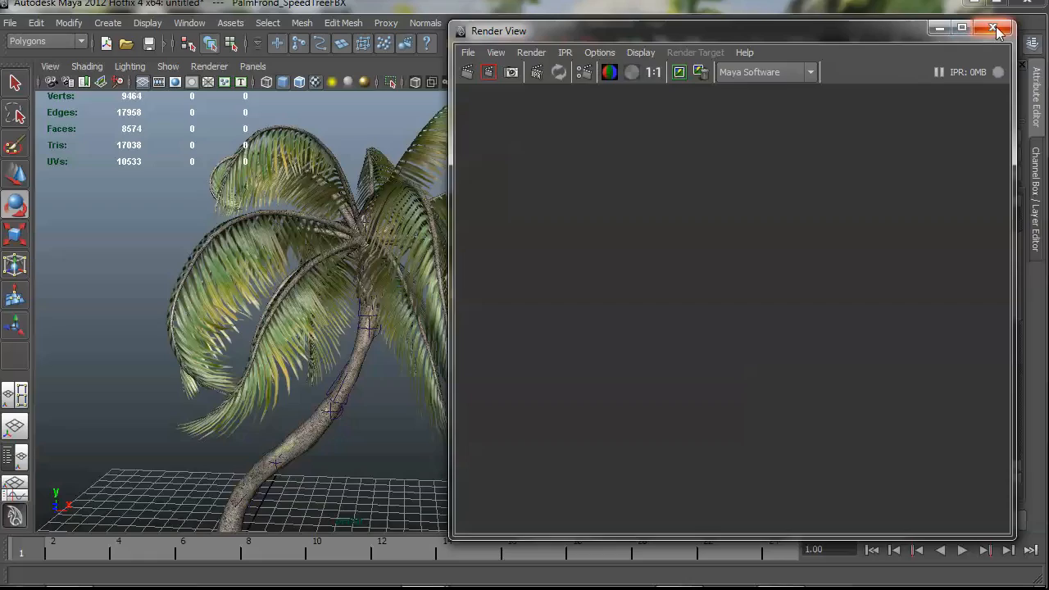
Render a close-up of the palm with Maya Software and close the Render View
click(993, 30)
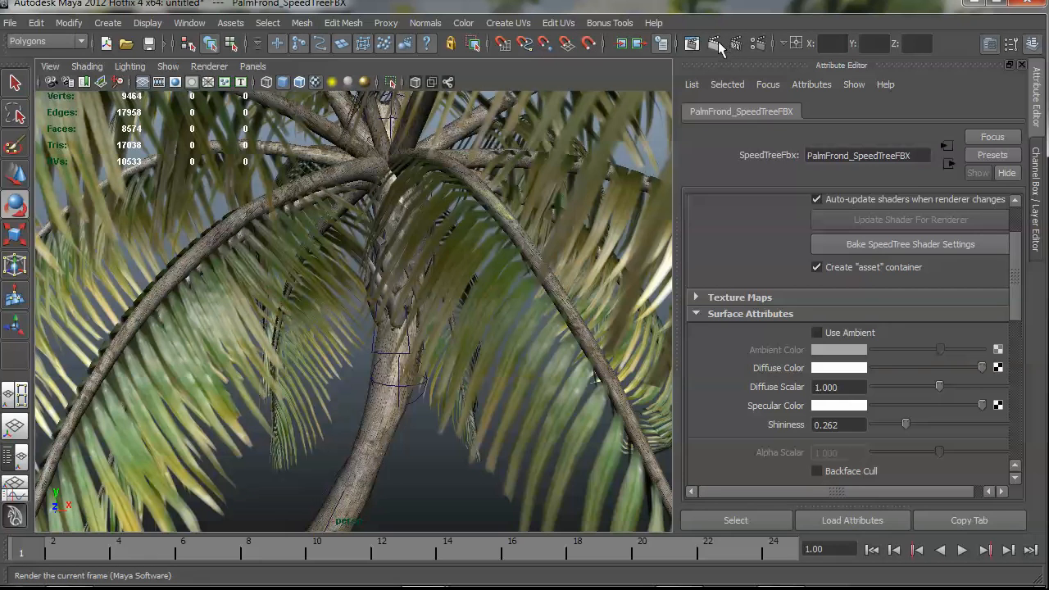
click(714, 43)
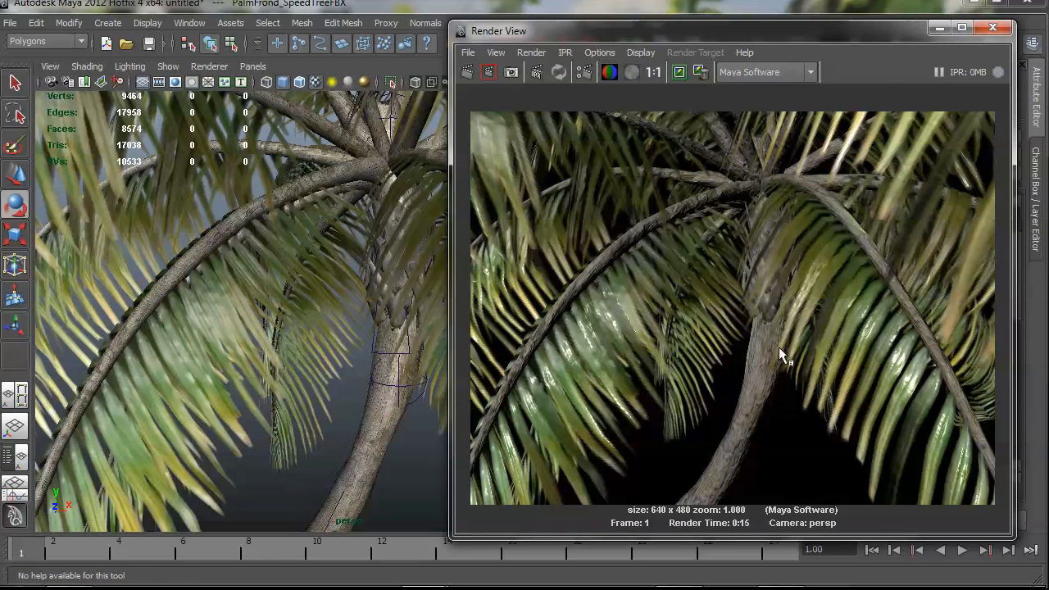
mouse_move(958, 46)
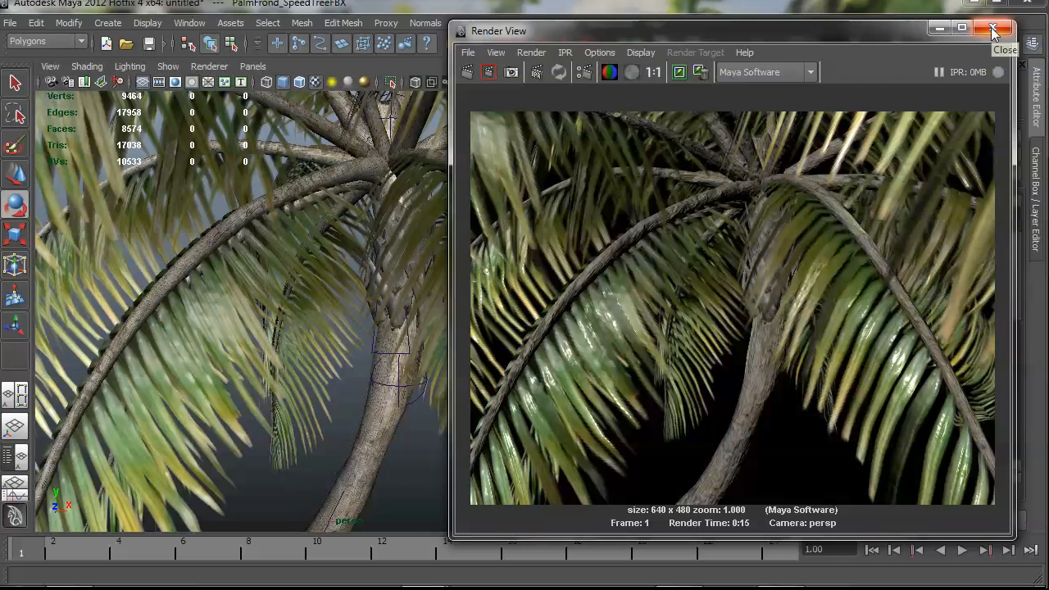
click(993, 29)
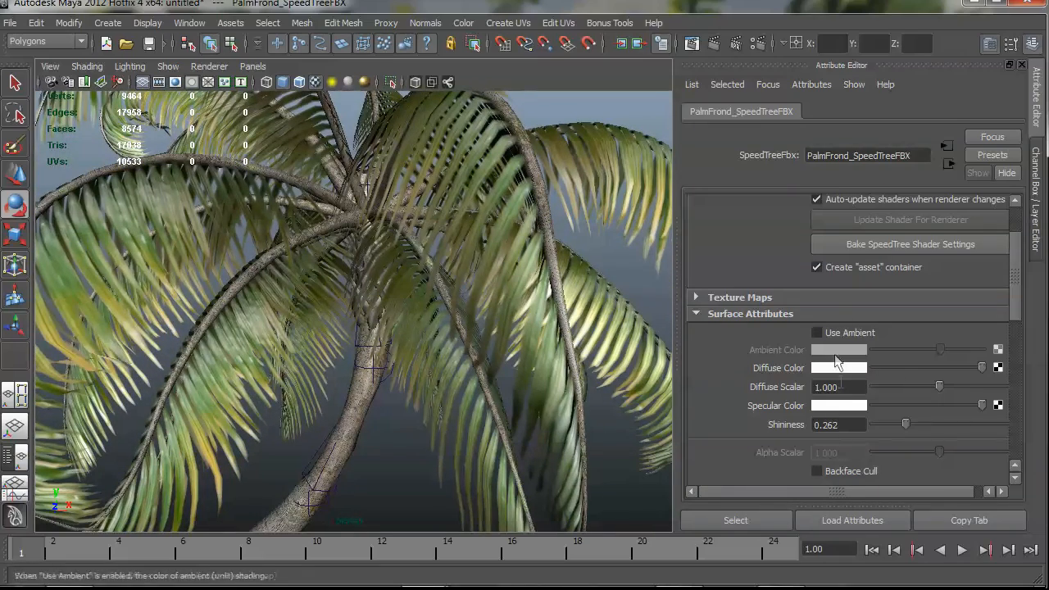
Set the frond Diffuse Color to red, render the palm, then close the Render View
click(839, 367)
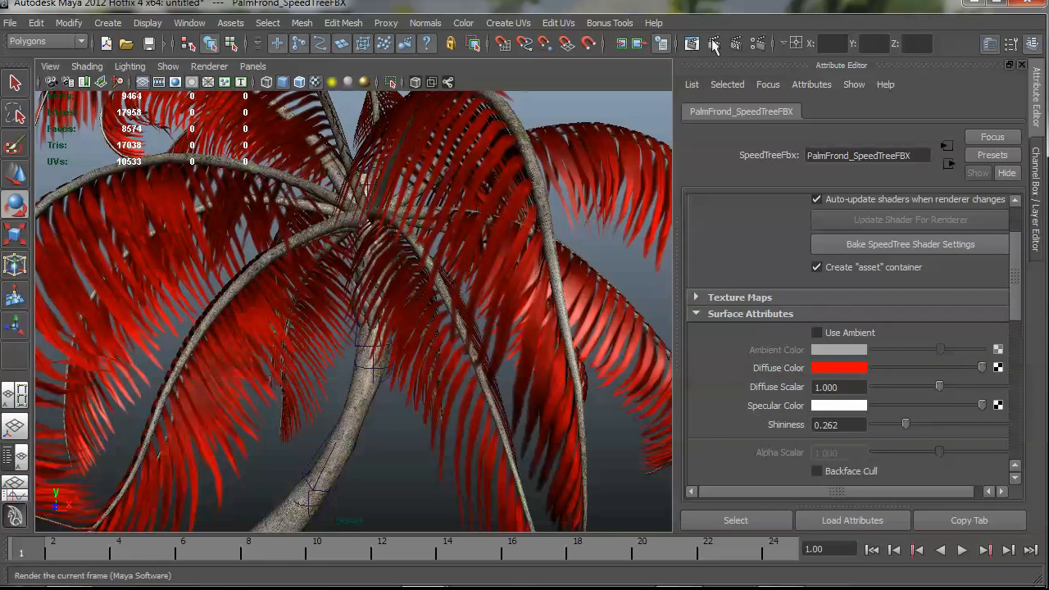
click(715, 42)
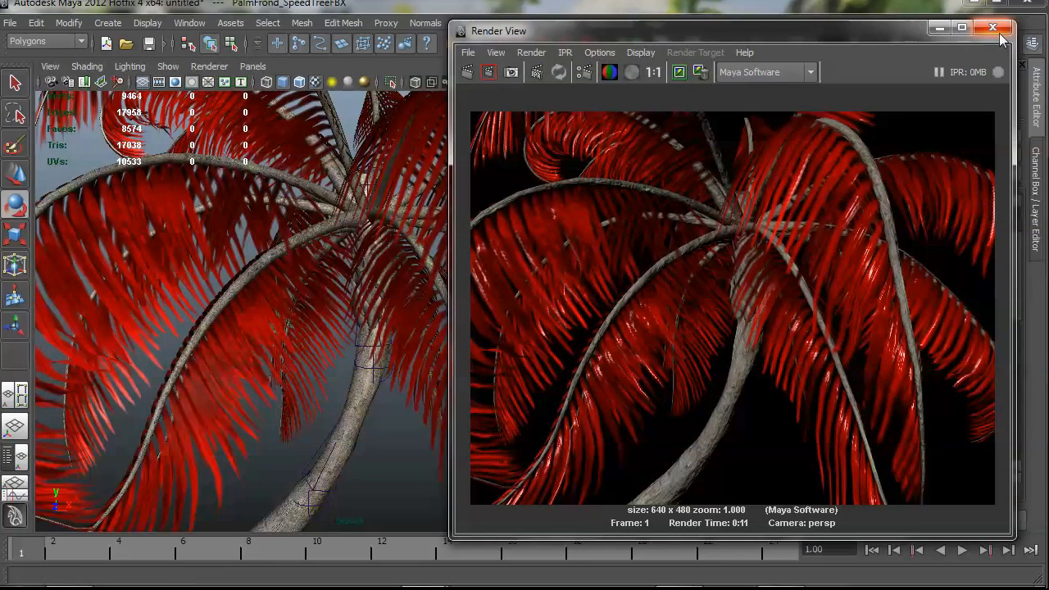
click(993, 28)
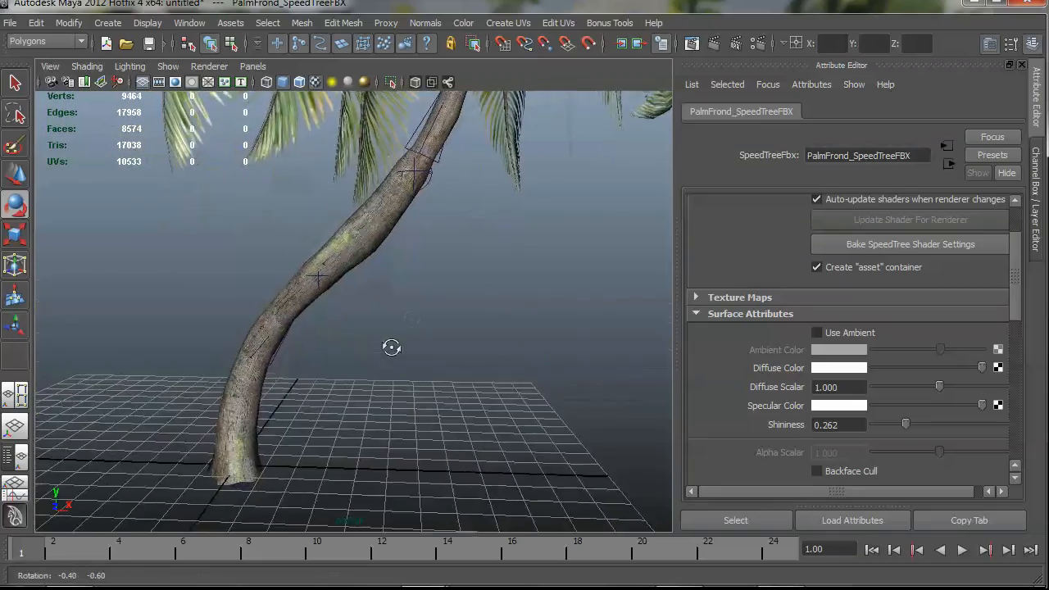
Adjust the view of the palm before checking the ClippedFrond translucency settings
drag(391, 347, 485, 321)
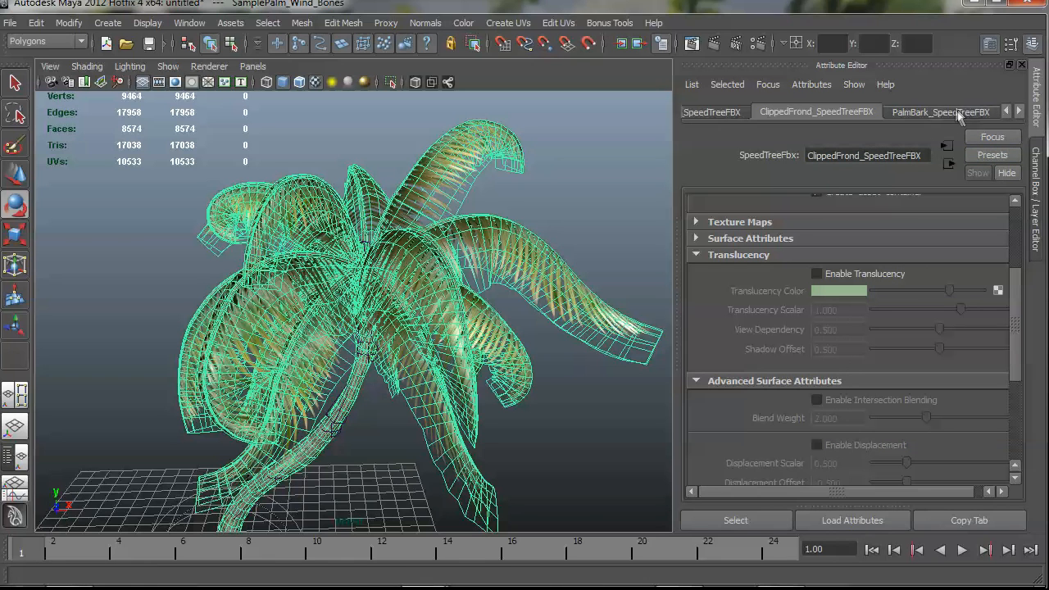
Show the PalmBark_SpeedTreeFBX material settings for the palm
click(941, 112)
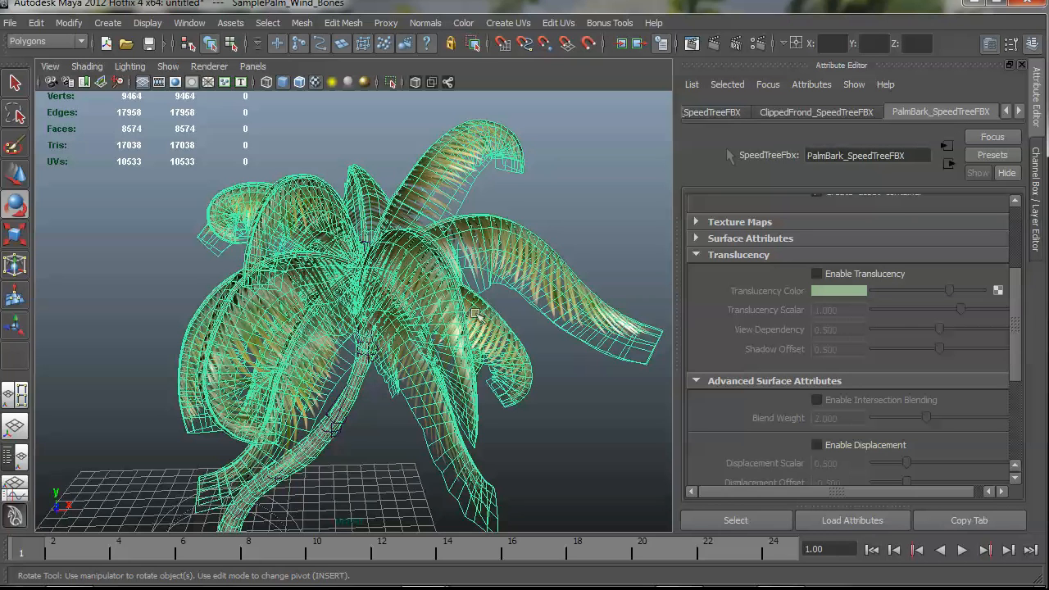
scroll(down, 3)
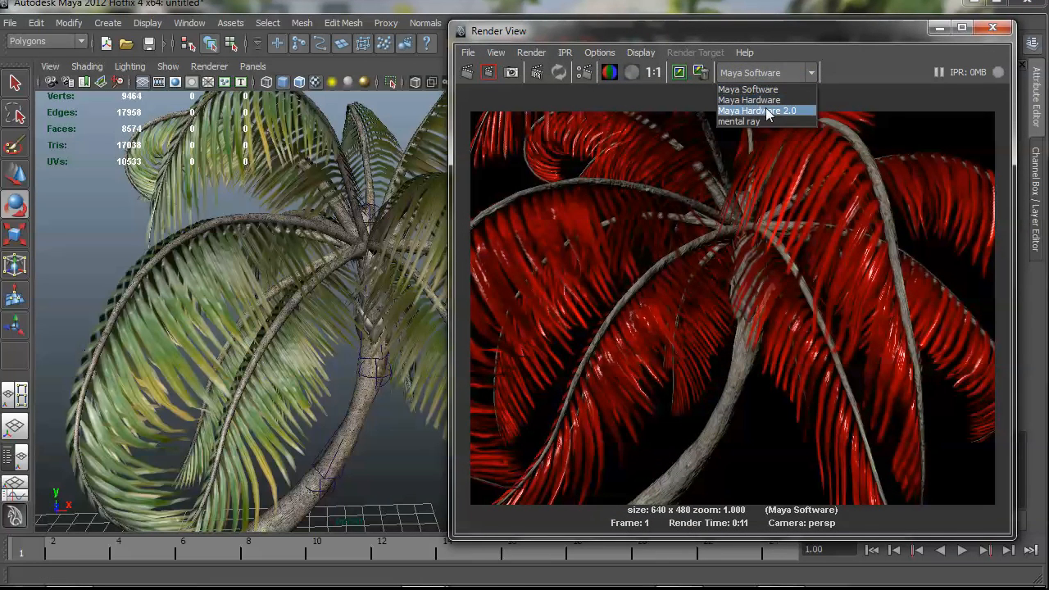
Switch the Render View renderer to mental ray, redo the render, and check PalmBark's current shader
click(757, 111)
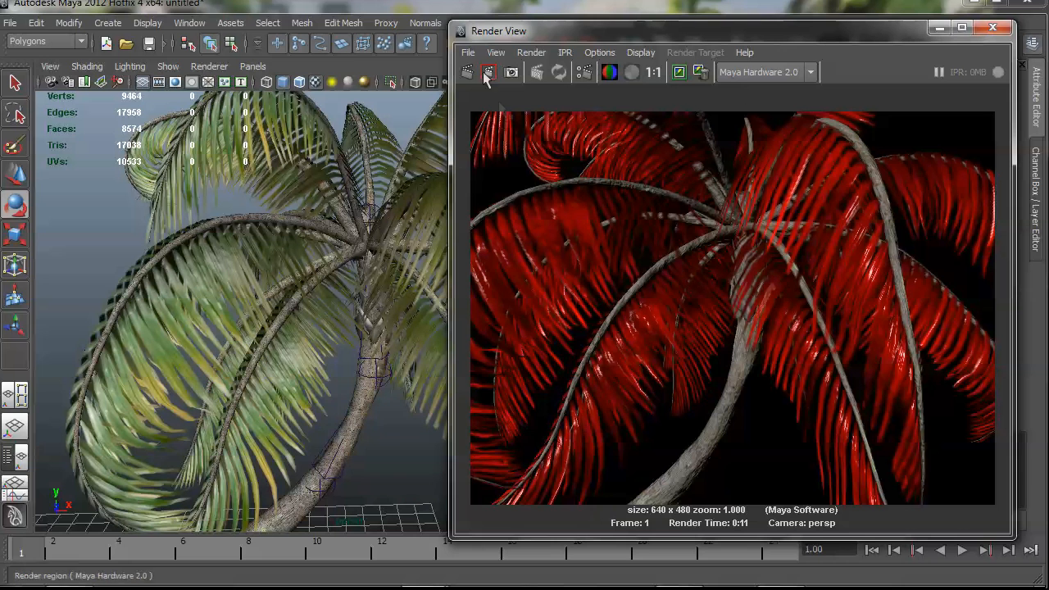
click(488, 72)
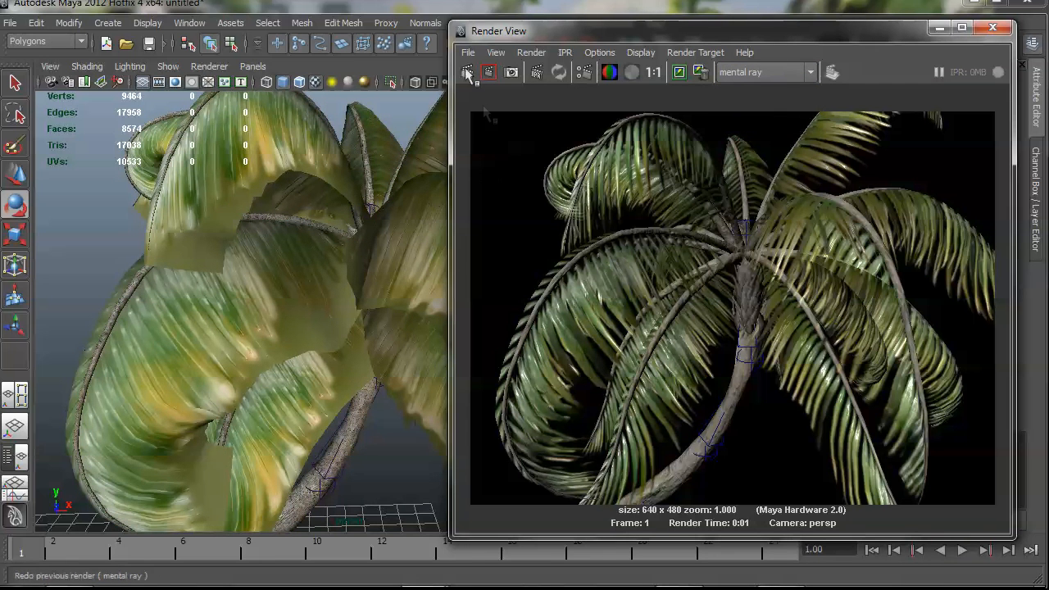
click(467, 73)
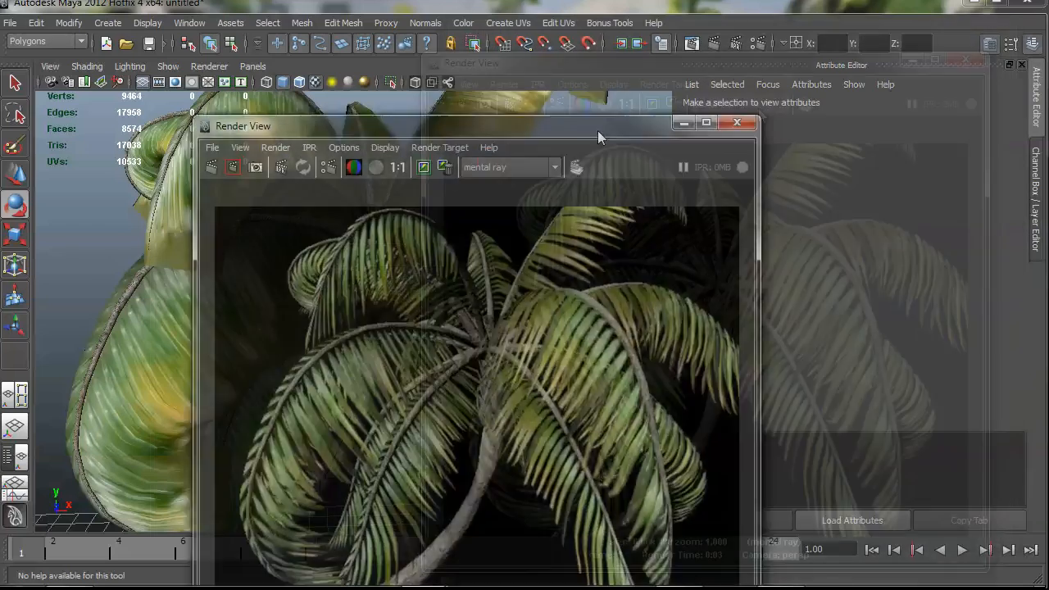
click(941, 111)
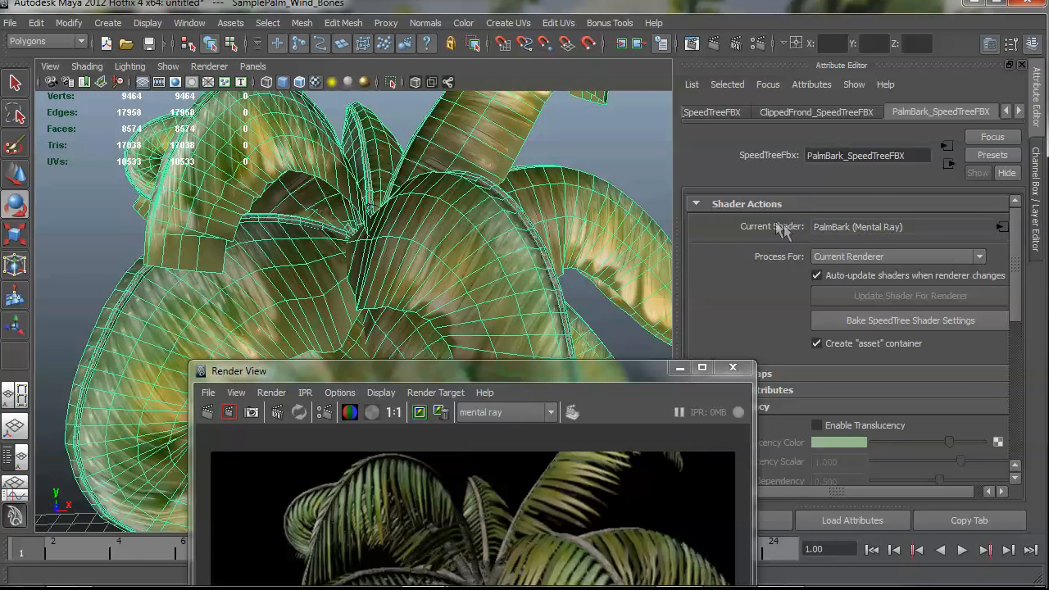
mouse_move(885, 236)
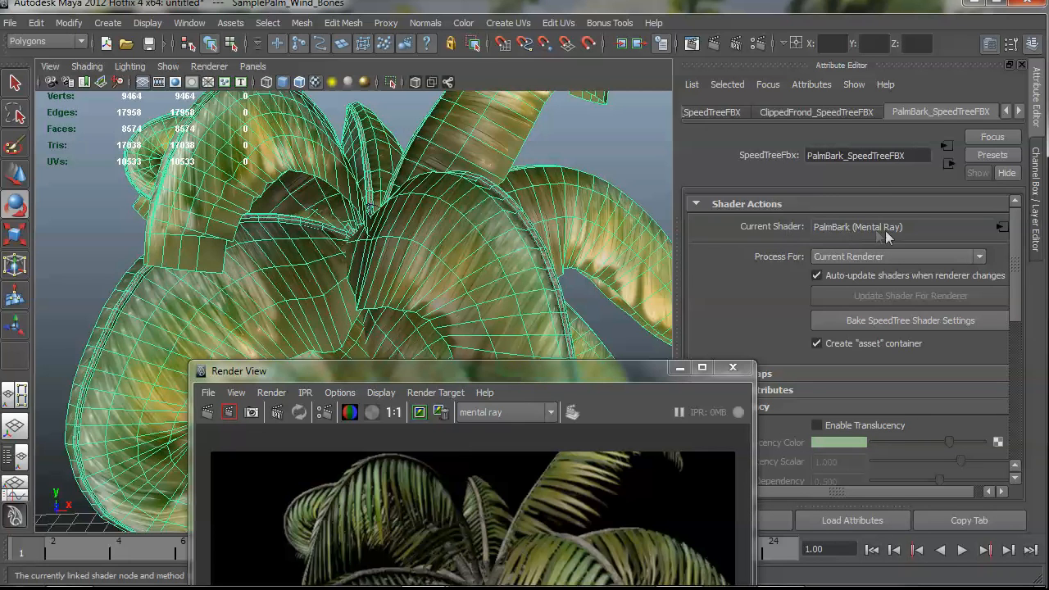
mouse_move(965, 175)
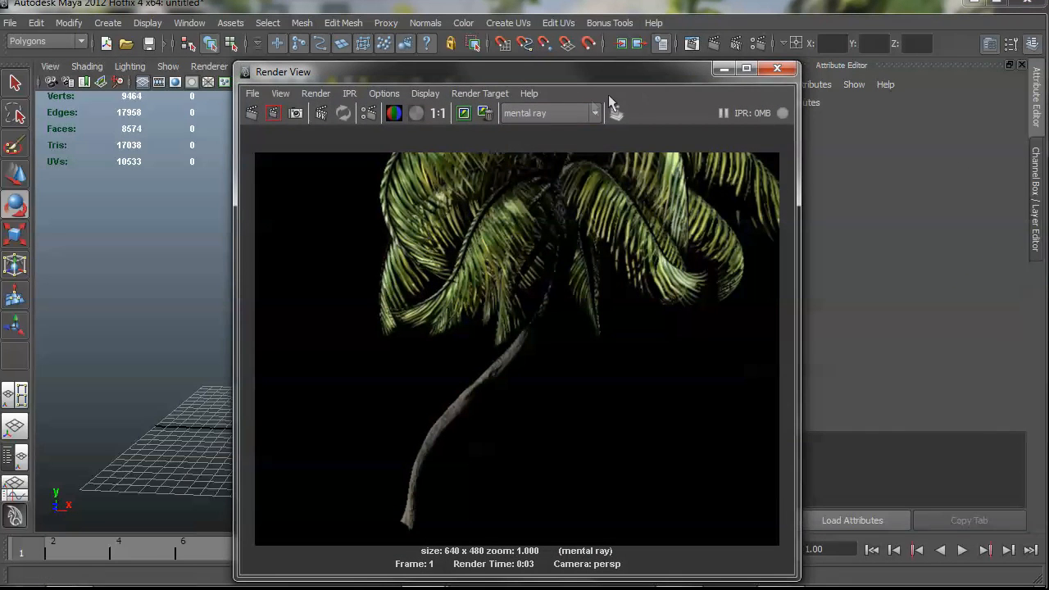
Create a Physical Sun and Sky from Render Settings' Indirect Lighting section, enabling final gathering
click(777, 69)
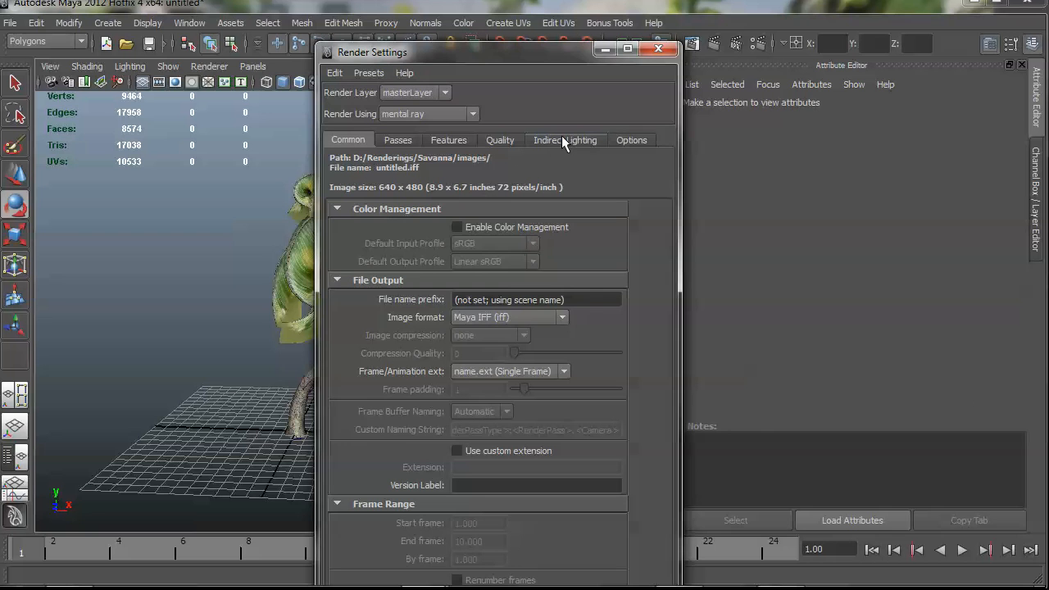
click(564, 139)
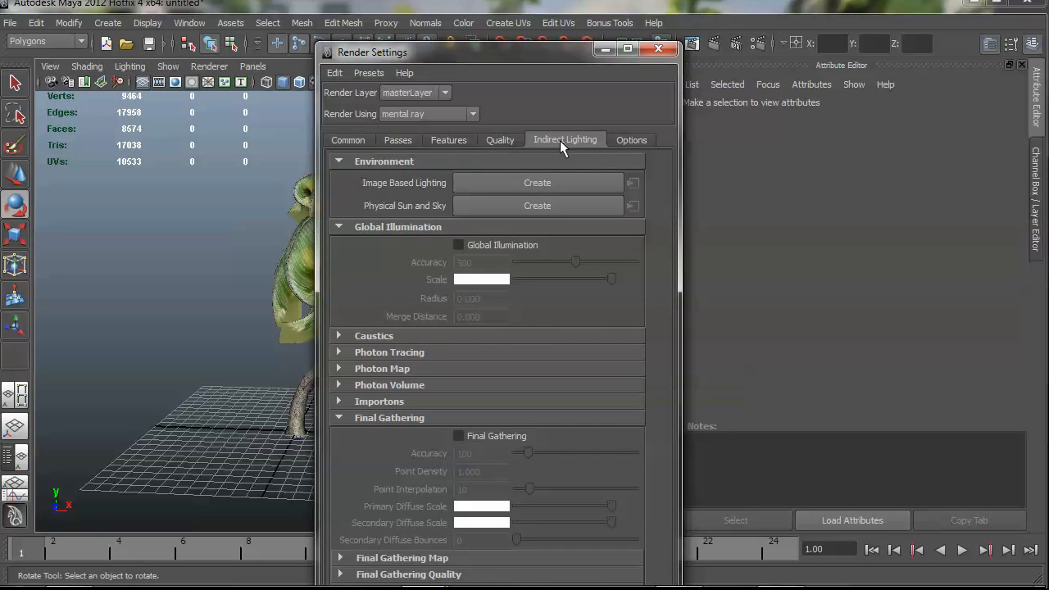
click(537, 205)
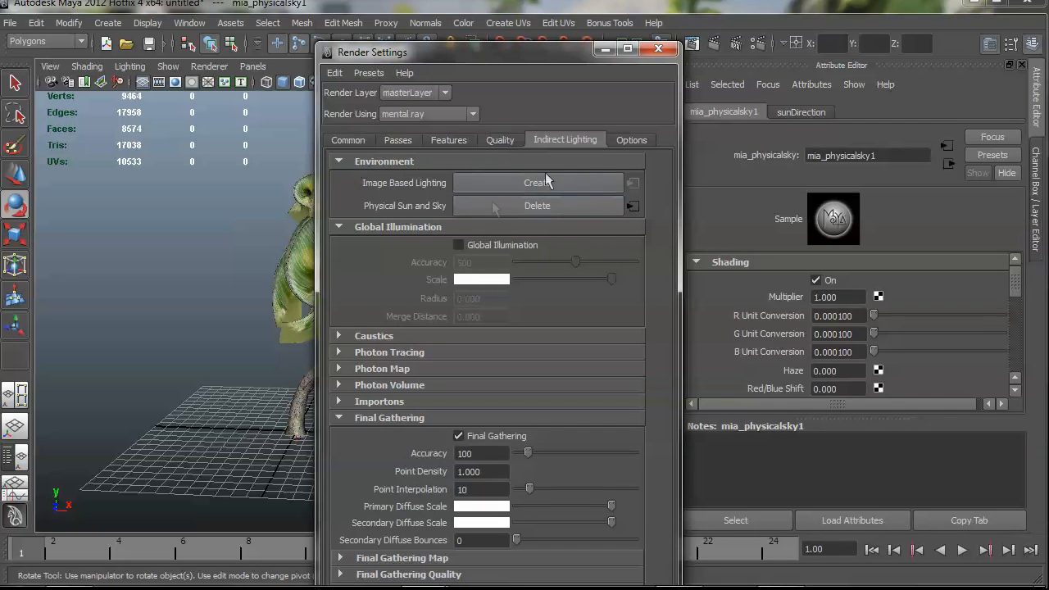
click(659, 50)
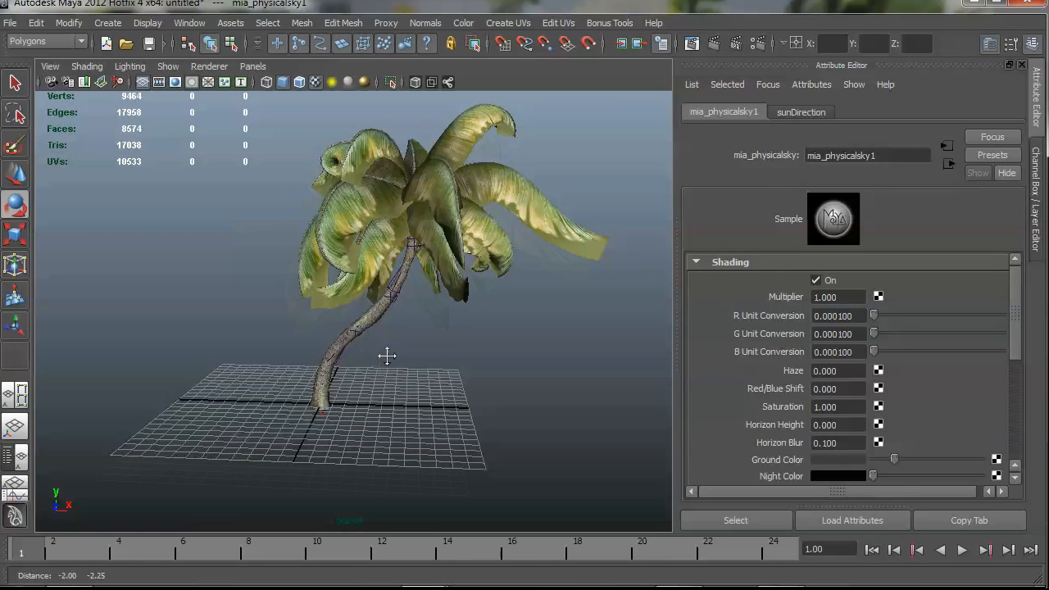
Reselect the palm tree so its attributes show again
drag(387, 357, 391, 370)
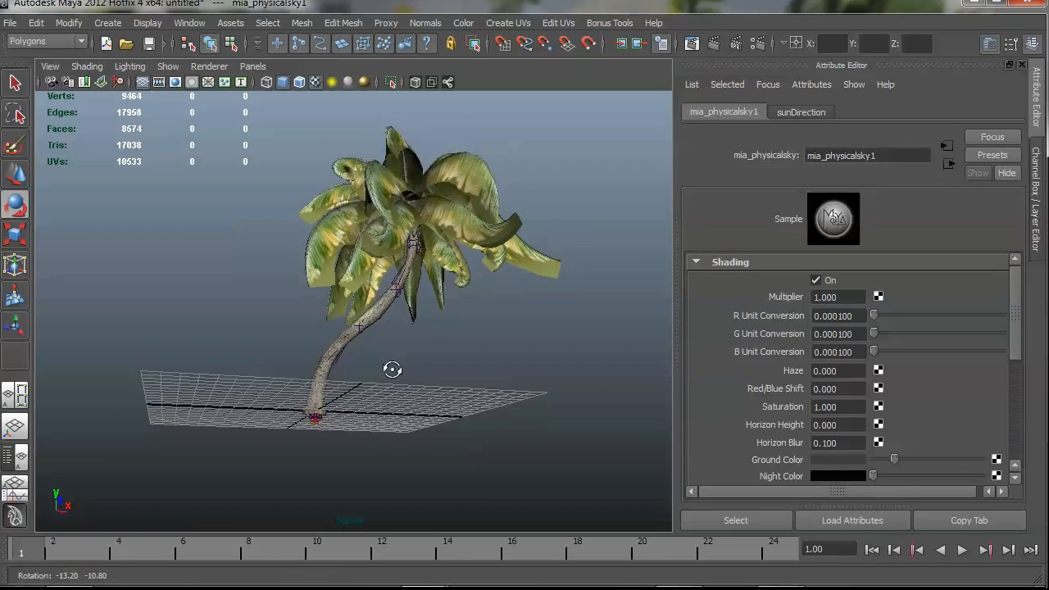
click(315, 417)
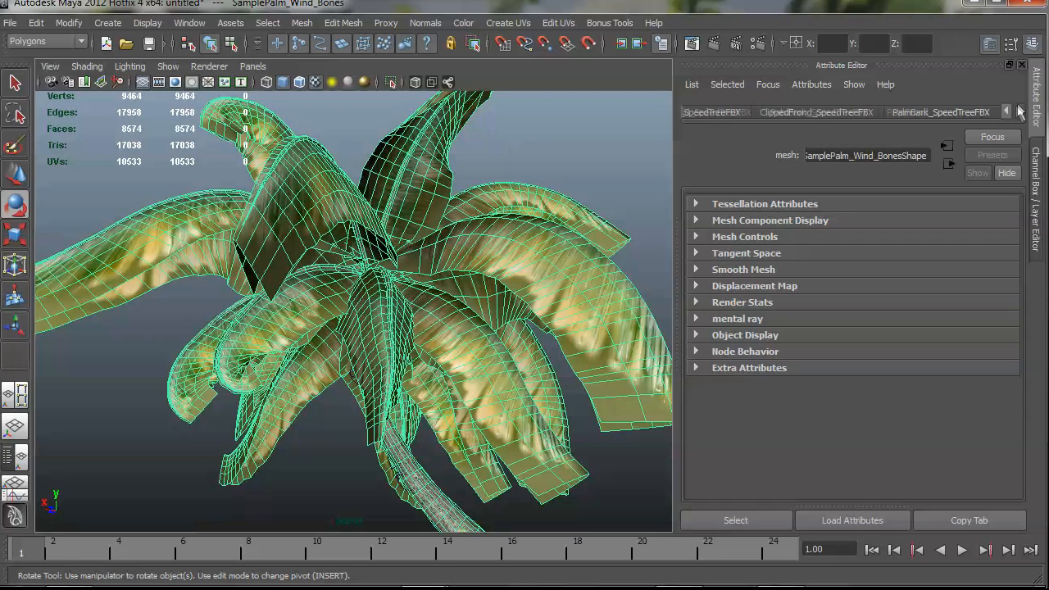
Enable translucency (scalar 2.0) on PalmFrond_SpeedTreeFBX and render the palm with mental ray
click(937, 111)
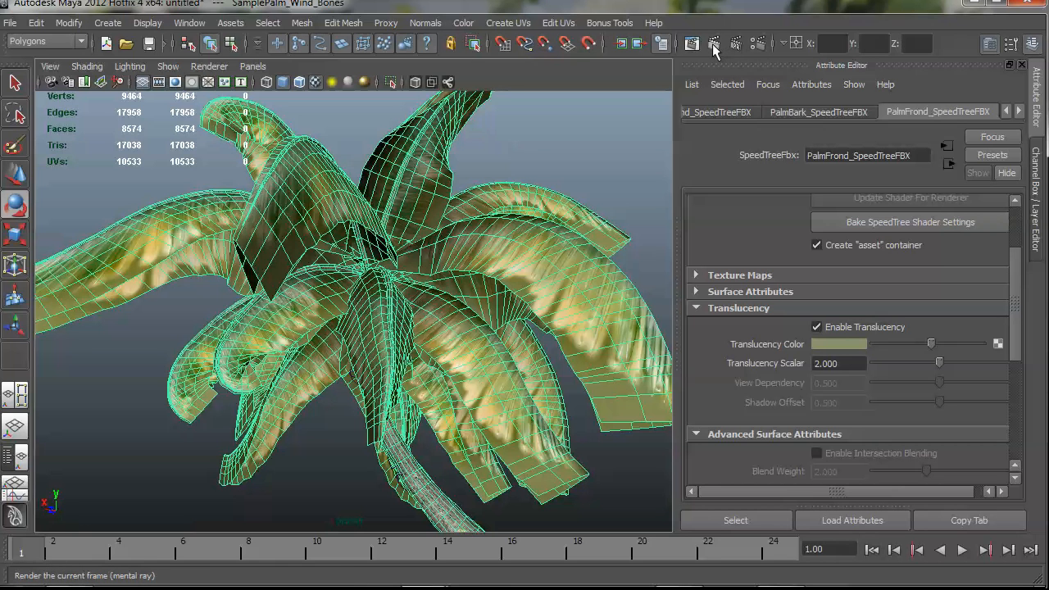
click(715, 42)
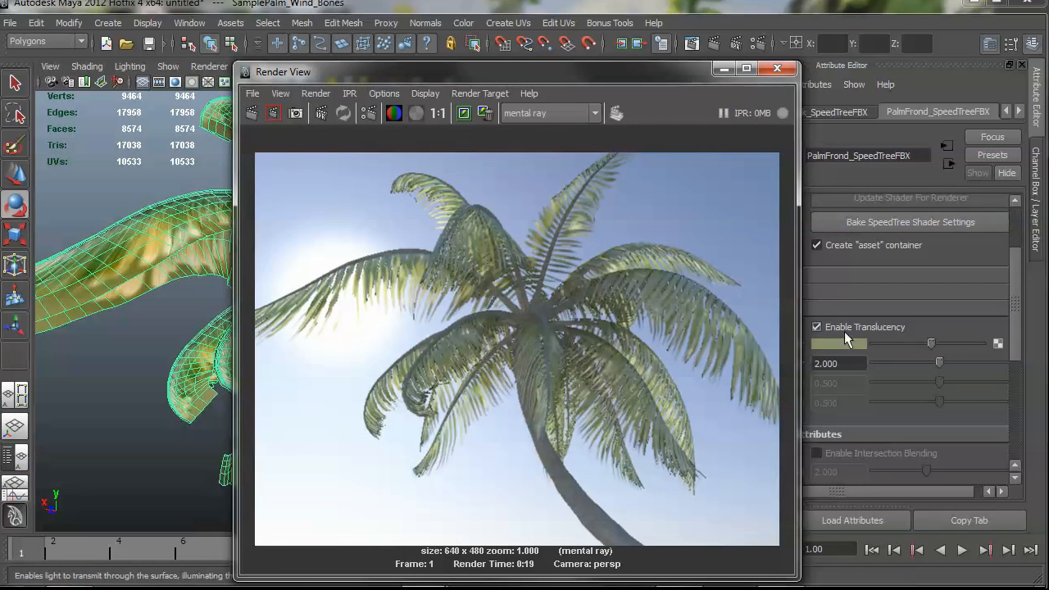
click(816, 326)
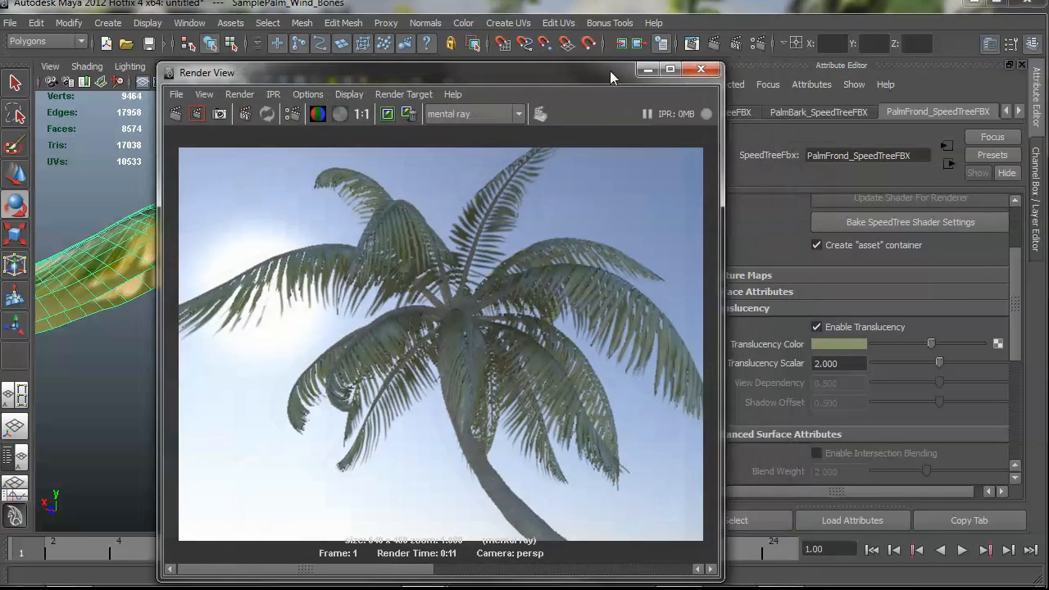
click(701, 69)
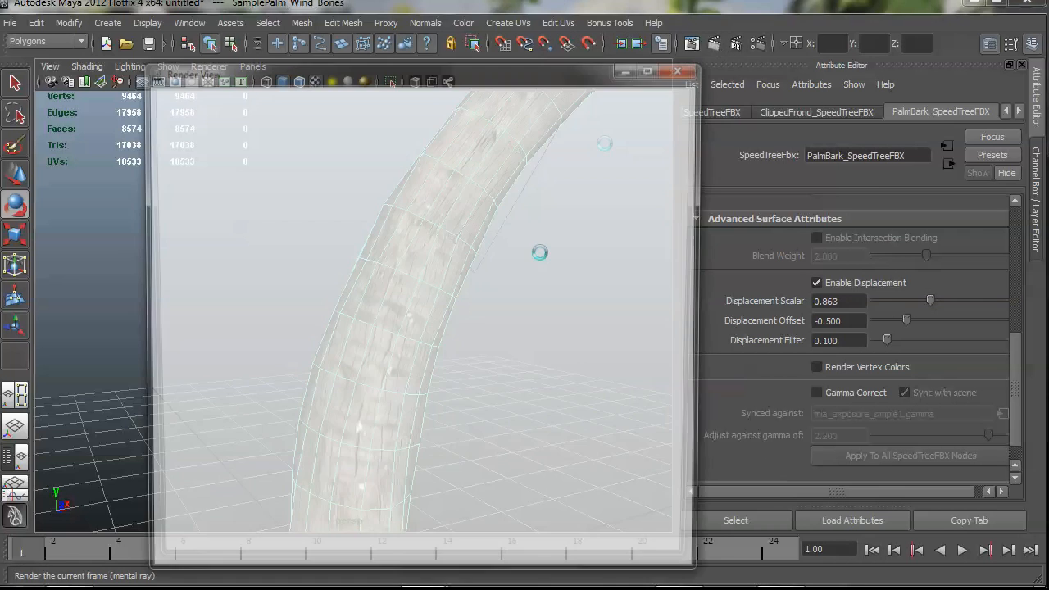
Render a mental ray close-up of the displaced palm trunk (scalar 0.863, offset -0.5, filter 0.1)
click(478, 42)
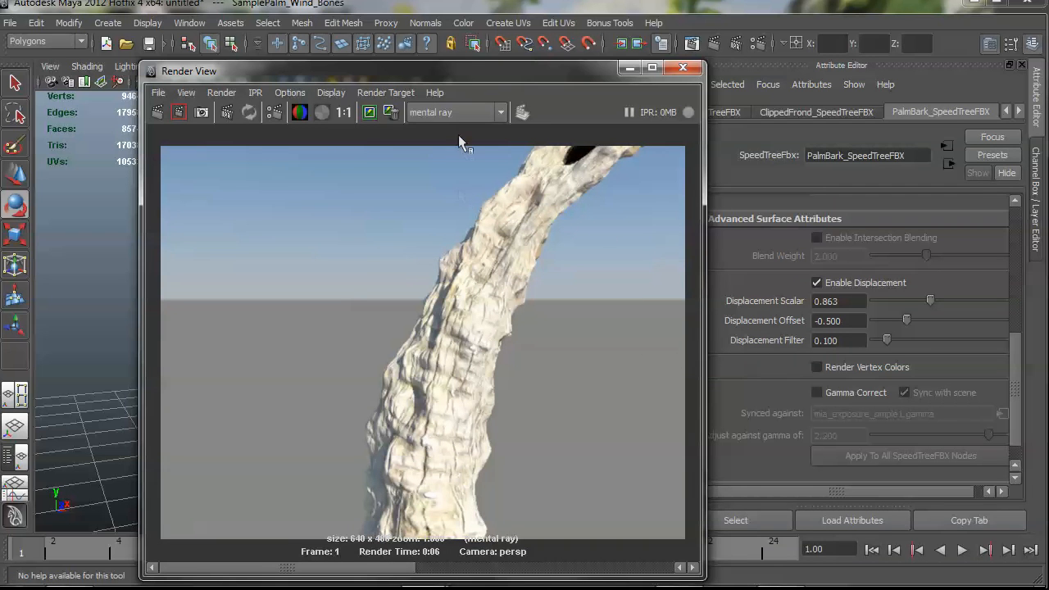
mouse_move(768, 285)
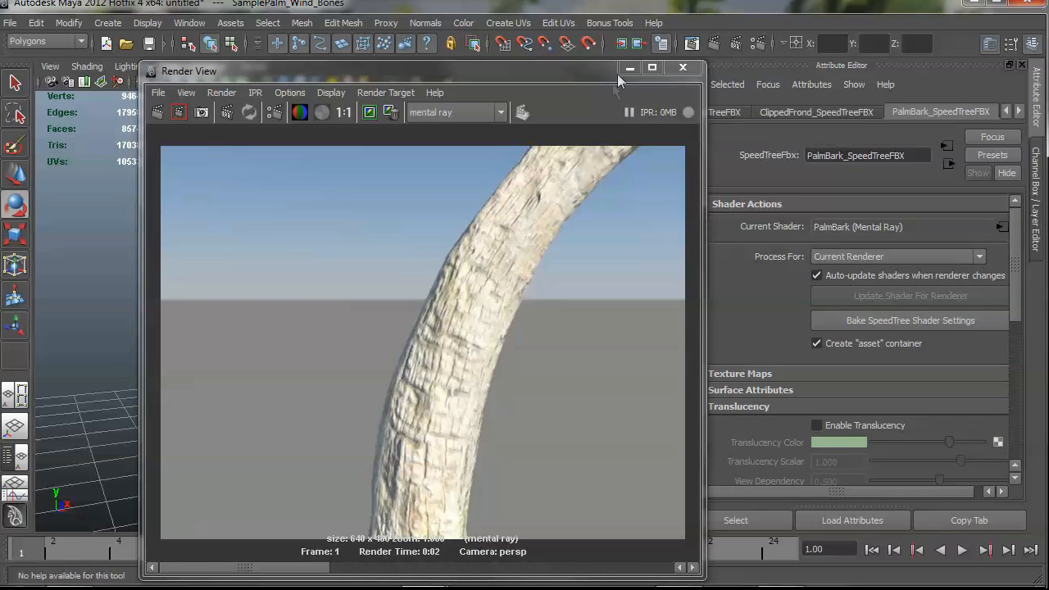
Bake PalmBark_SpeedTreeFBX shader settings into an asset container and review its texture maps
click(681, 67)
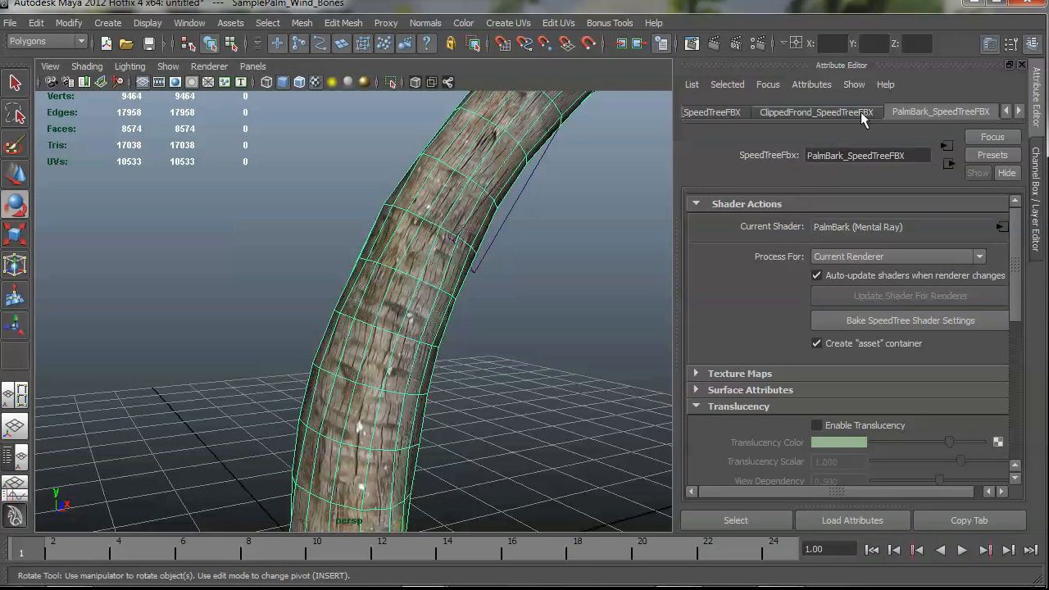
click(816, 112)
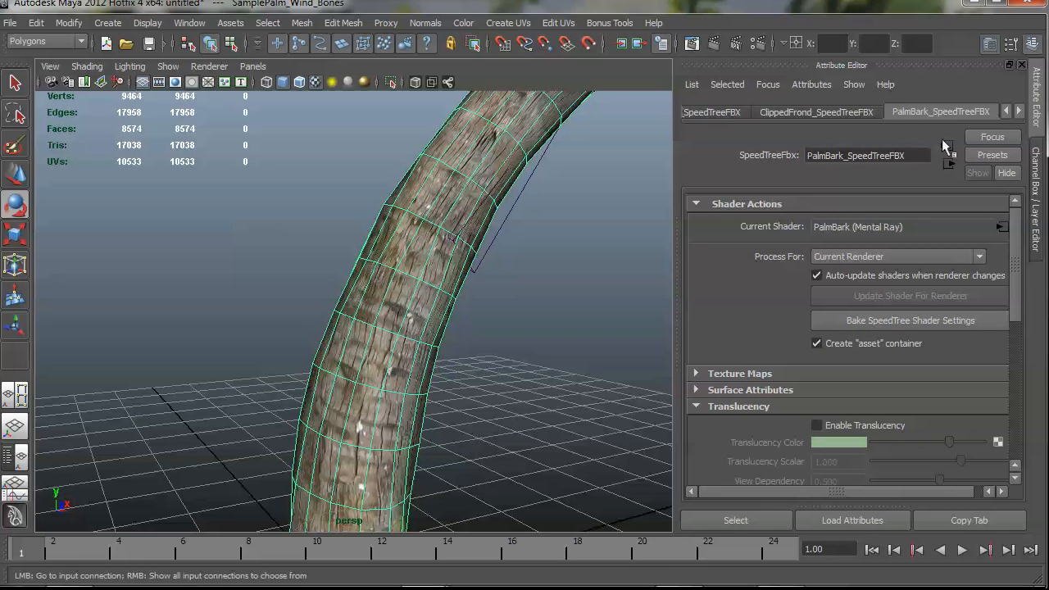
mouse_move(875, 204)
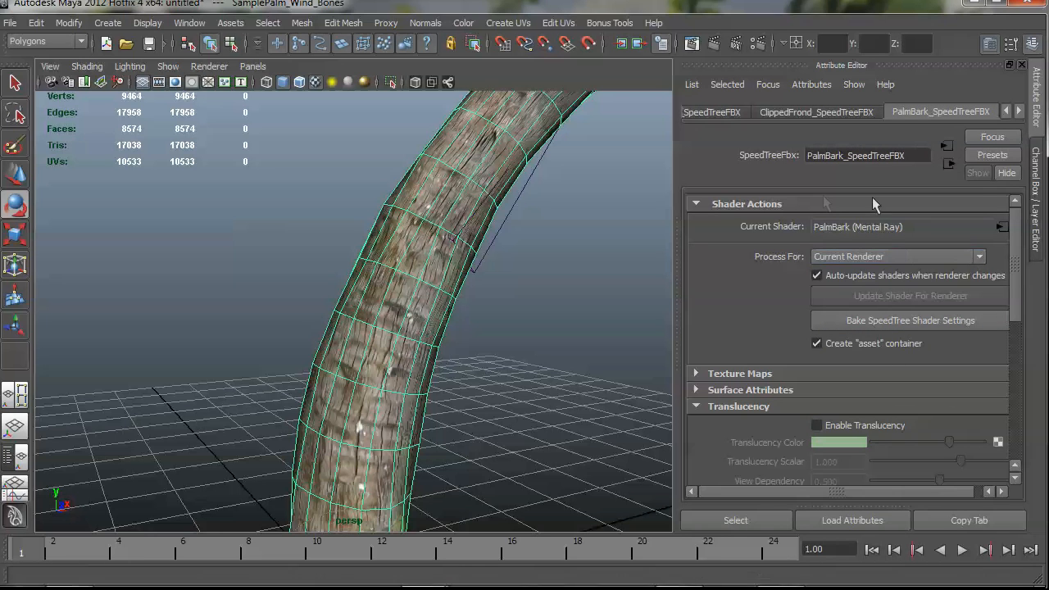
mouse_move(911, 320)
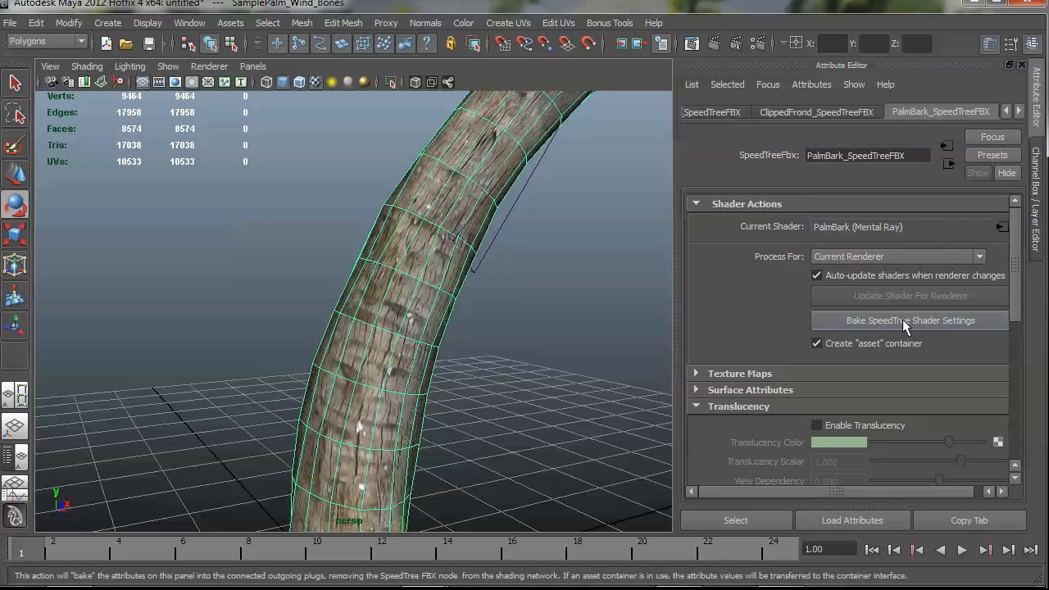
click(910, 320)
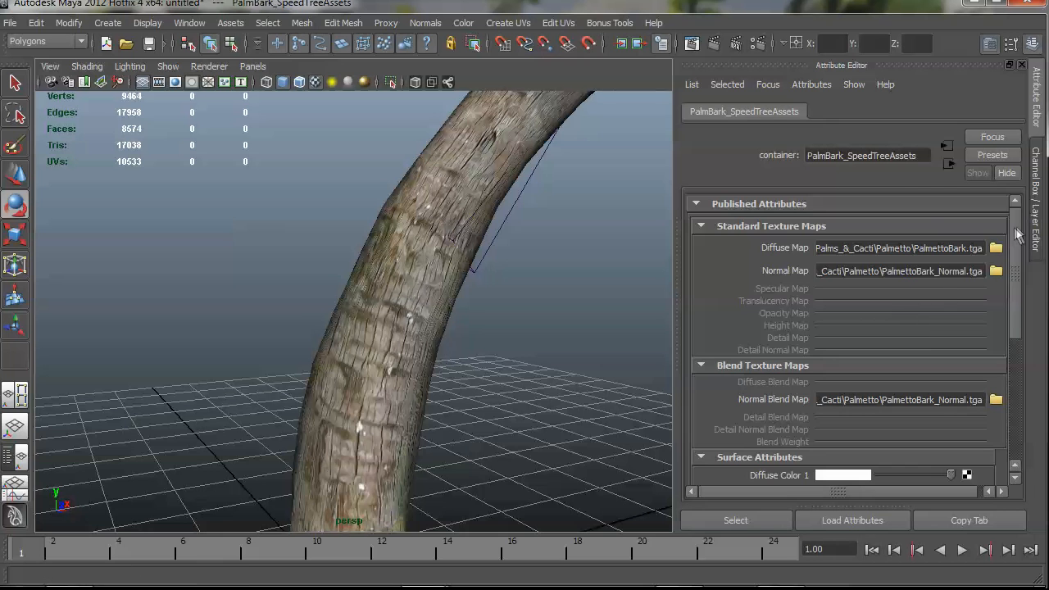
mouse_move(953, 270)
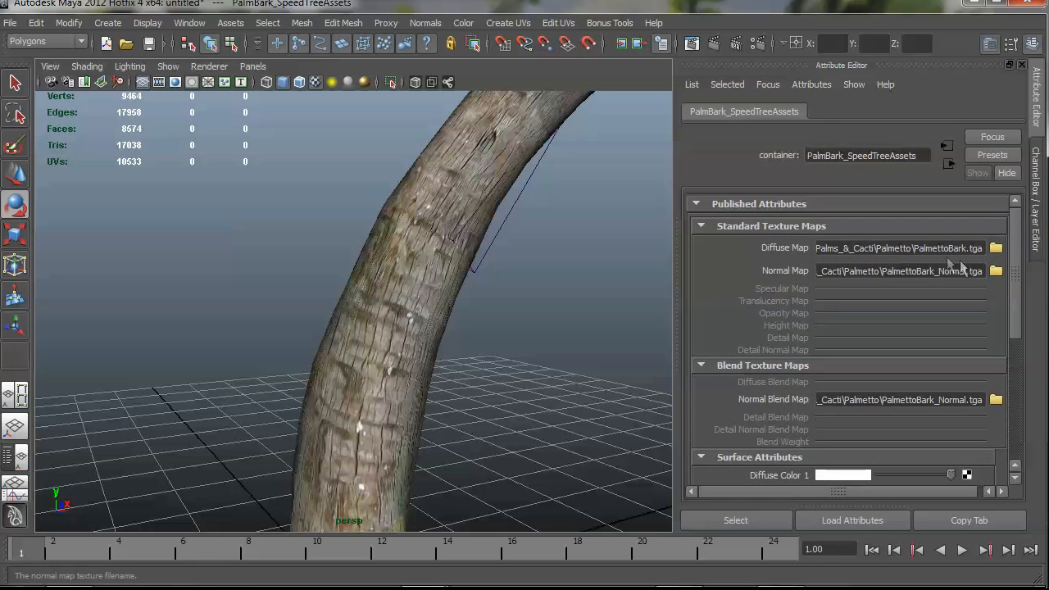
scroll(down, 3)
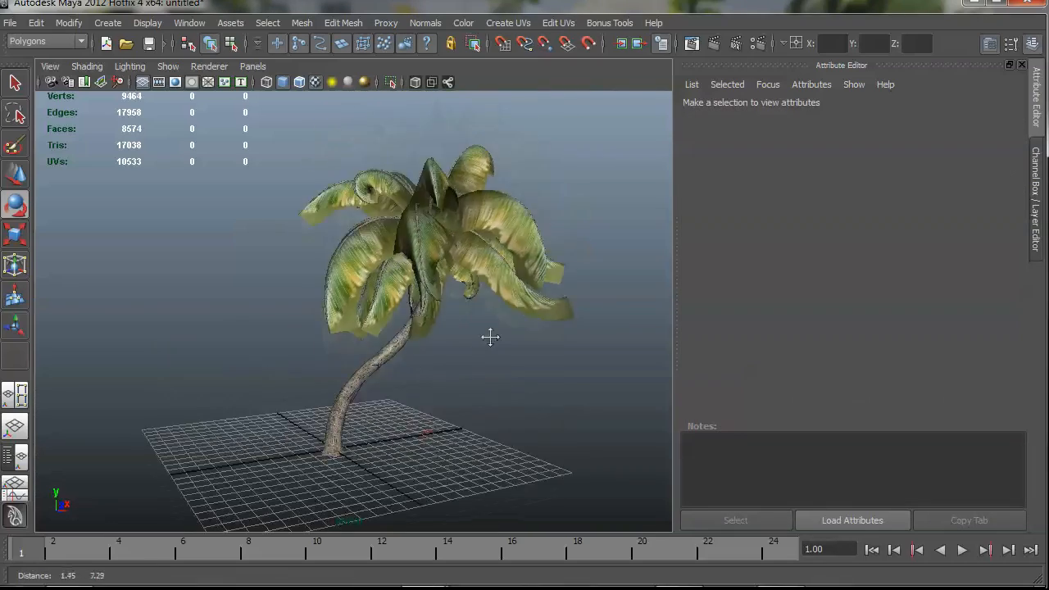
drag(490, 335, 559, 339)
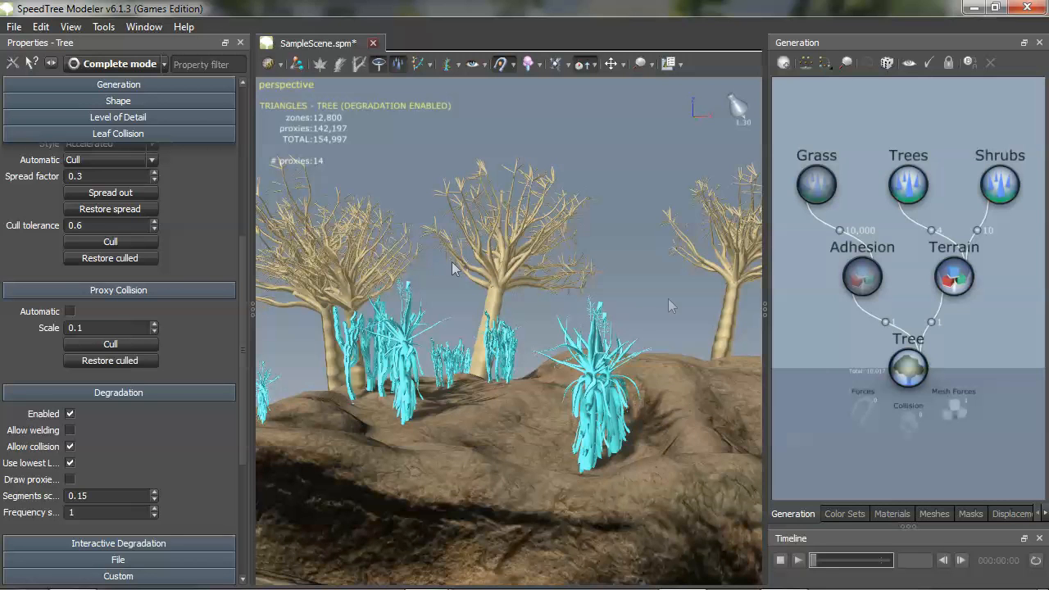
mouse_move(953, 277)
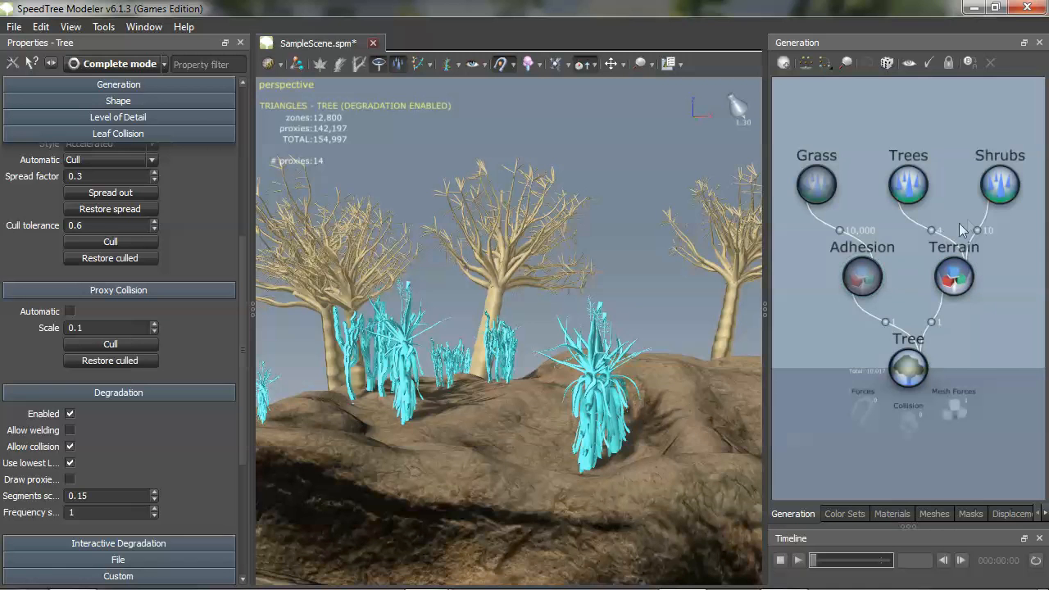
click(1000, 183)
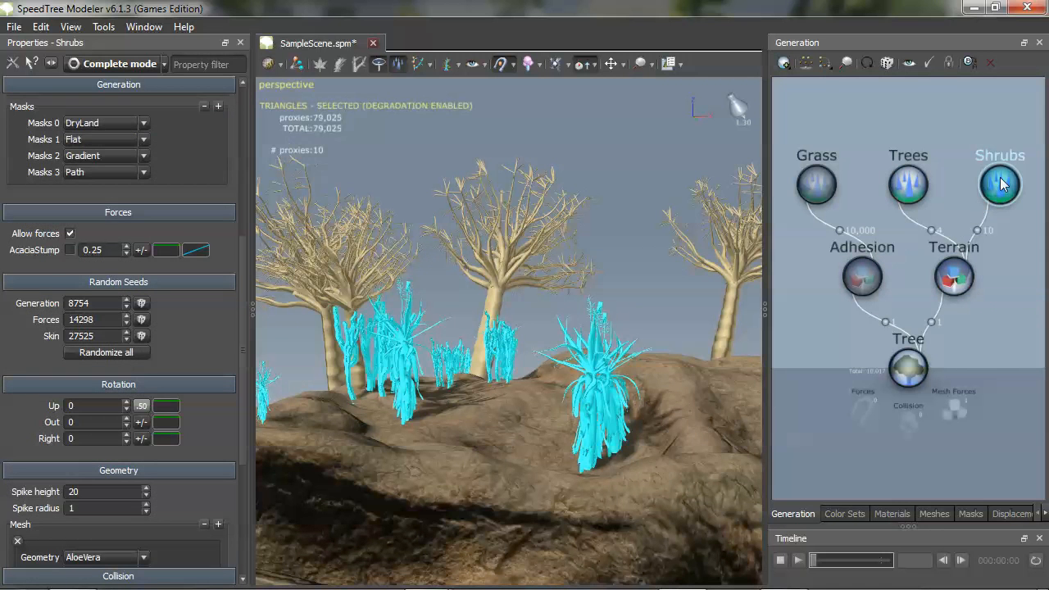
click(908, 184)
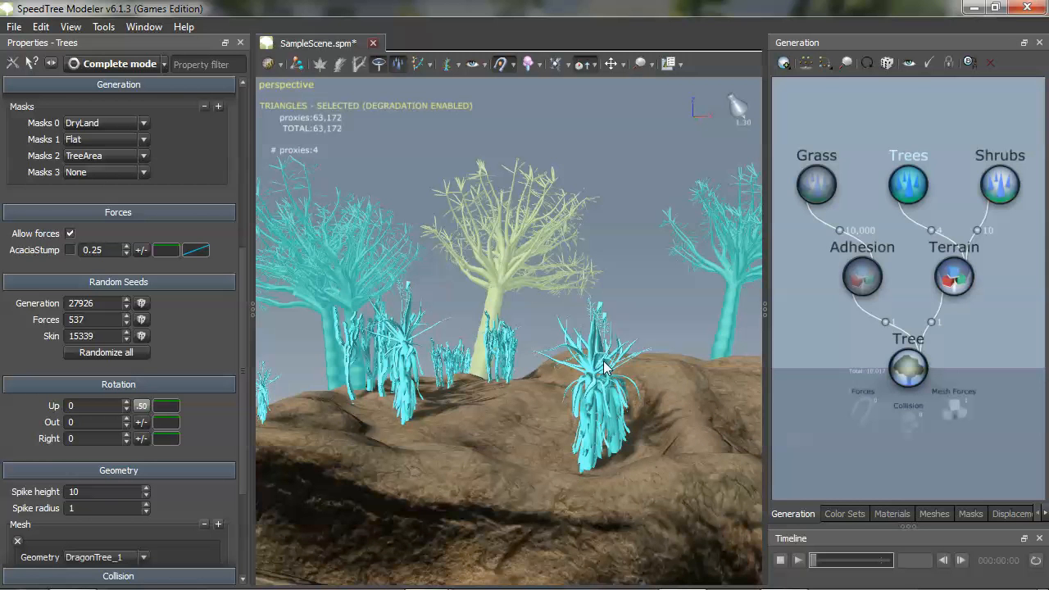
mouse_move(623, 305)
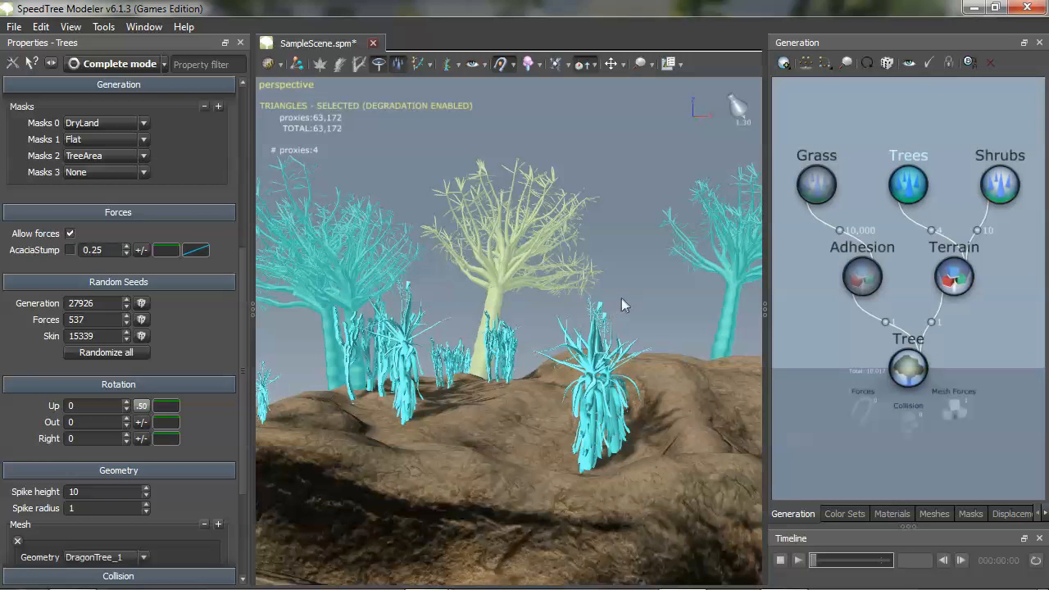
click(907, 183)
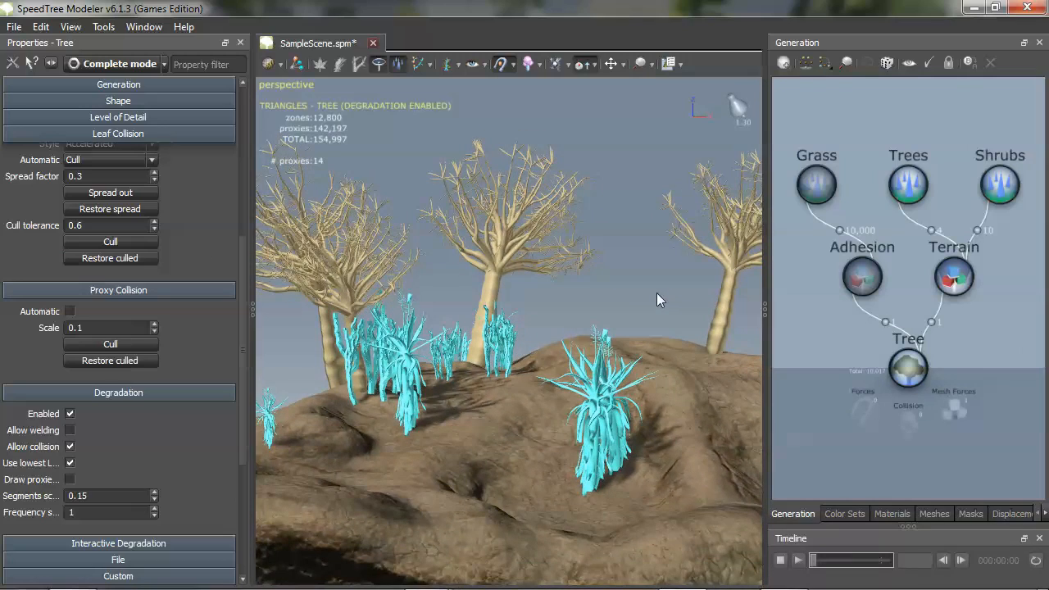
Export world building data in SWA ascii format as Trees.swa, replacing the existing file
click(13, 27)
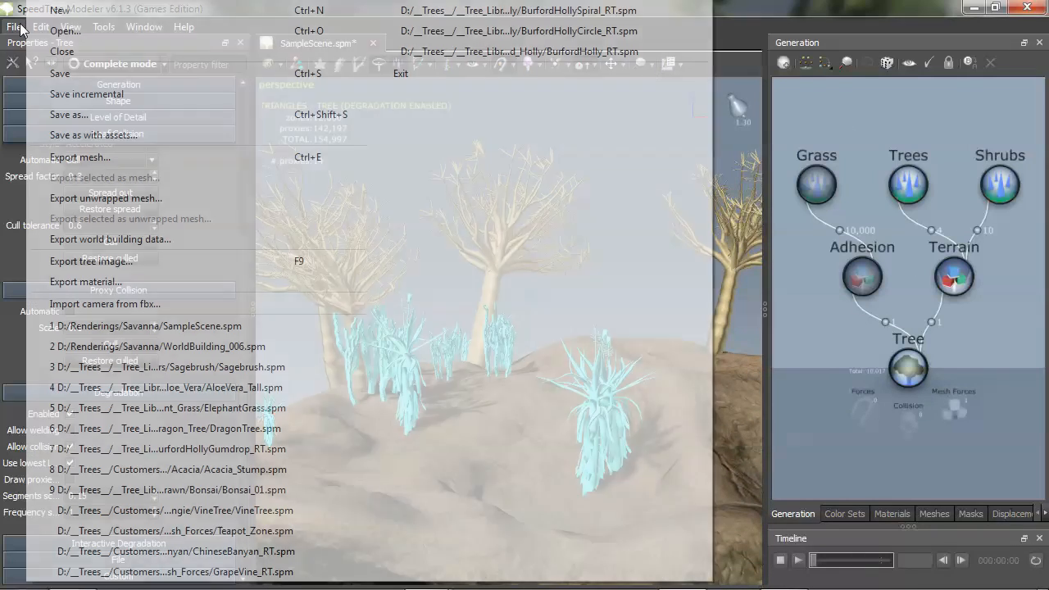
mouse_move(110, 240)
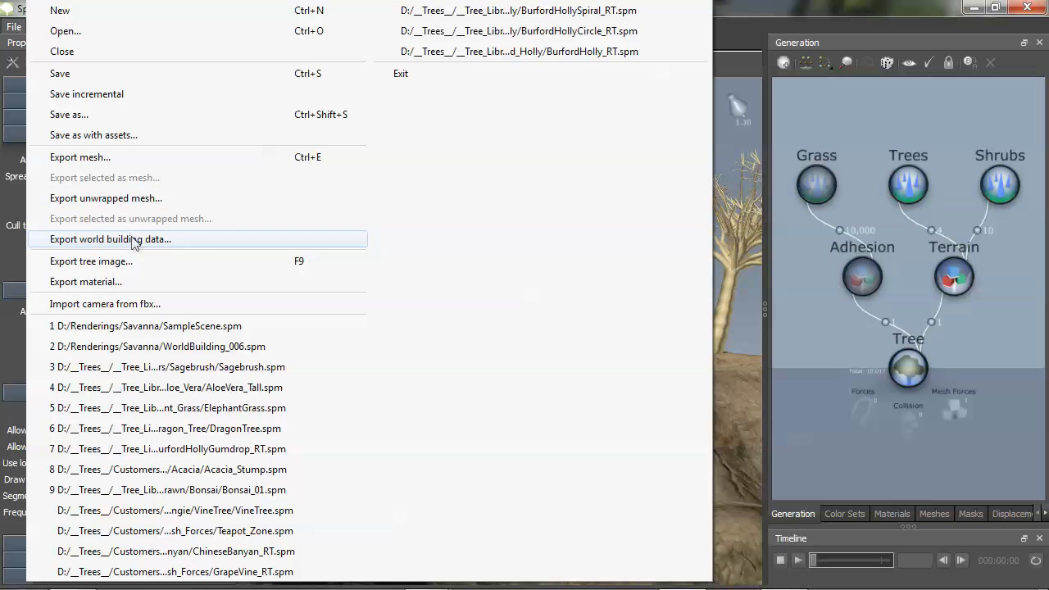
click(109, 239)
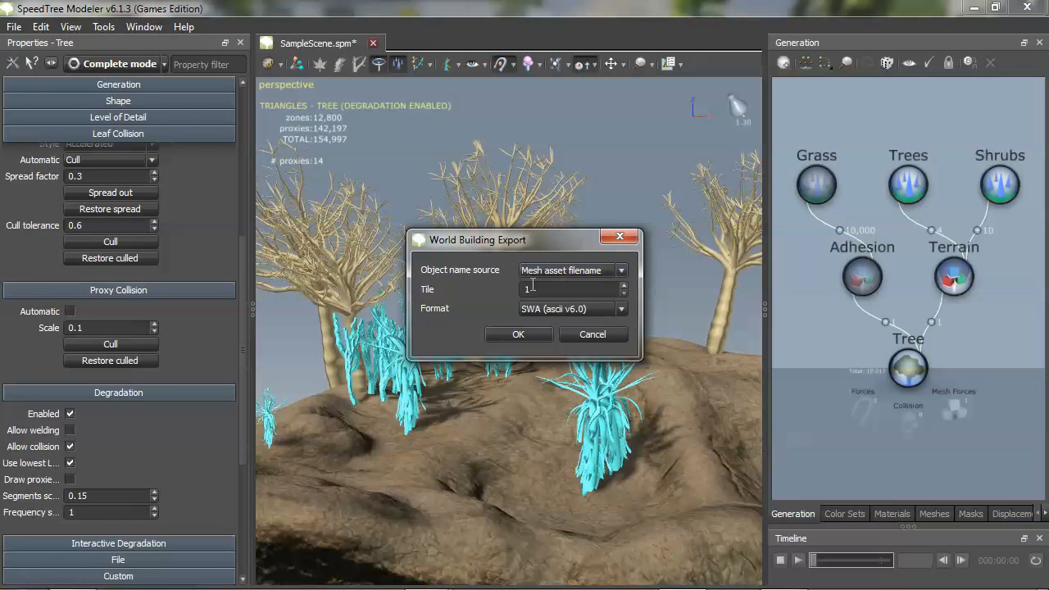
click(517, 334)
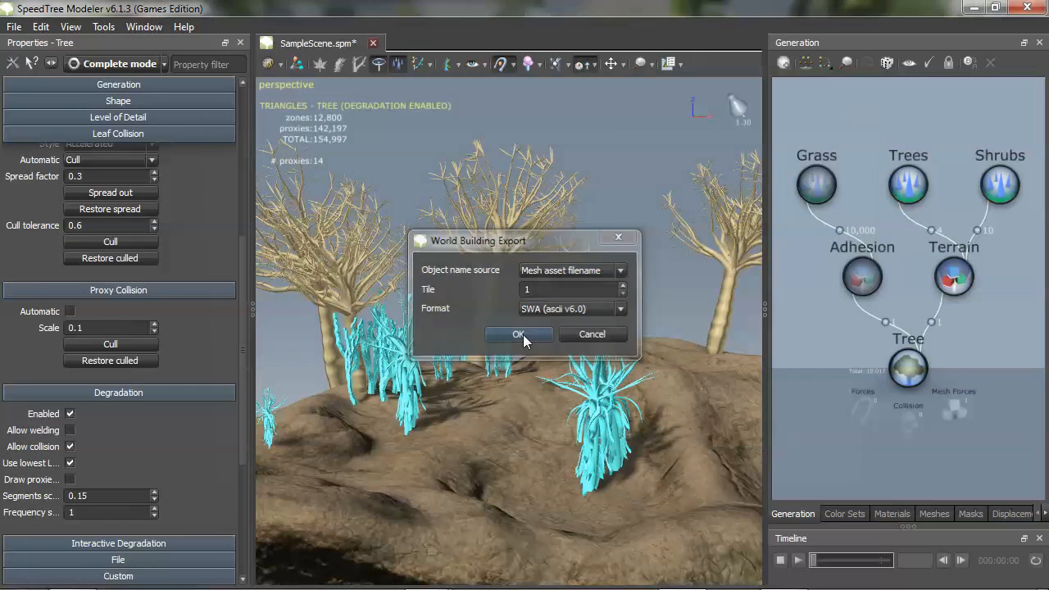
click(518, 335)
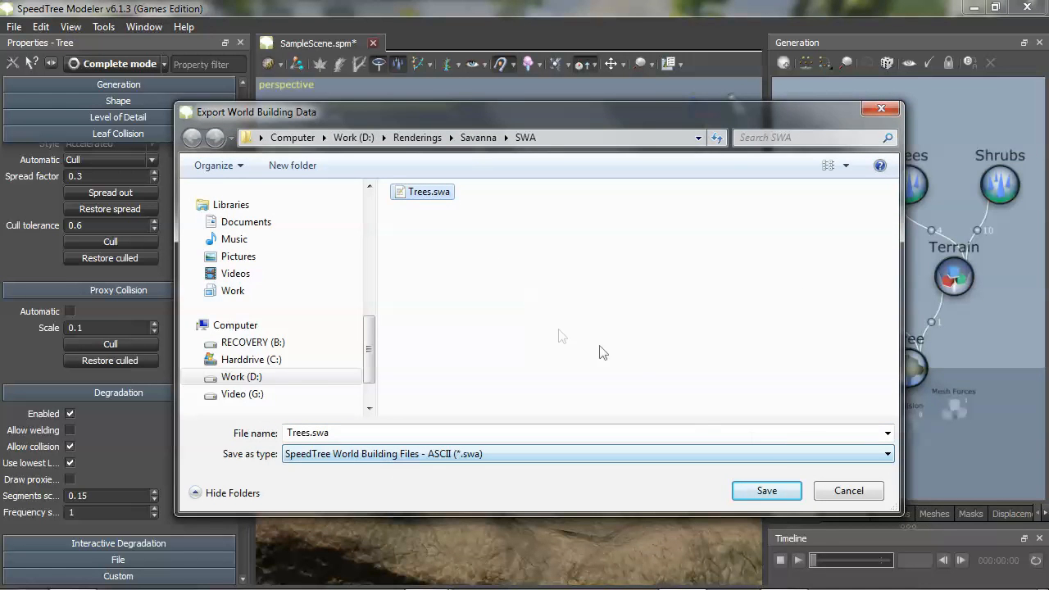
click(765, 490)
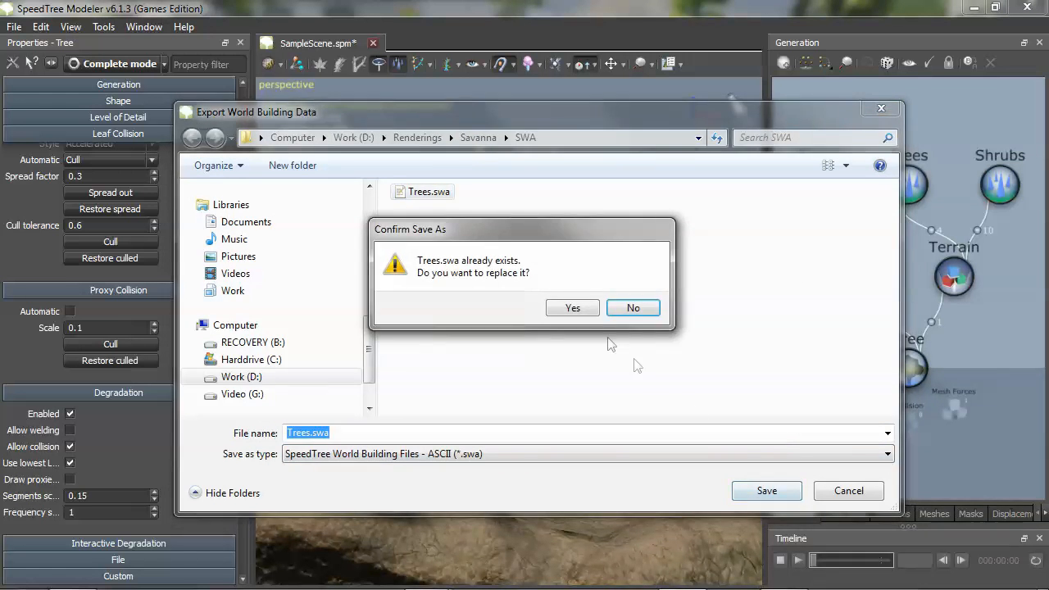
click(572, 308)
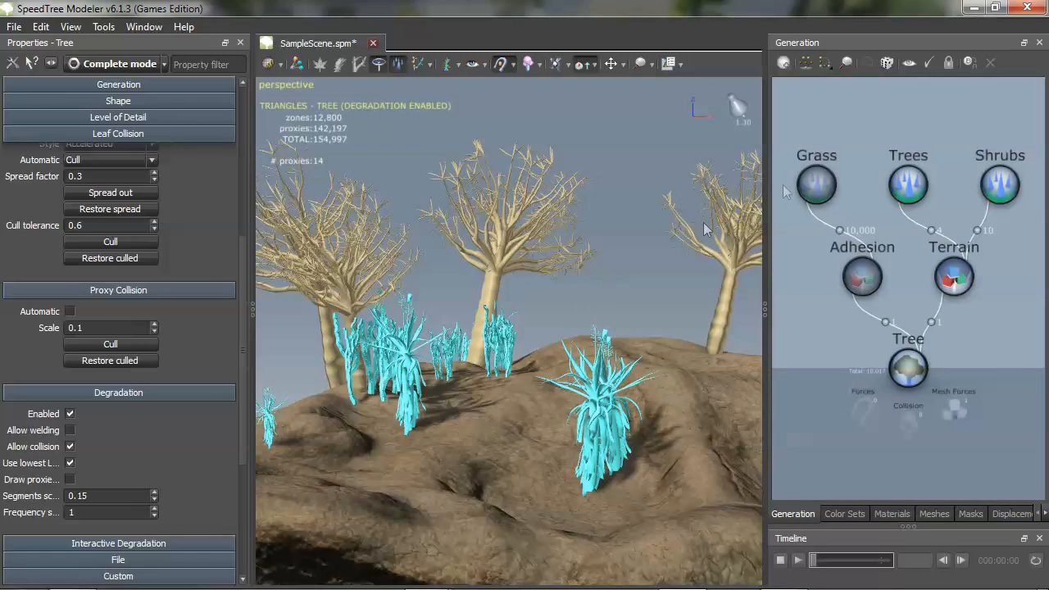
mouse_move(586, 226)
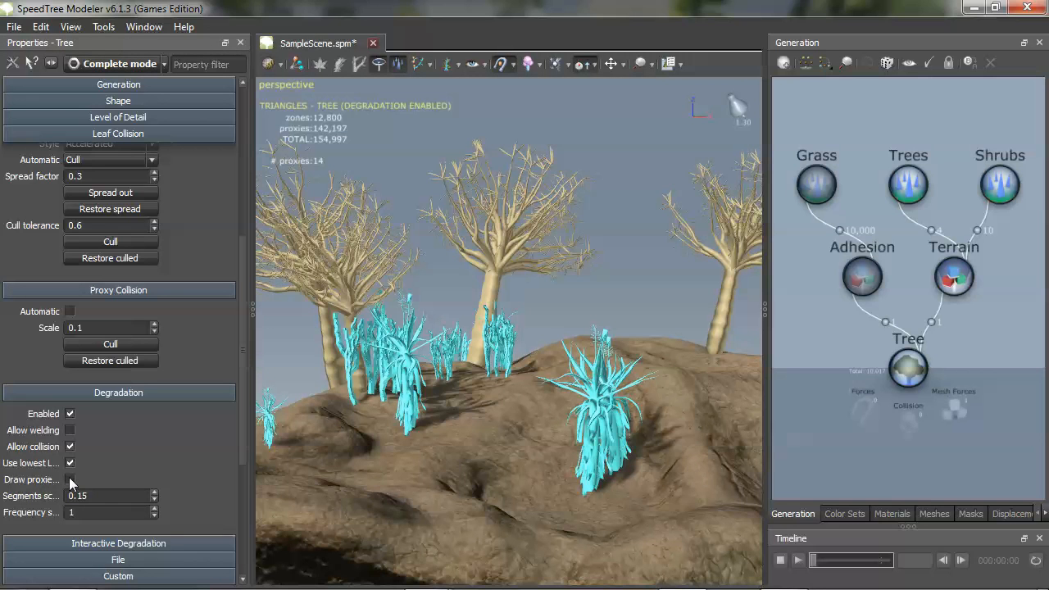
Draw vegetation as proxies, select the Grass generator, and confirm its world building data export
click(69, 478)
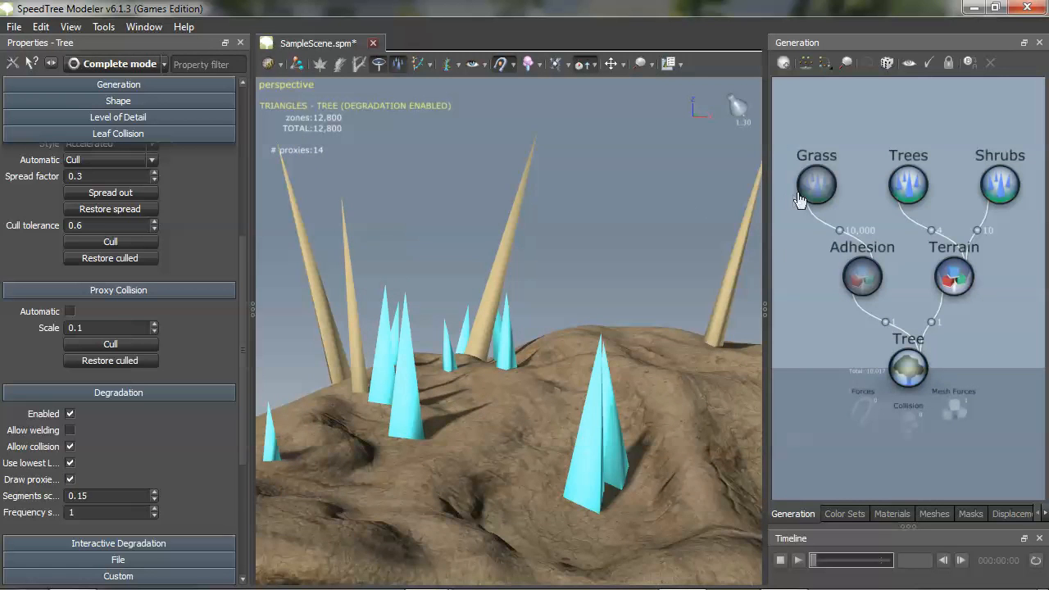
click(816, 183)
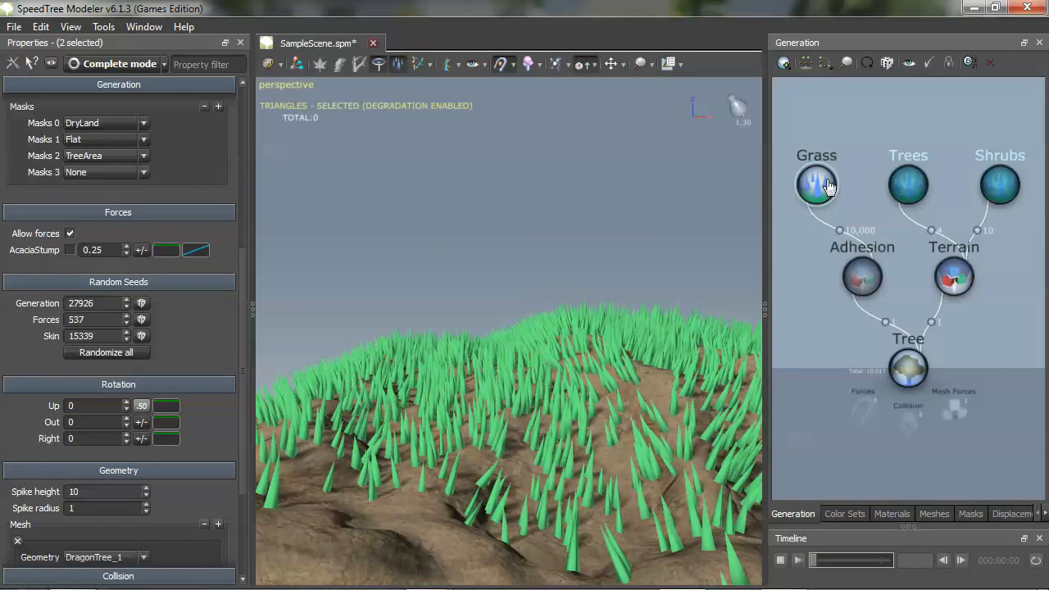
click(13, 27)
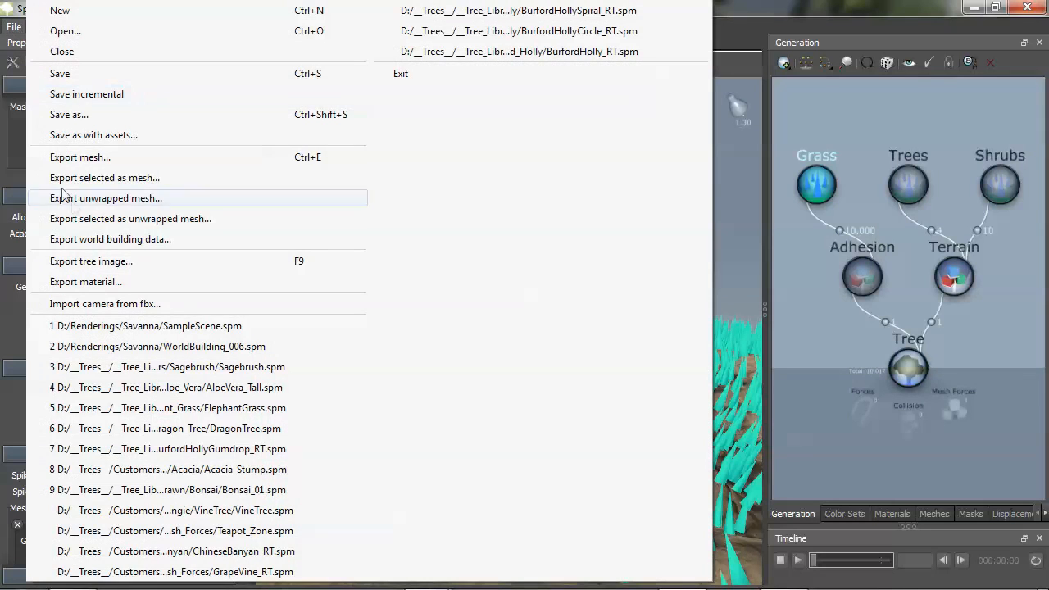
mouse_move(98, 239)
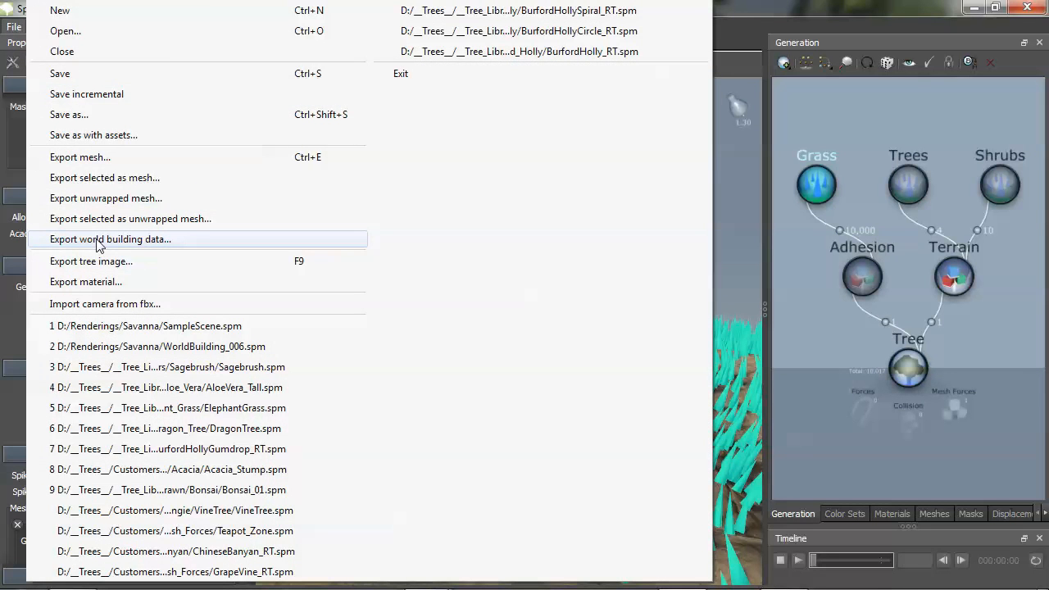
click(111, 239)
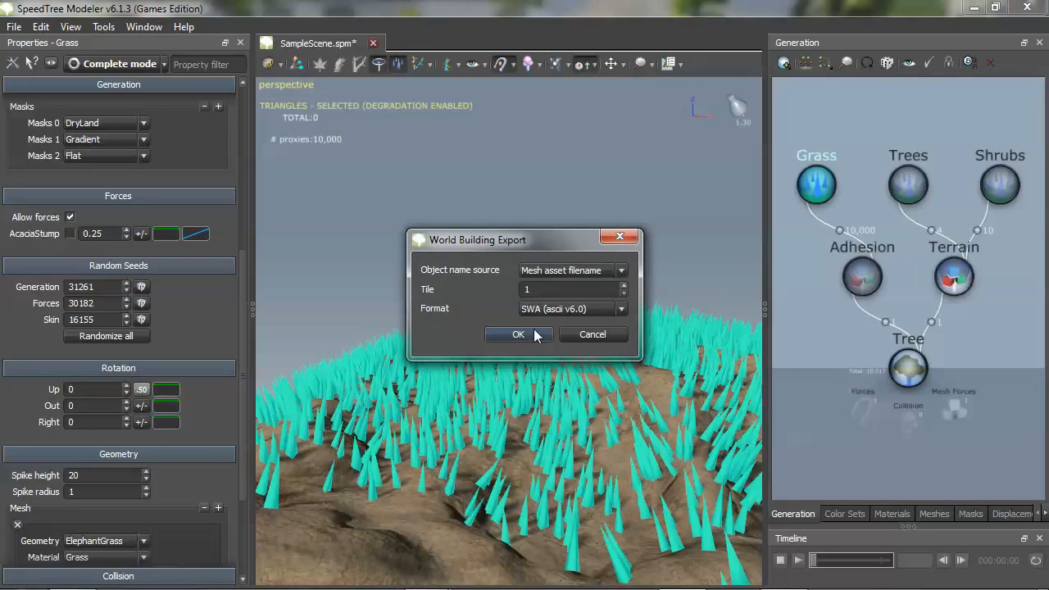
click(518, 334)
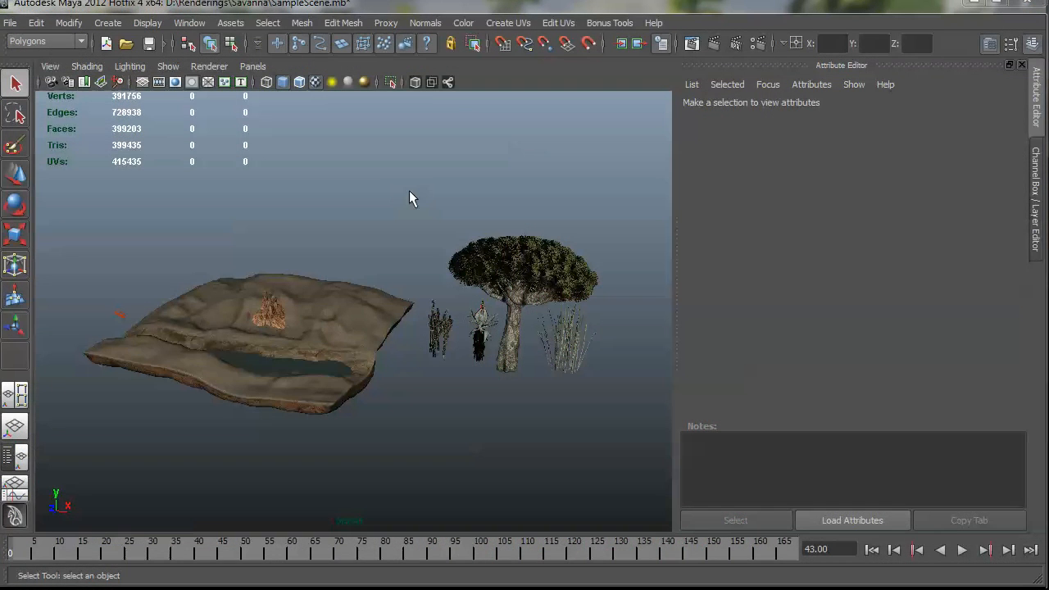
mouse_move(358, 203)
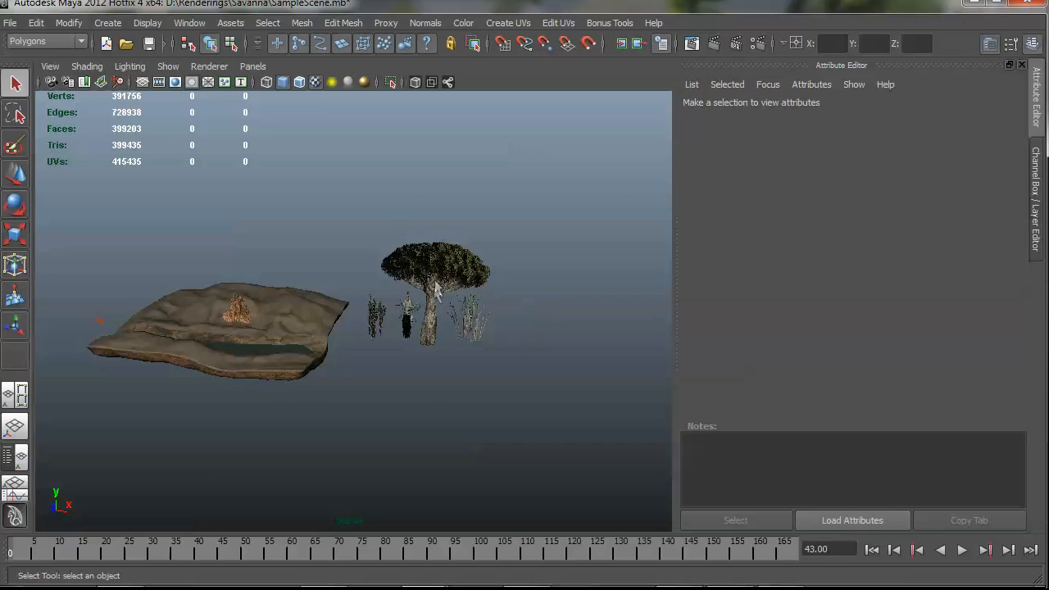
Dolly in on the terrain with the sample aloe, dragon tree and sagebrush
click(439, 276)
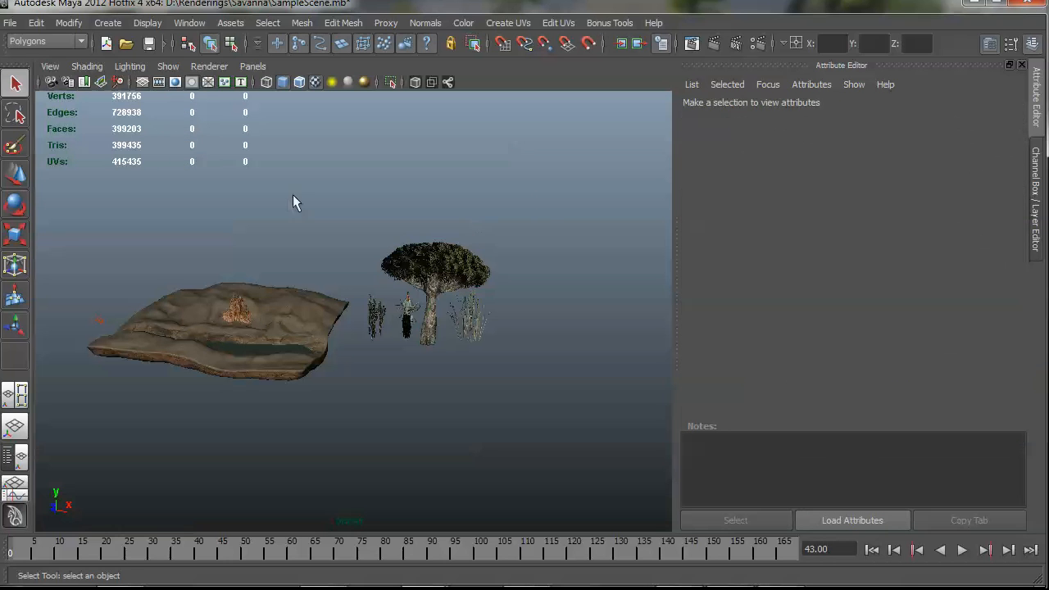
drag(297, 203, 449, 270)
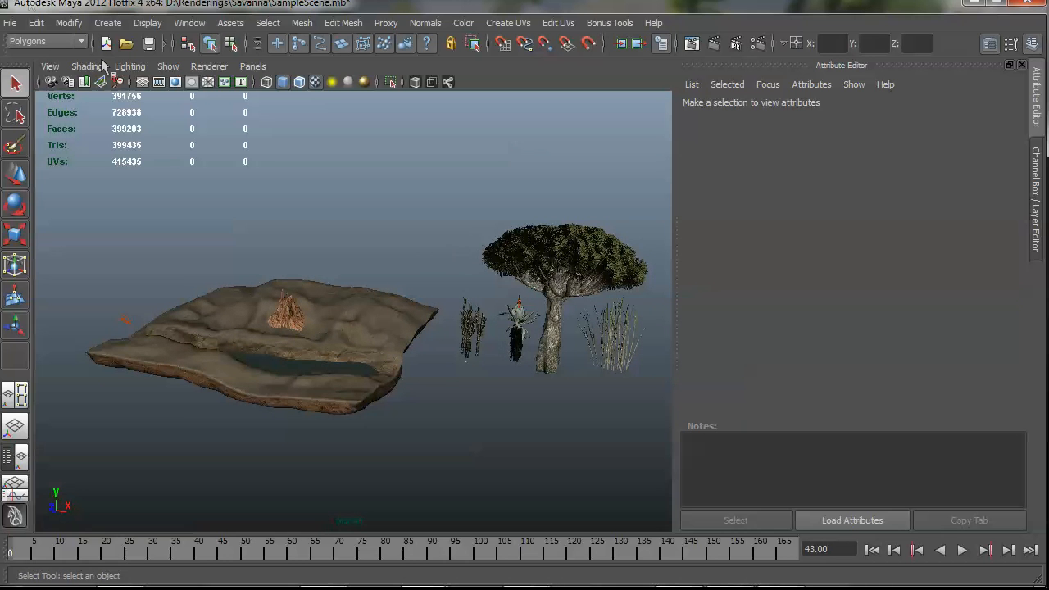
Import SWA/Trees.swa, creating the Trees_Forest node with AloeVera, DragonTree_1 and Sagebrush1 entries
click(9, 23)
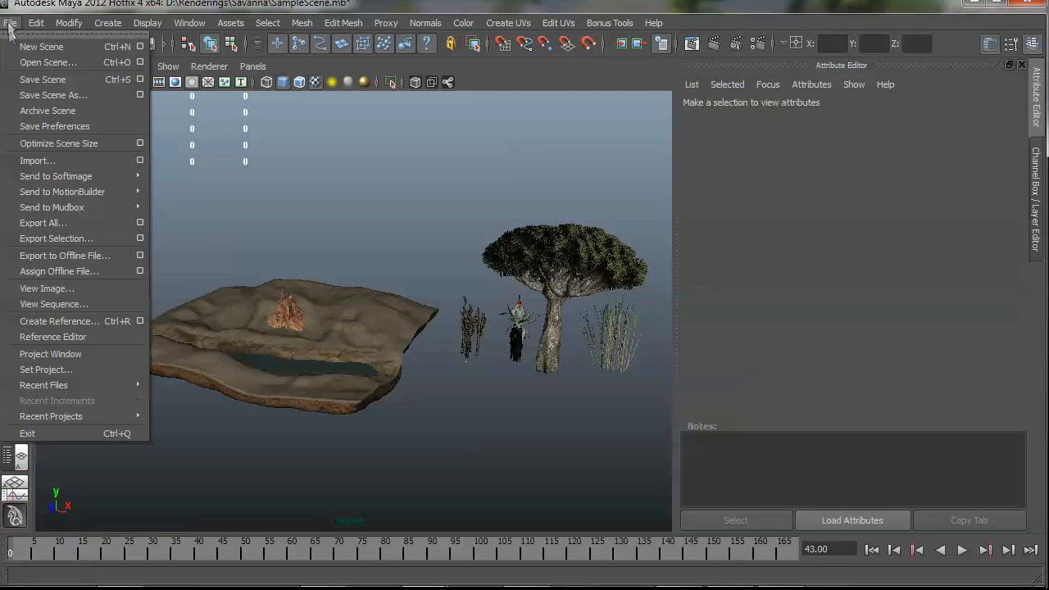
mouse_move(36, 160)
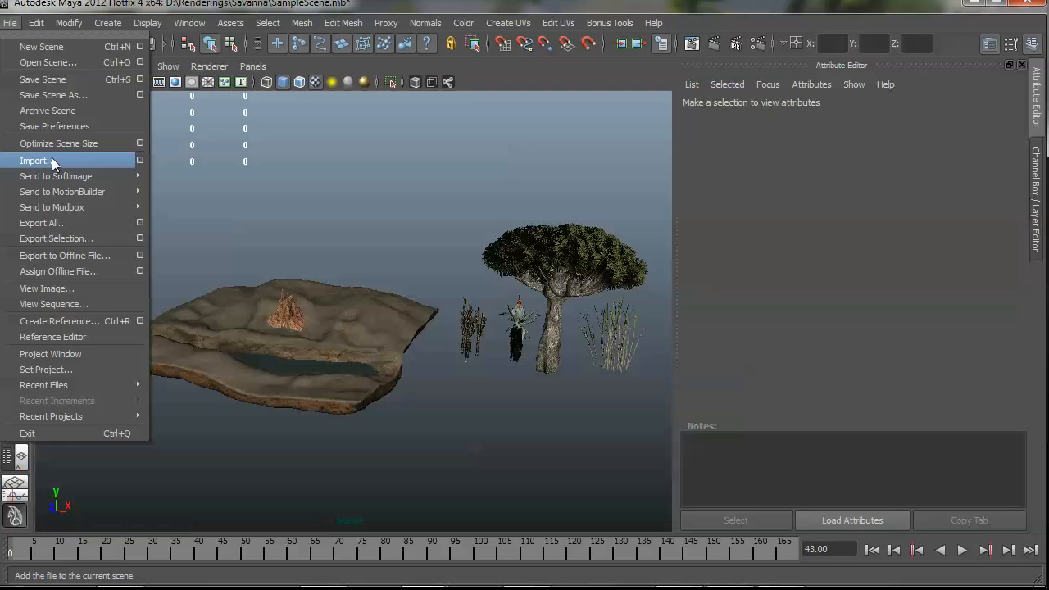
click(34, 161)
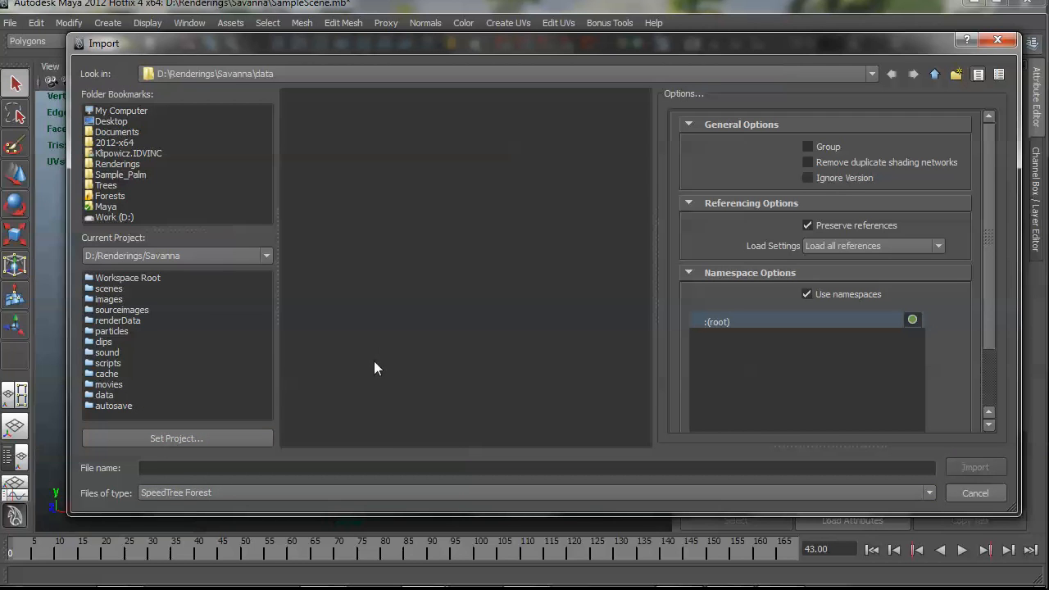
mouse_move(127, 287)
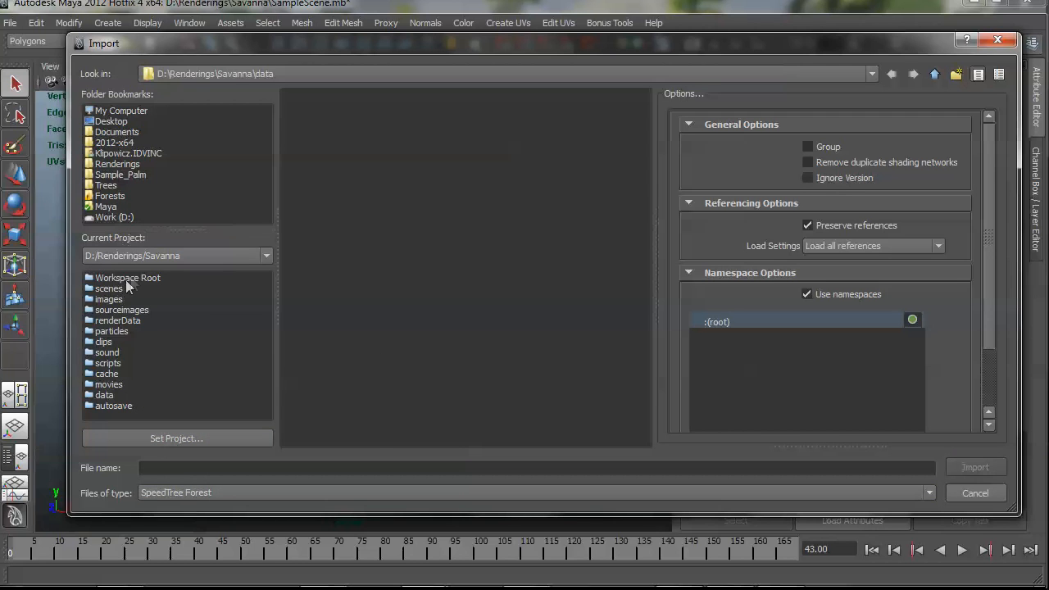
click(128, 277)
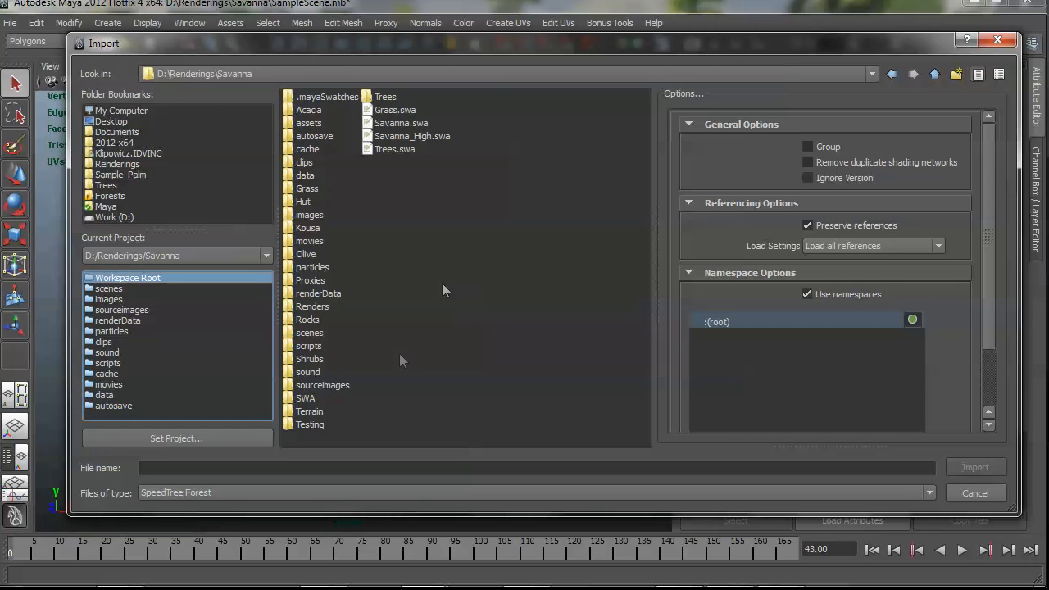
double_click(305, 398)
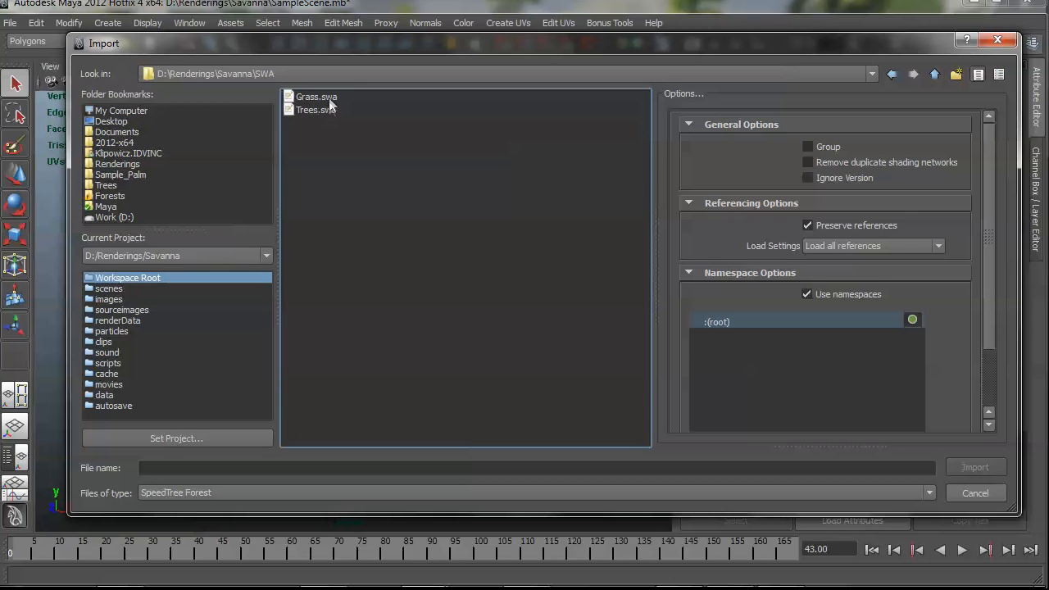
click(311, 110)
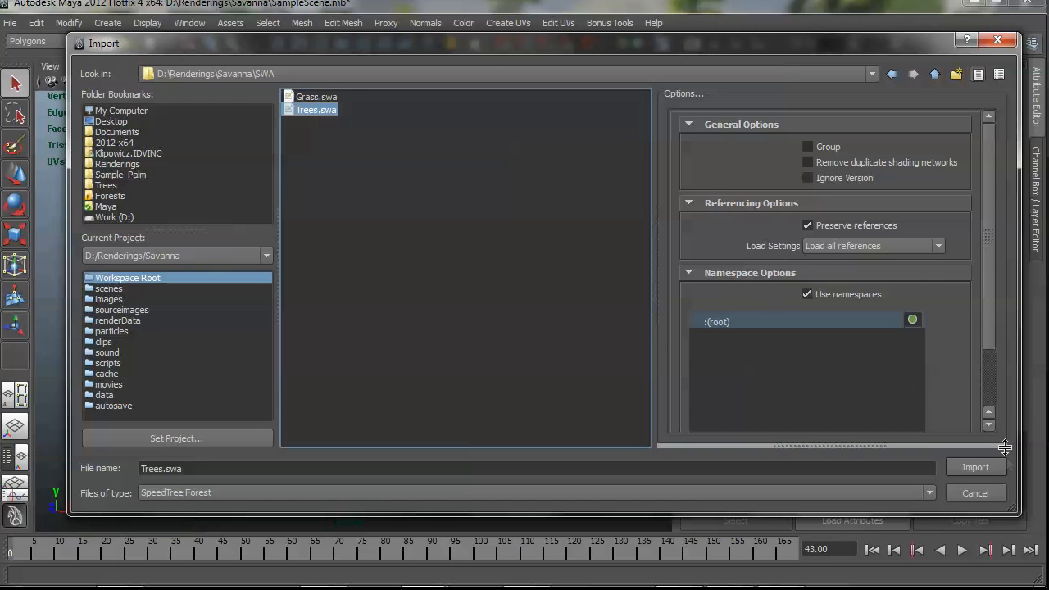
click(975, 467)
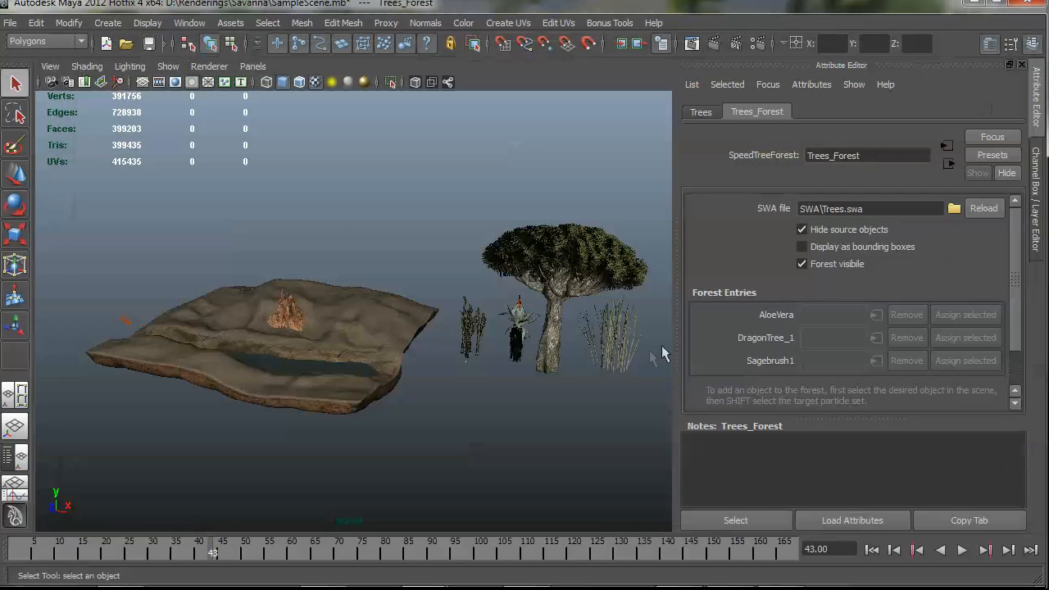
mouse_move(347, 270)
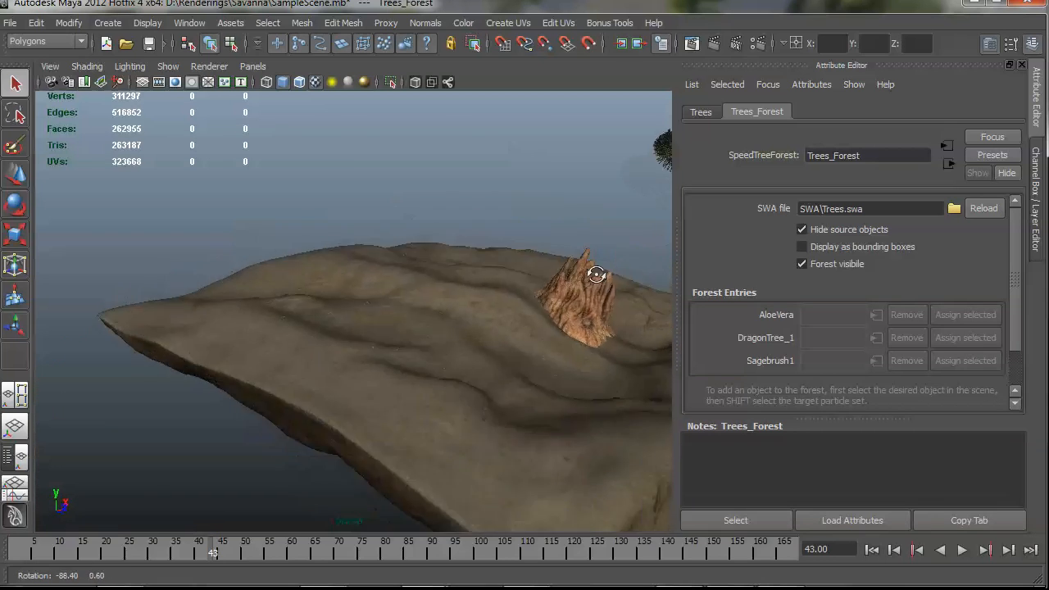
drag(597, 275, 473, 282)
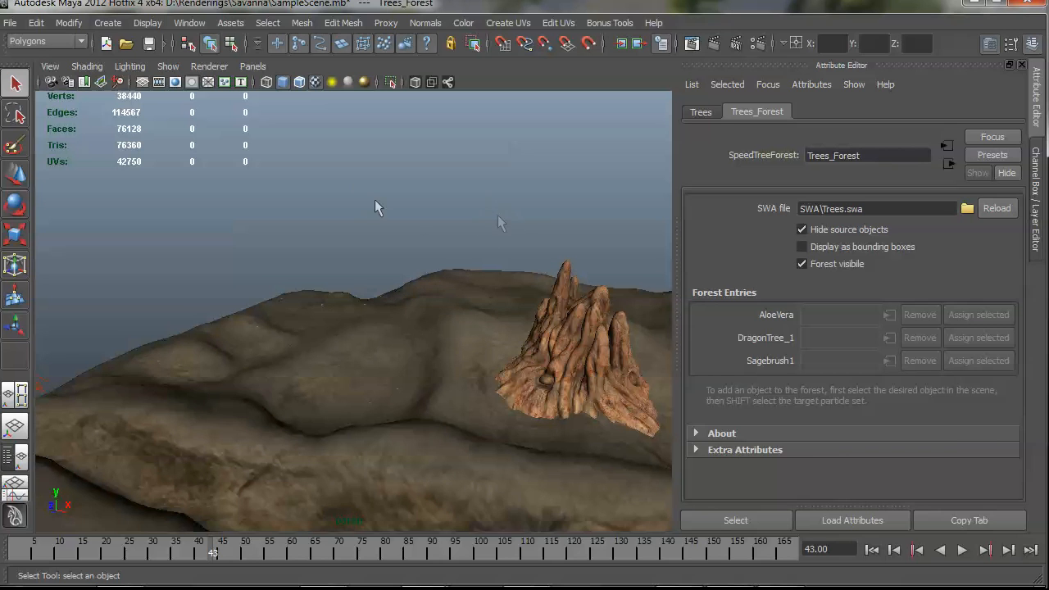
mouse_move(560, 243)
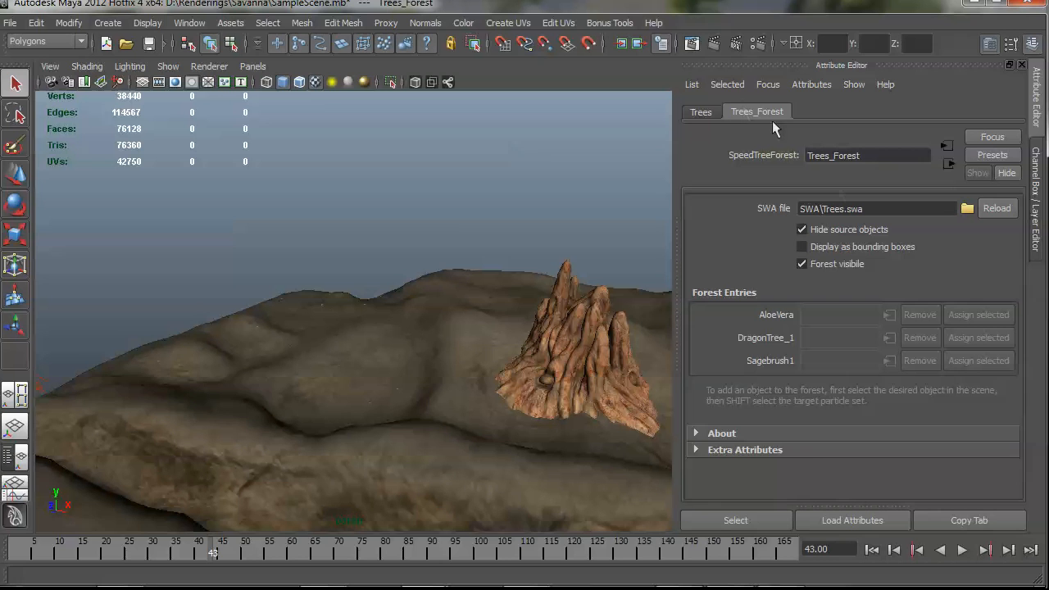
mouse_move(738, 338)
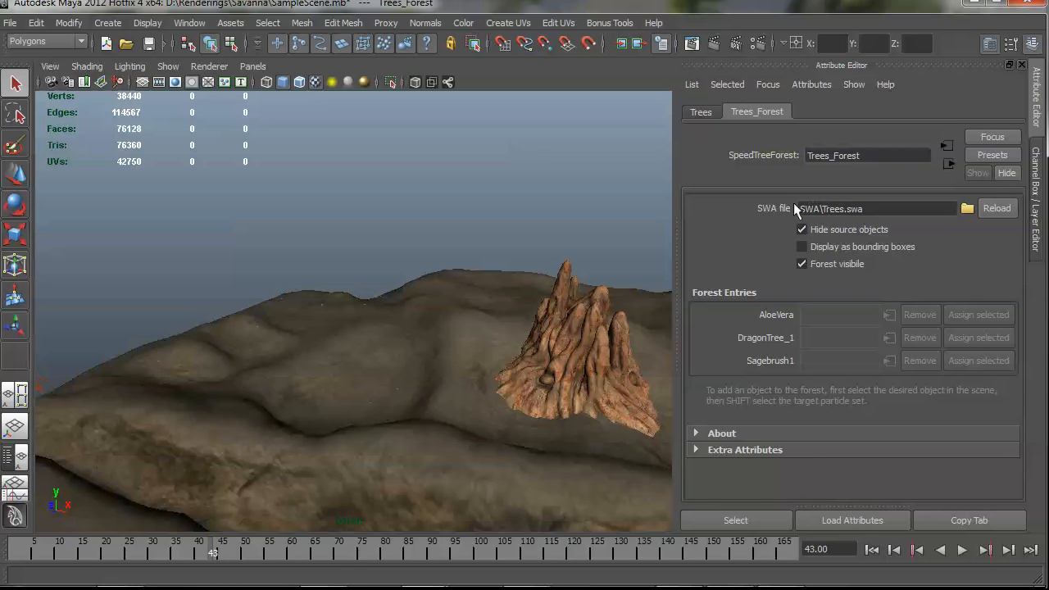
click(877, 208)
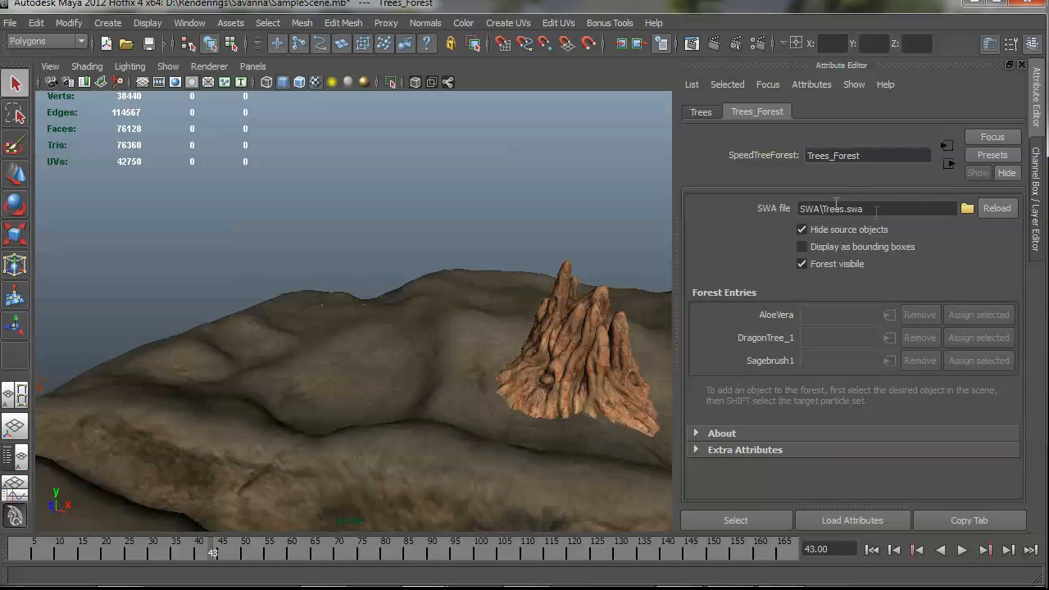
mouse_move(799, 230)
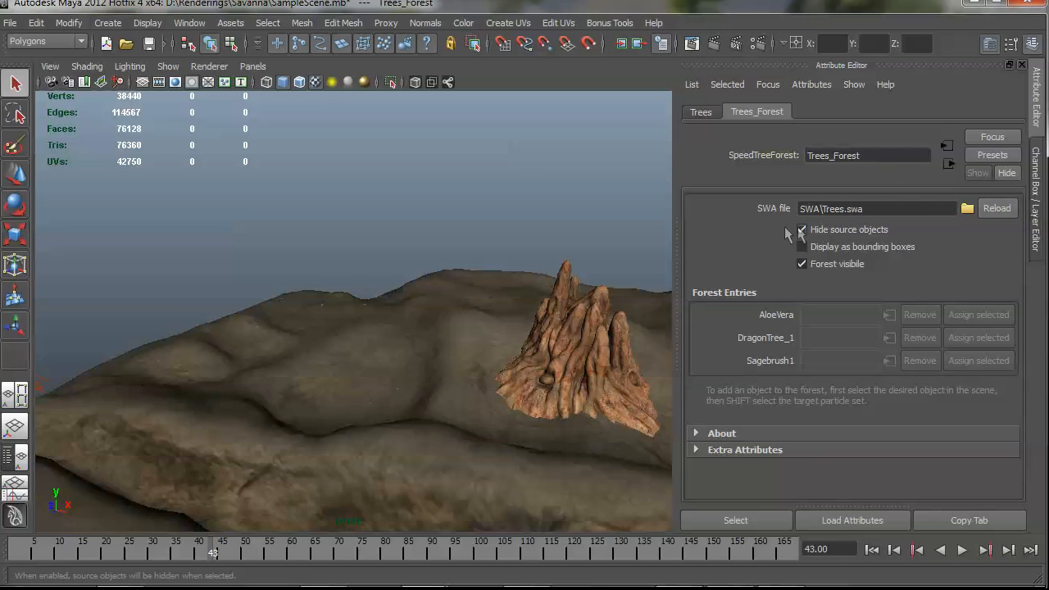
click(802, 229)
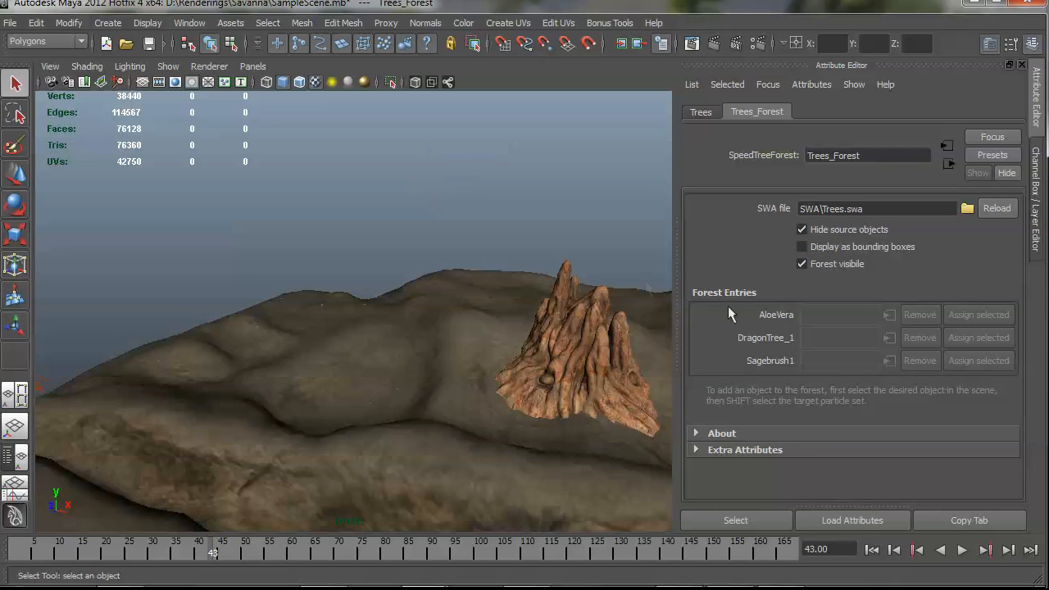
mouse_move(979, 337)
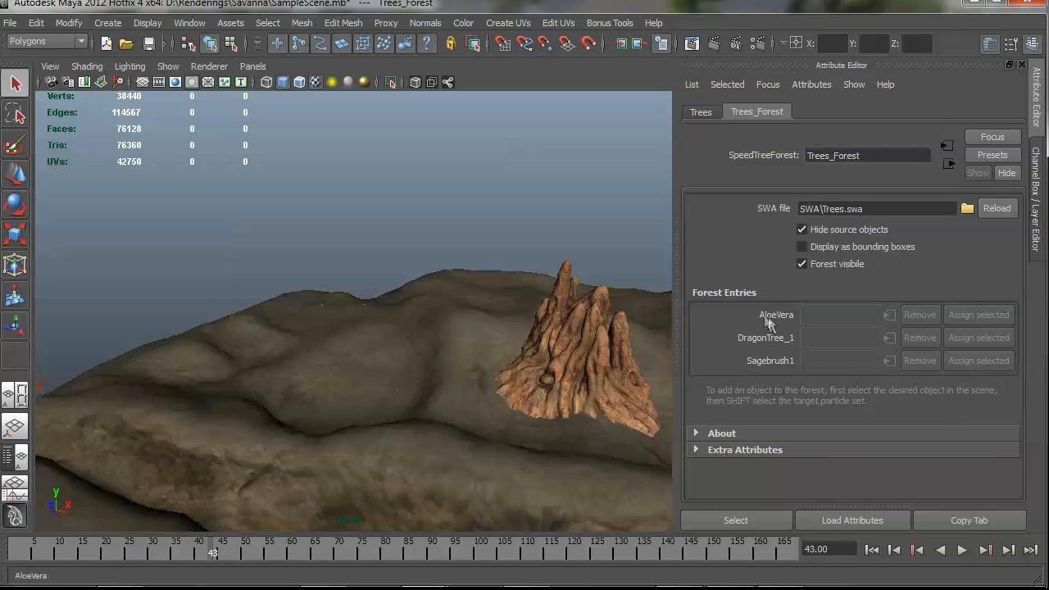
mouse_move(887, 318)
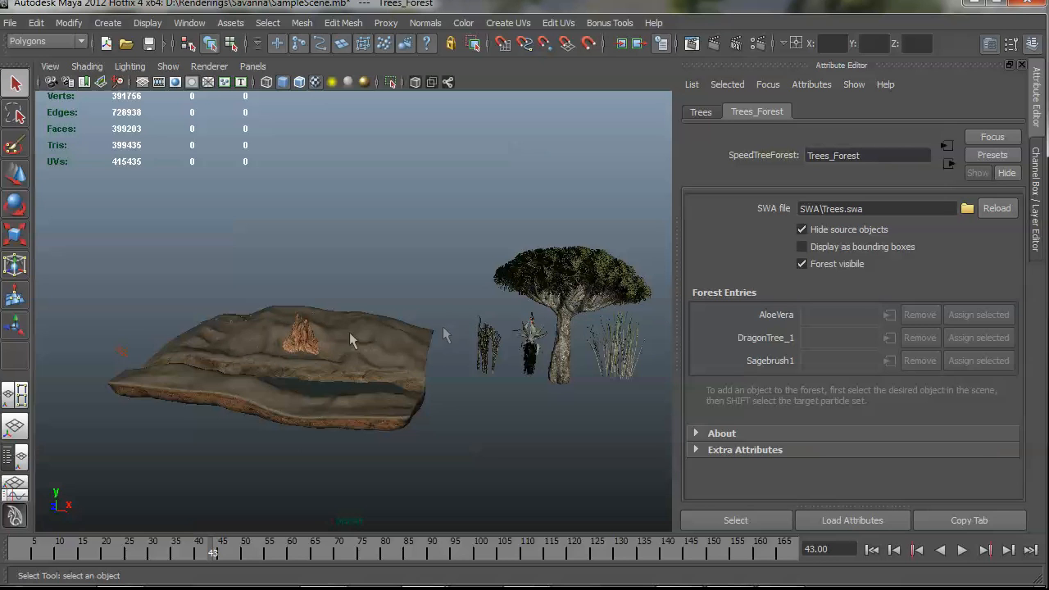
mouse_move(174, 272)
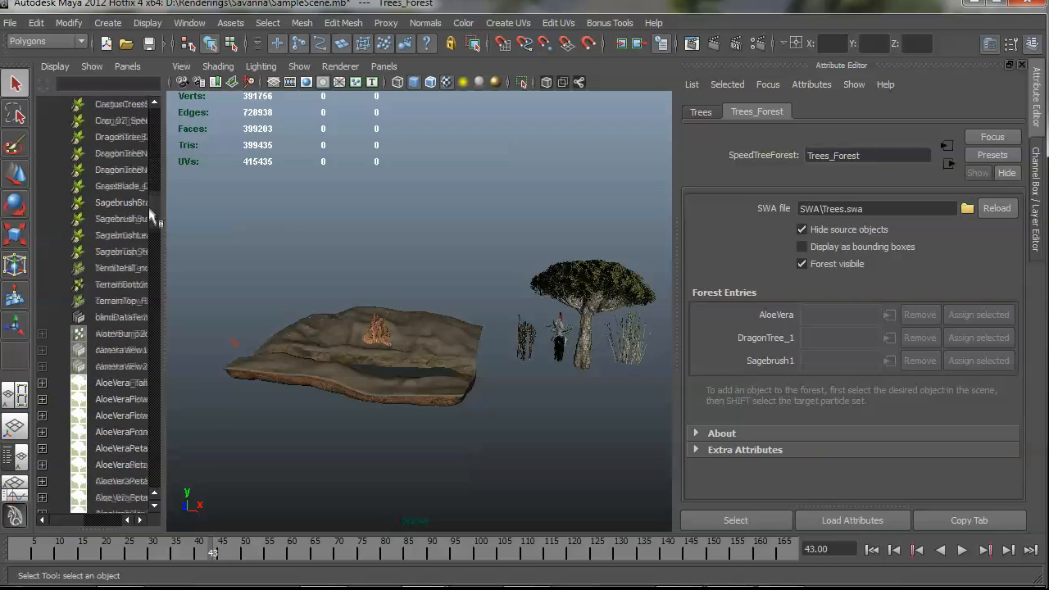
Shift-select the aloe, dragon tree and sagebrush meshes, then the Trees_Forest node in the Outliner
scroll(down, 3)
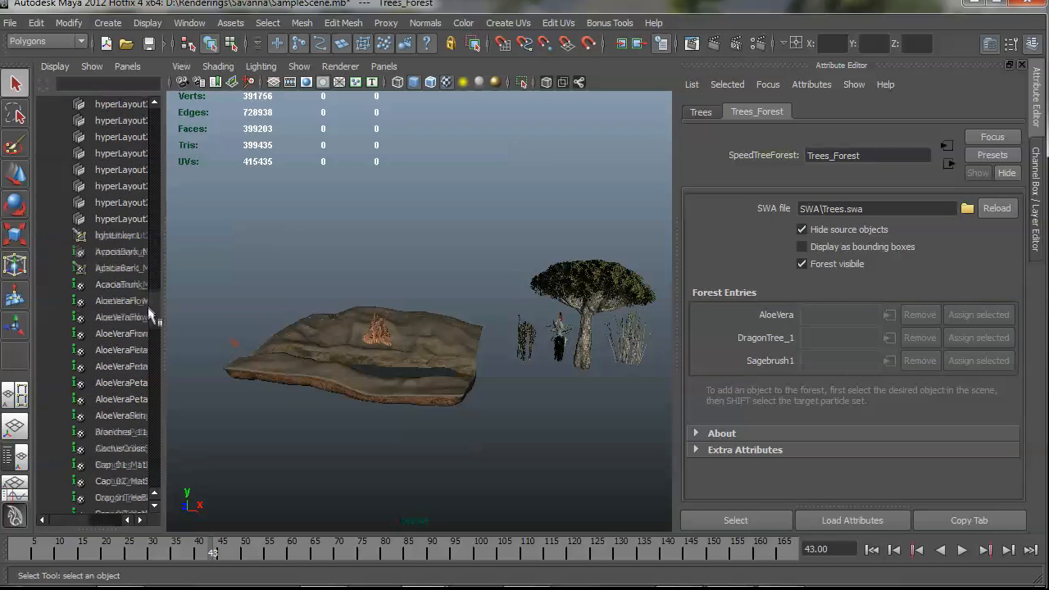
scroll(down, 3)
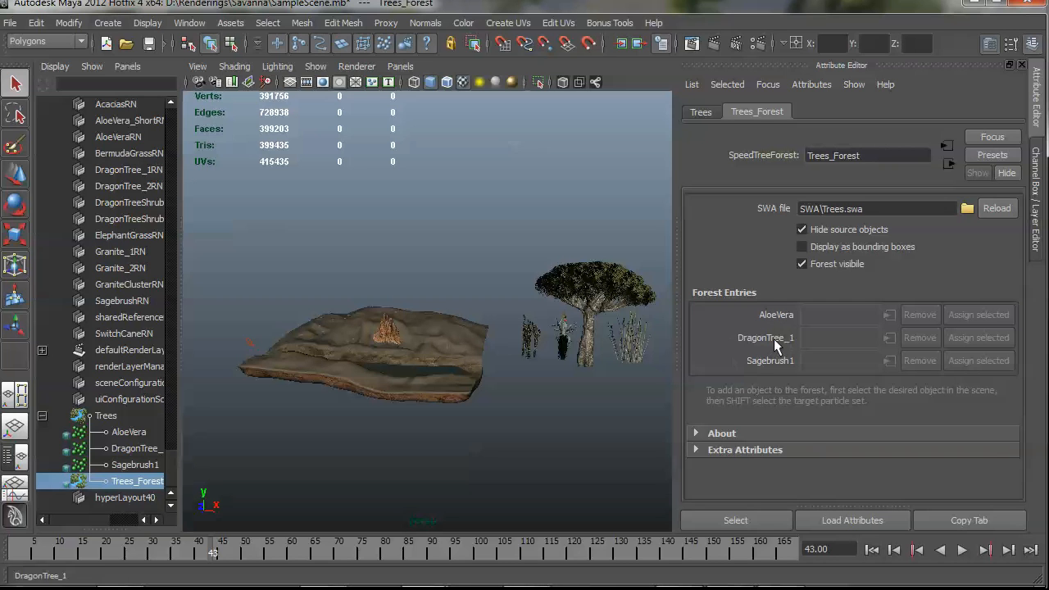
mouse_move(525, 311)
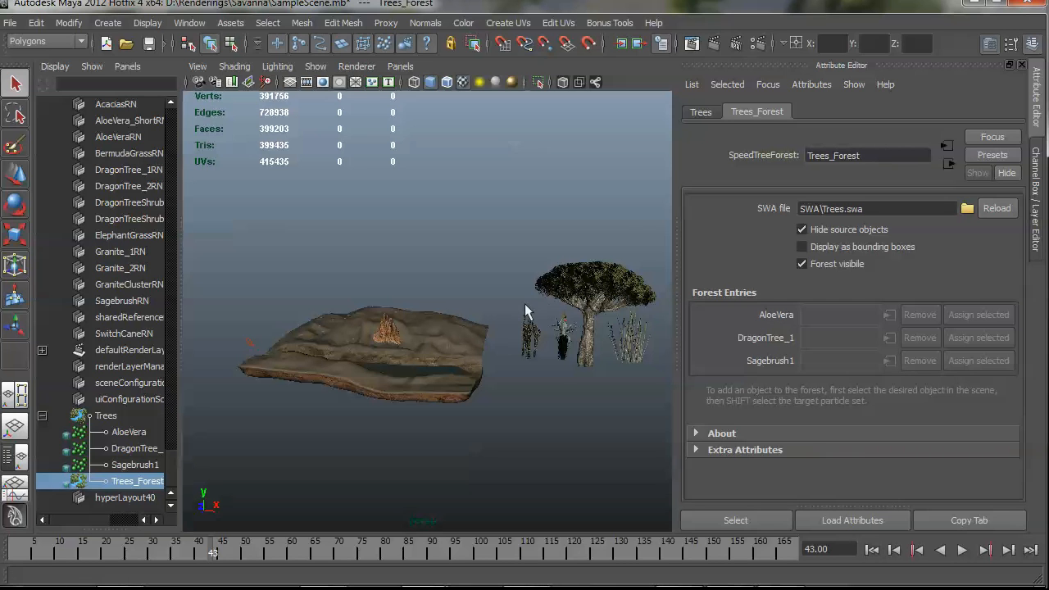
mouse_move(603, 302)
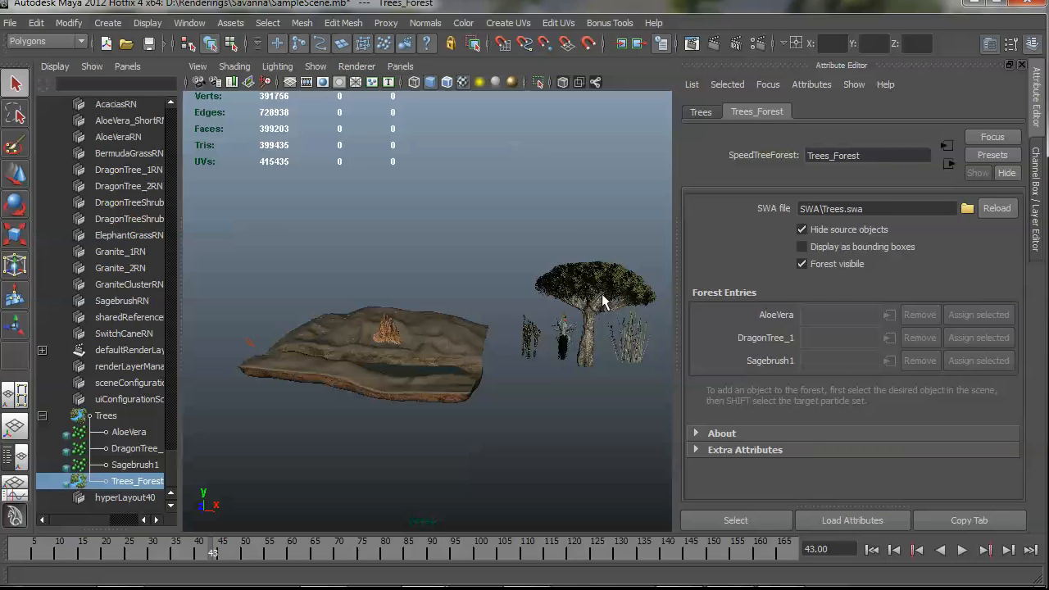
mouse_move(593, 292)
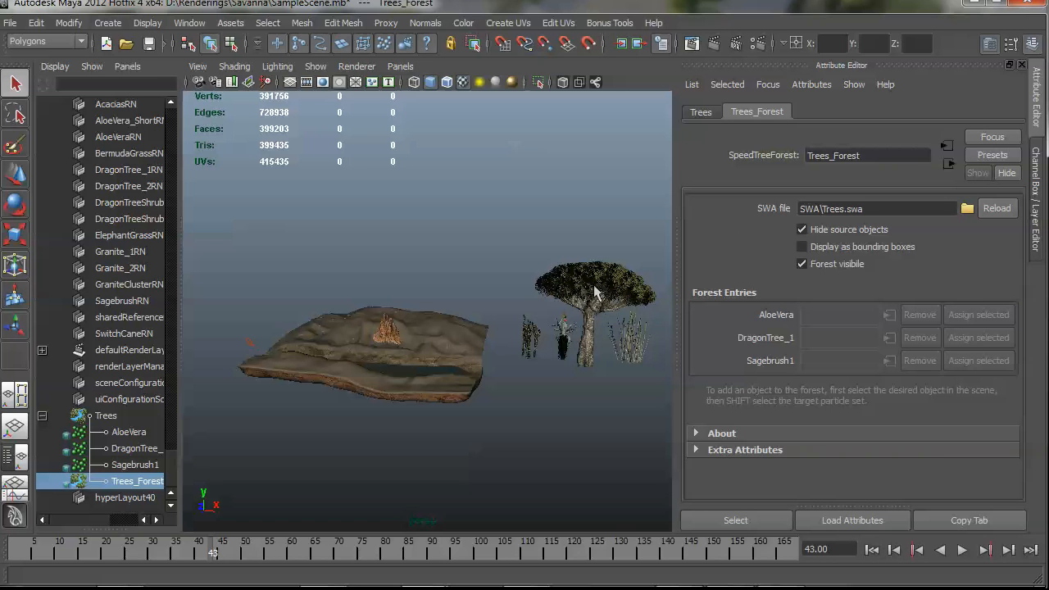
mouse_move(594, 319)
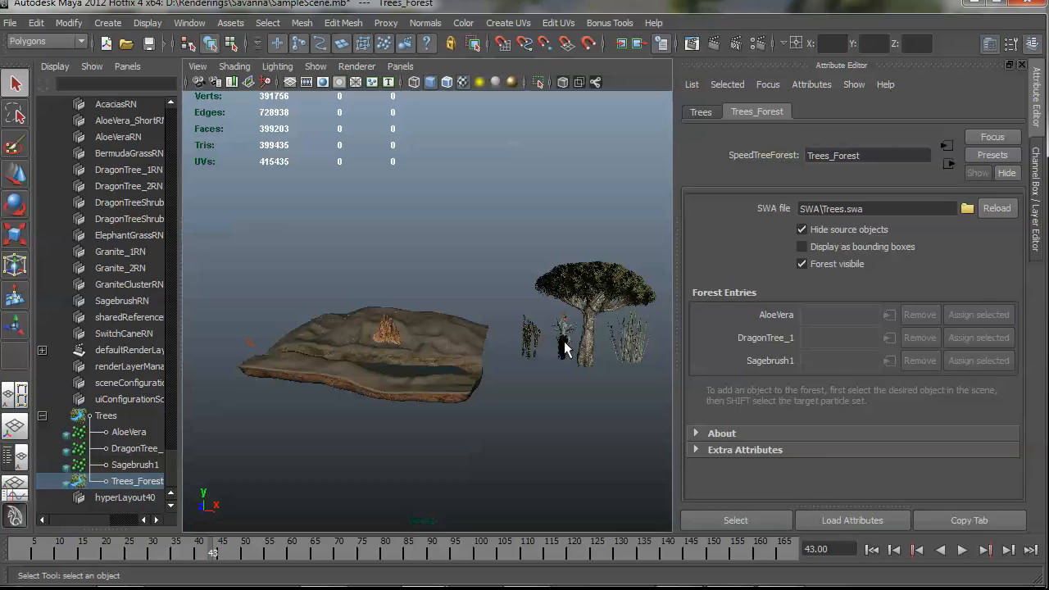
click(563, 336)
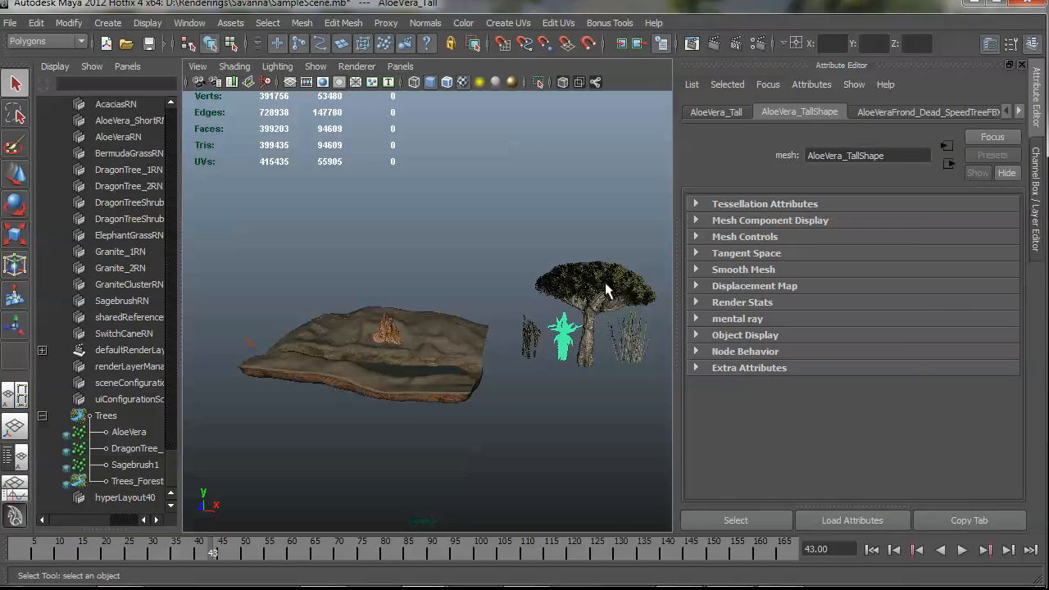
click(590, 282)
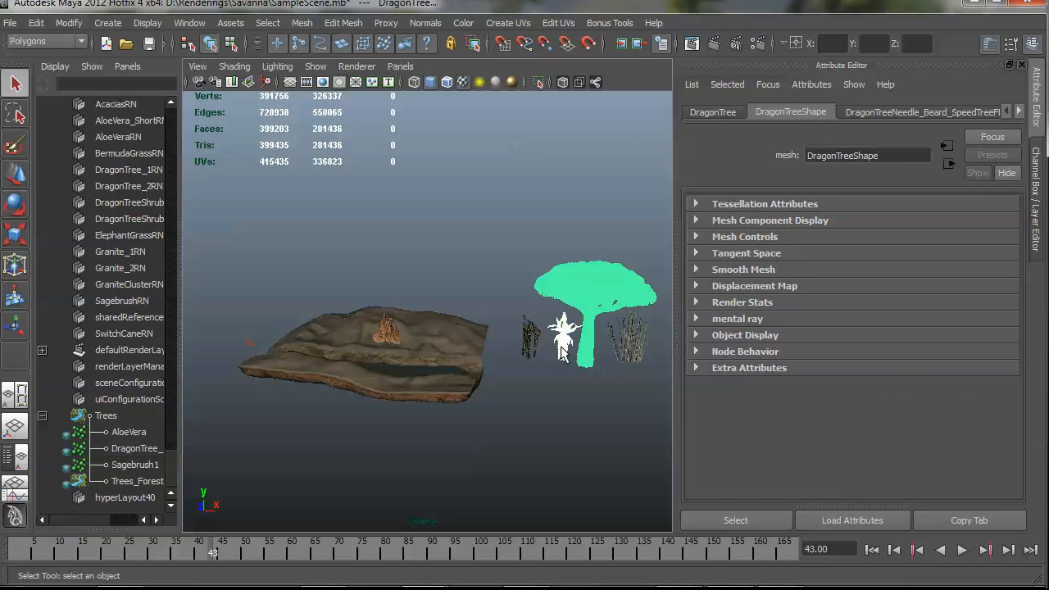
click(528, 336)
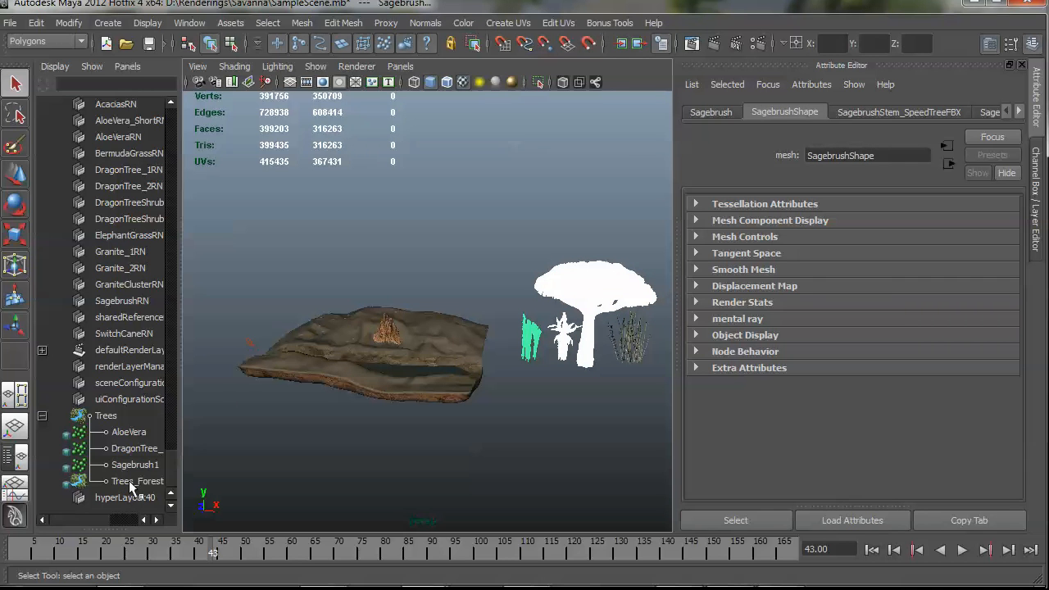
click(139, 482)
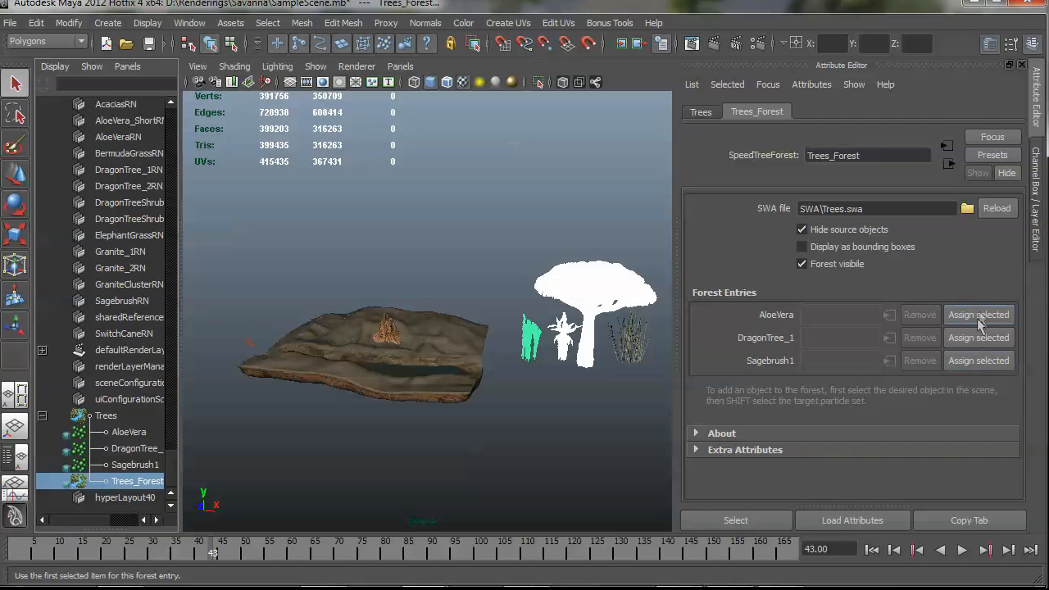
Assign the aloe, dragon tree and sagebrush meshes to the AloeVera, DragonTree_1 and Sagebrush1 forest entries
click(977, 315)
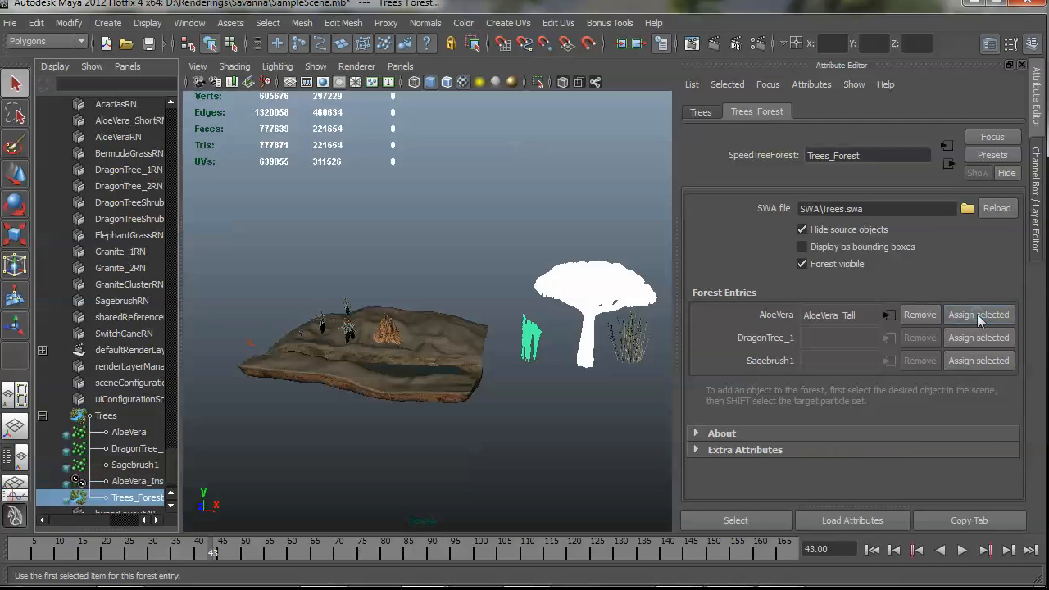
click(979, 337)
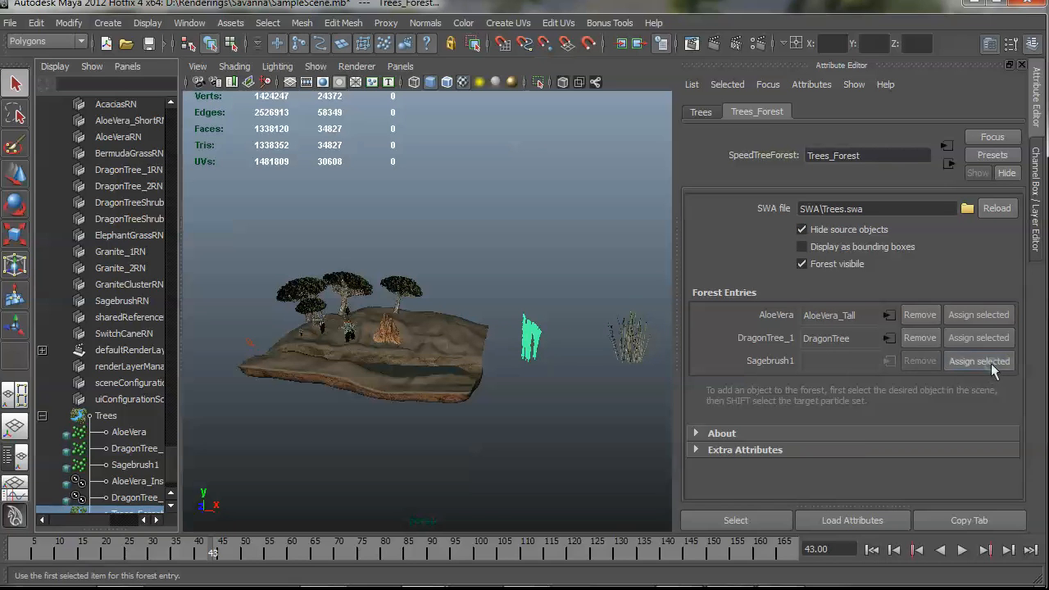
click(978, 361)
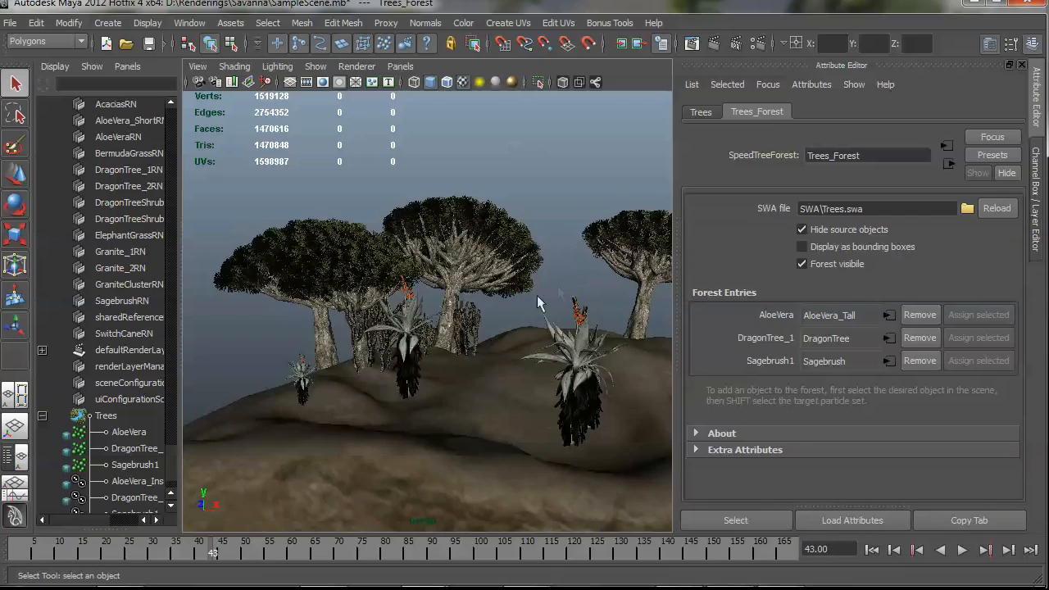
drag(539, 303, 425, 288)
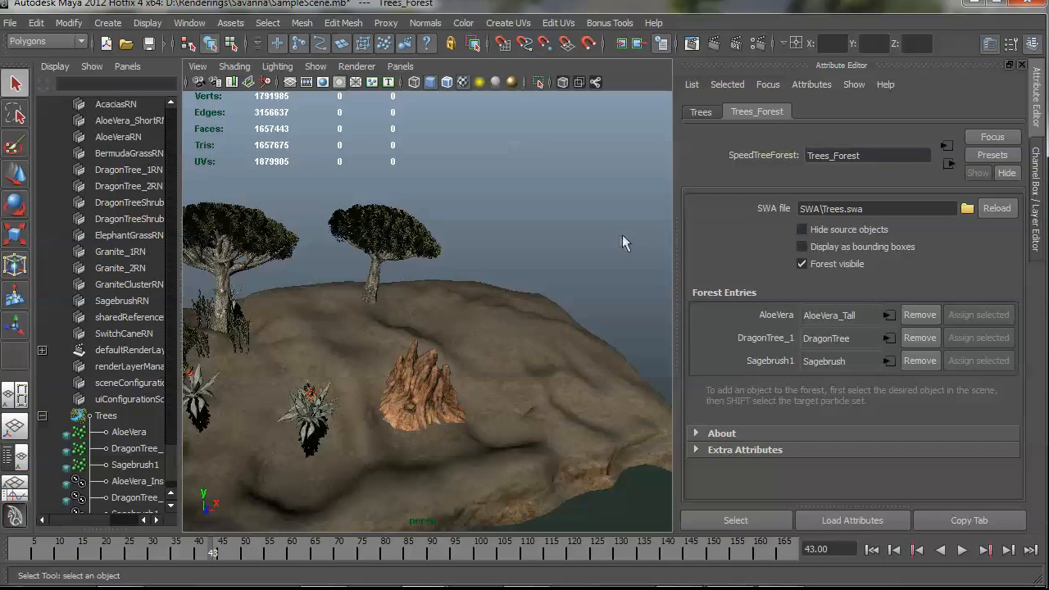
click(803, 230)
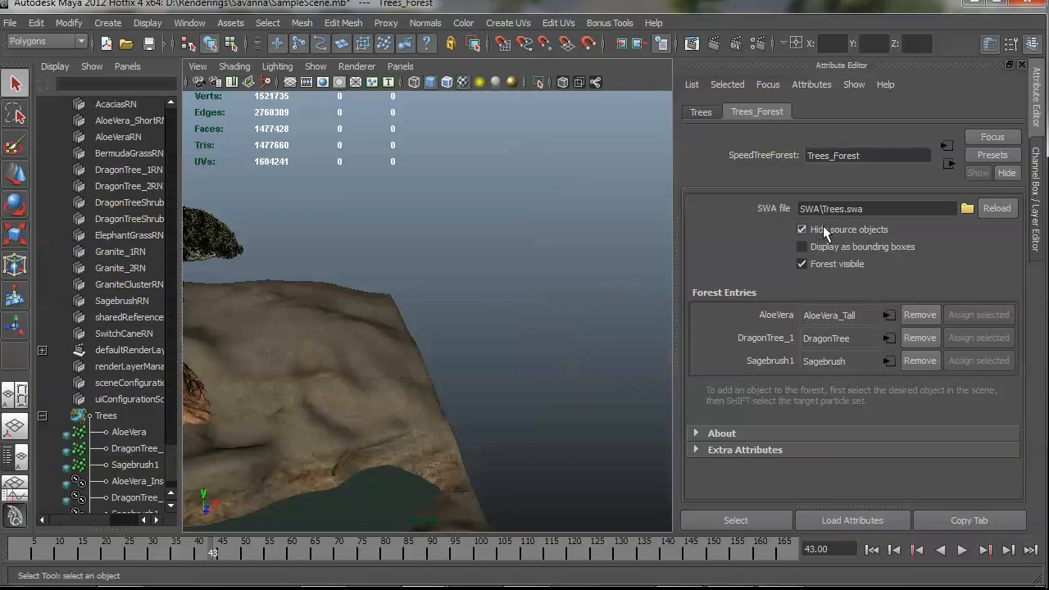
click(801, 230)
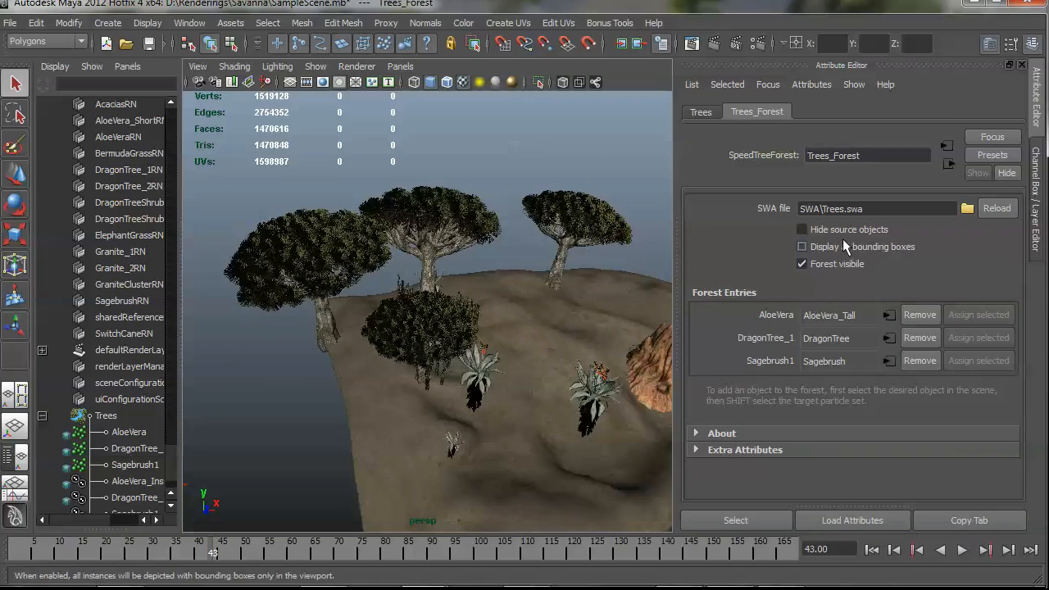
click(801, 245)
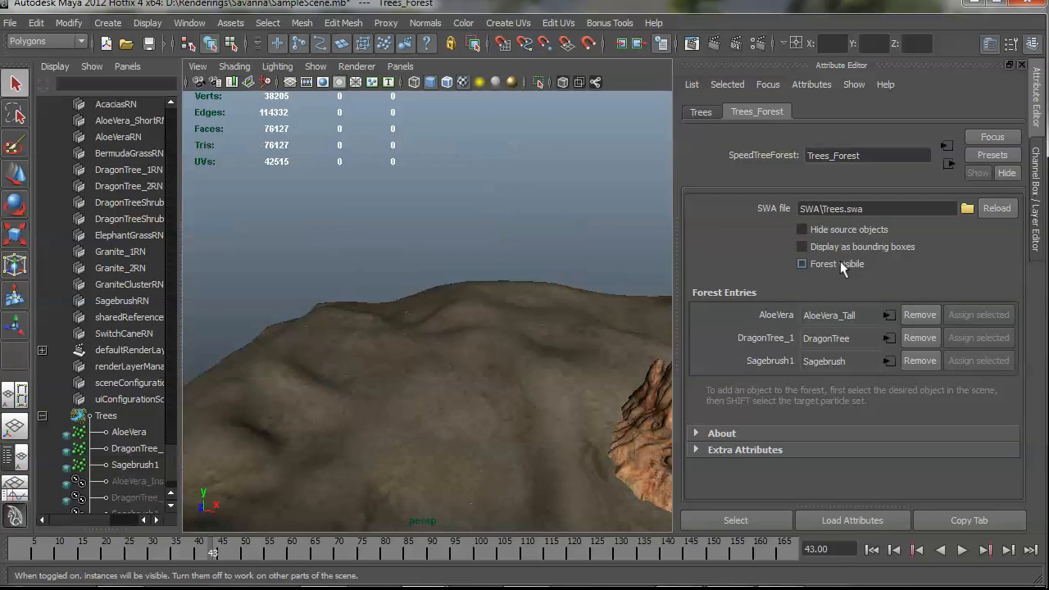
click(801, 262)
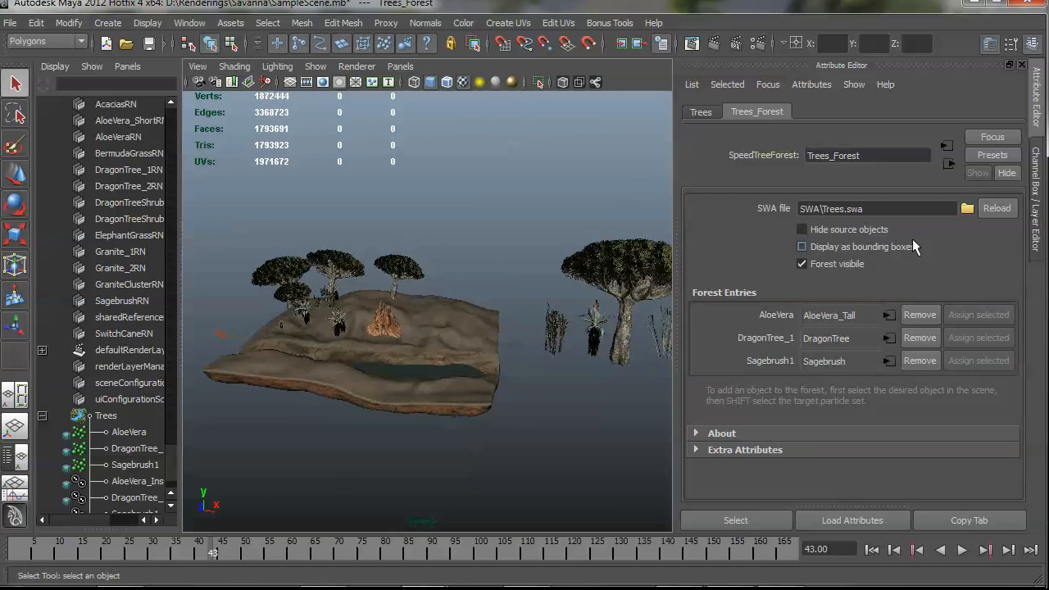
click(801, 229)
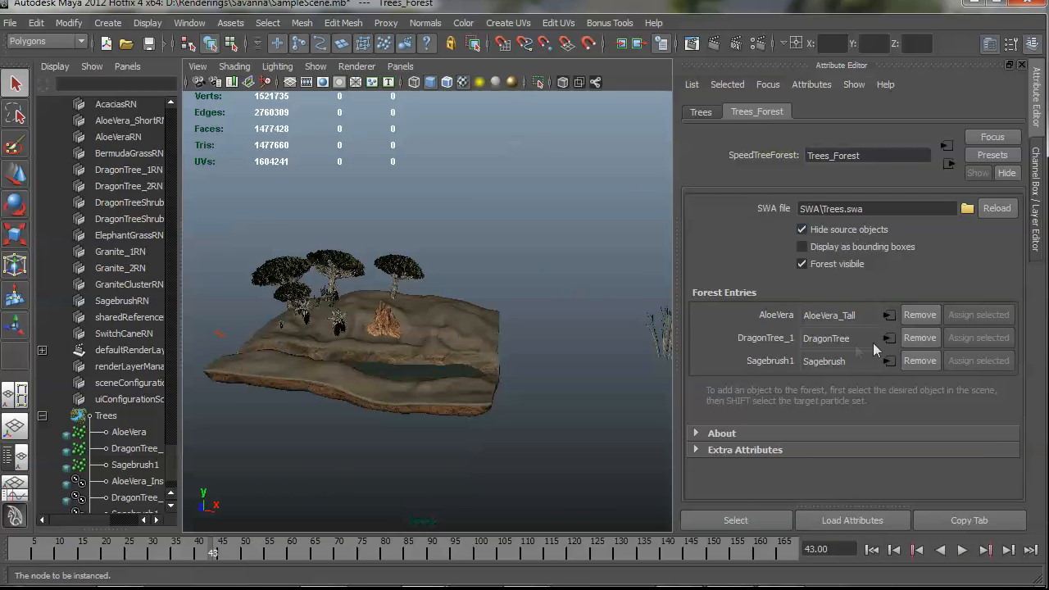
mouse_move(920, 337)
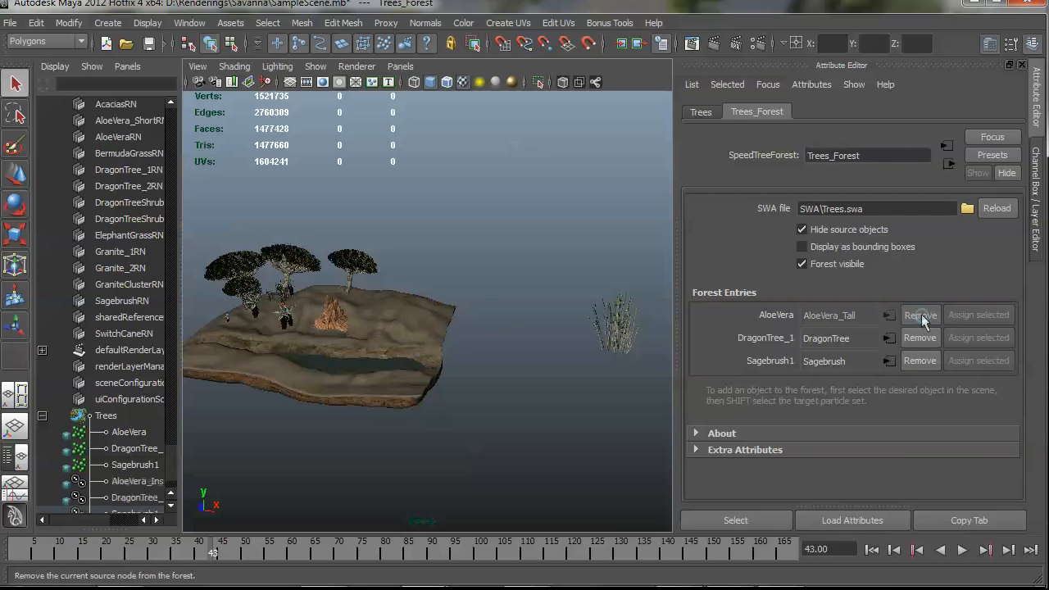
Remove the AloeVera entry's source mesh and select the AloeVera_Tall model in the viewport
click(919, 314)
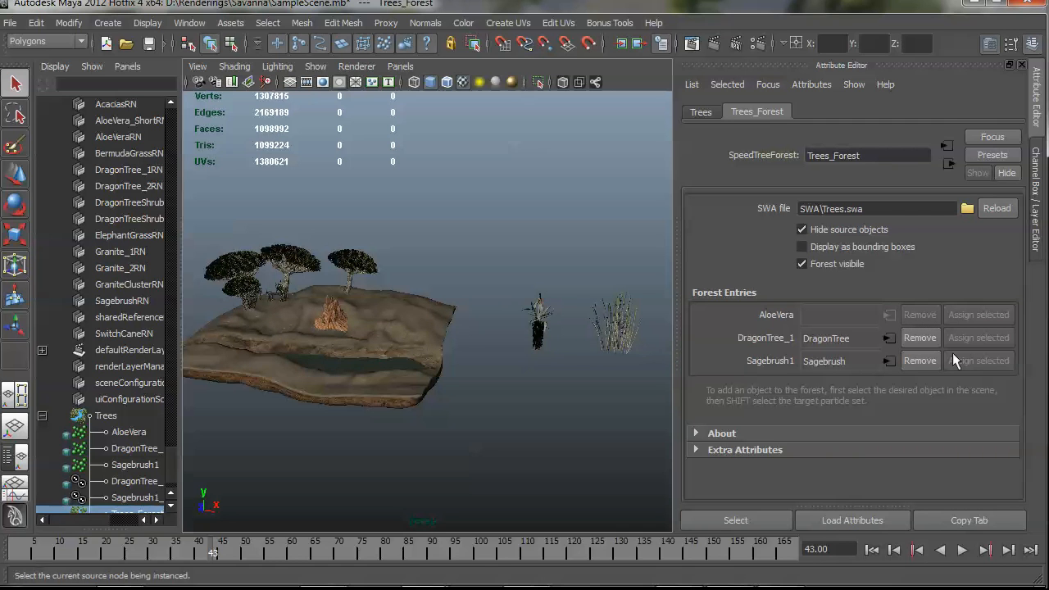
mouse_move(554, 324)
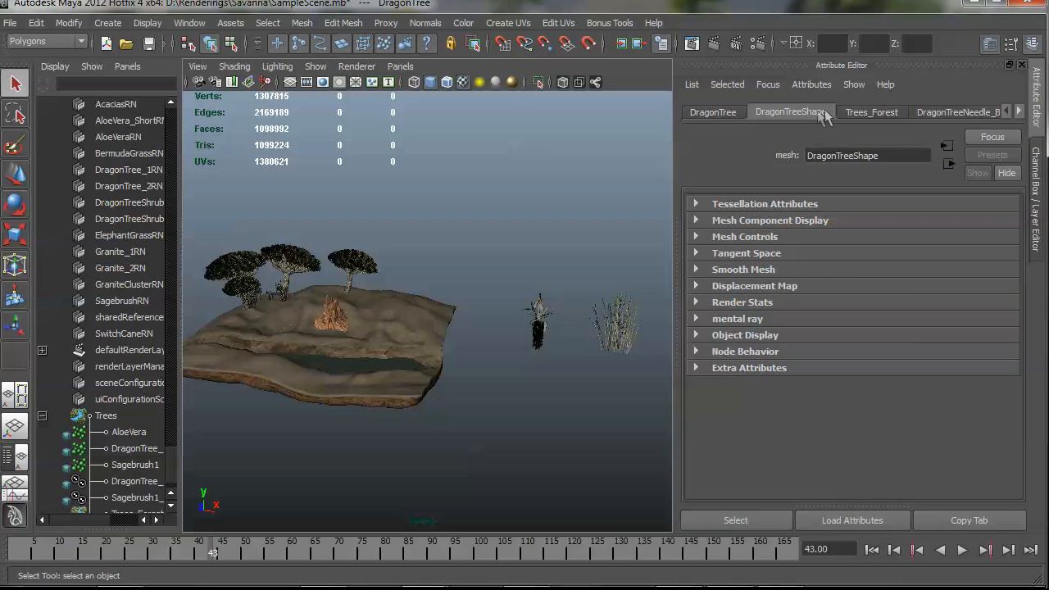
mouse_move(347, 318)
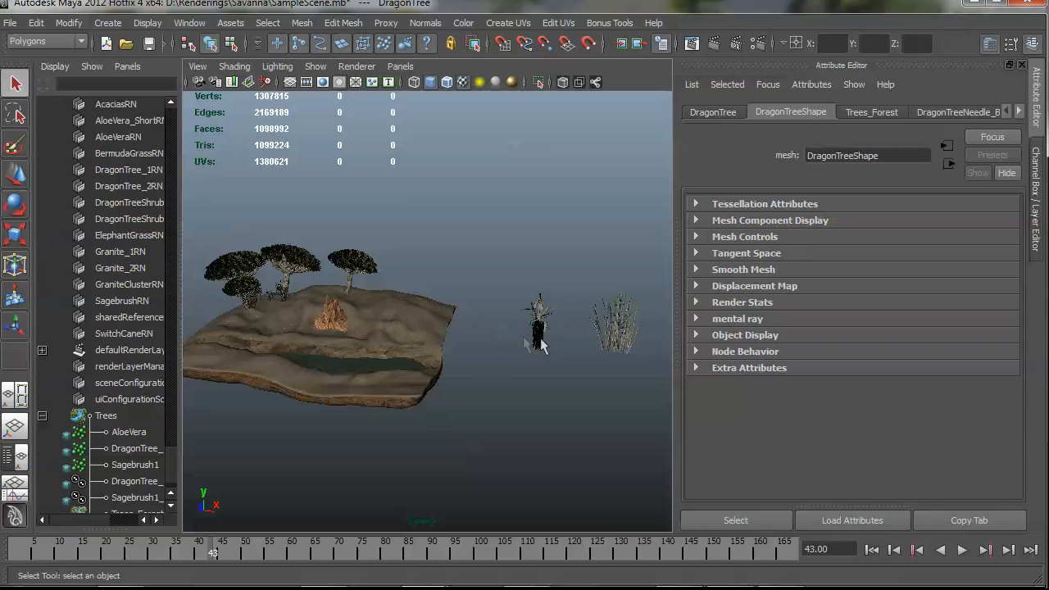
click(538, 320)
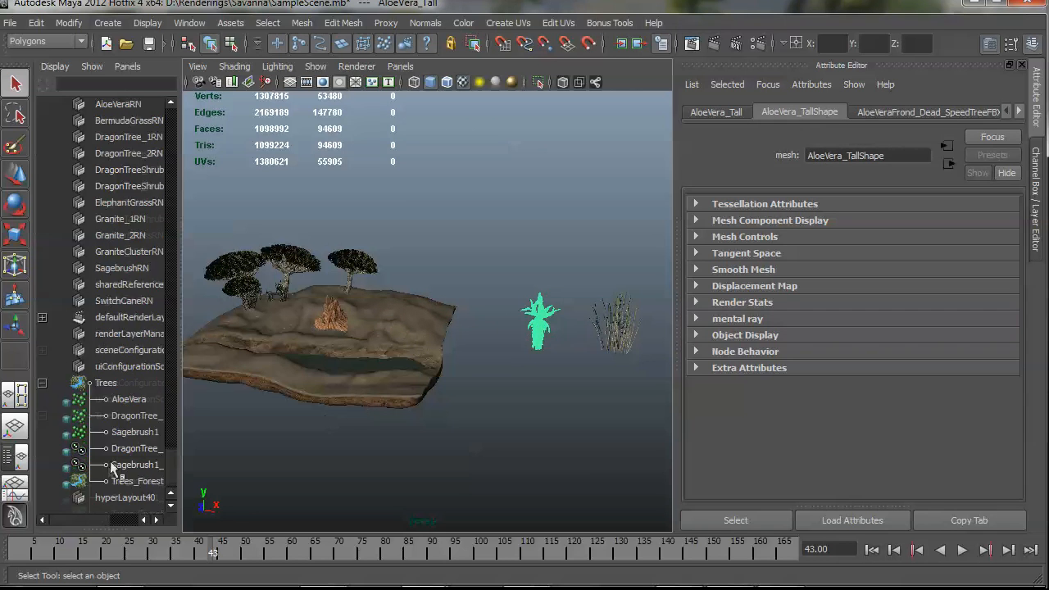
Assign AloeVera_Tall as the Trees_Forest AloeVera source, then select the ElephantGrass mesh
click(138, 482)
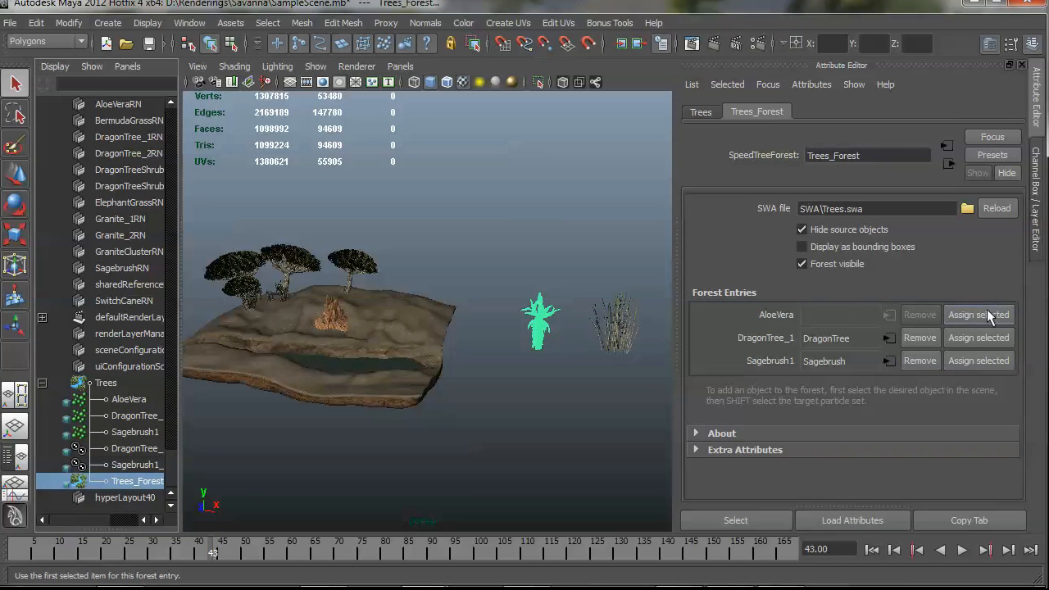
click(976, 315)
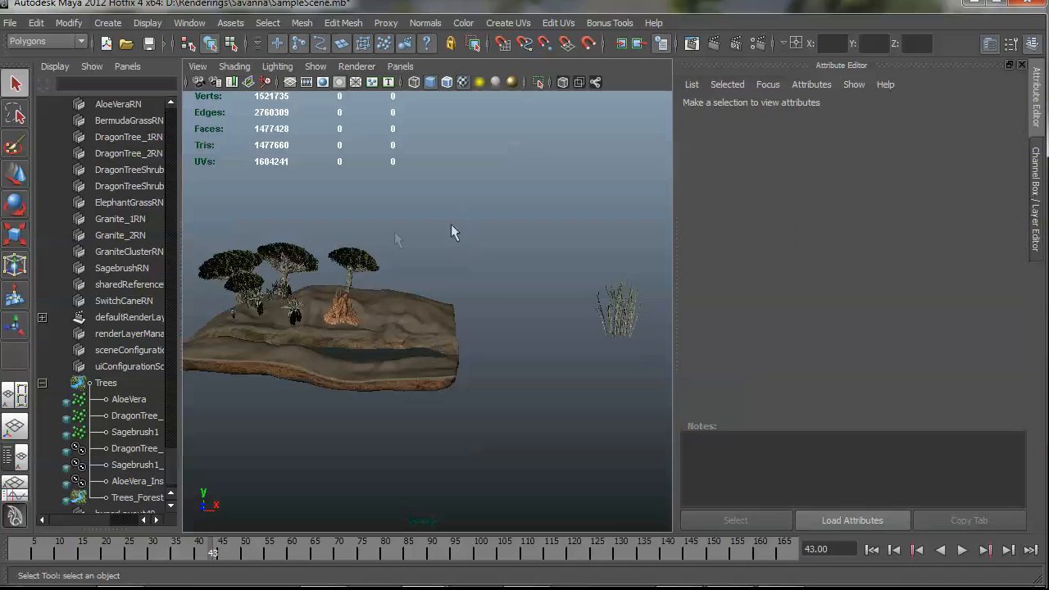
mouse_move(320, 314)
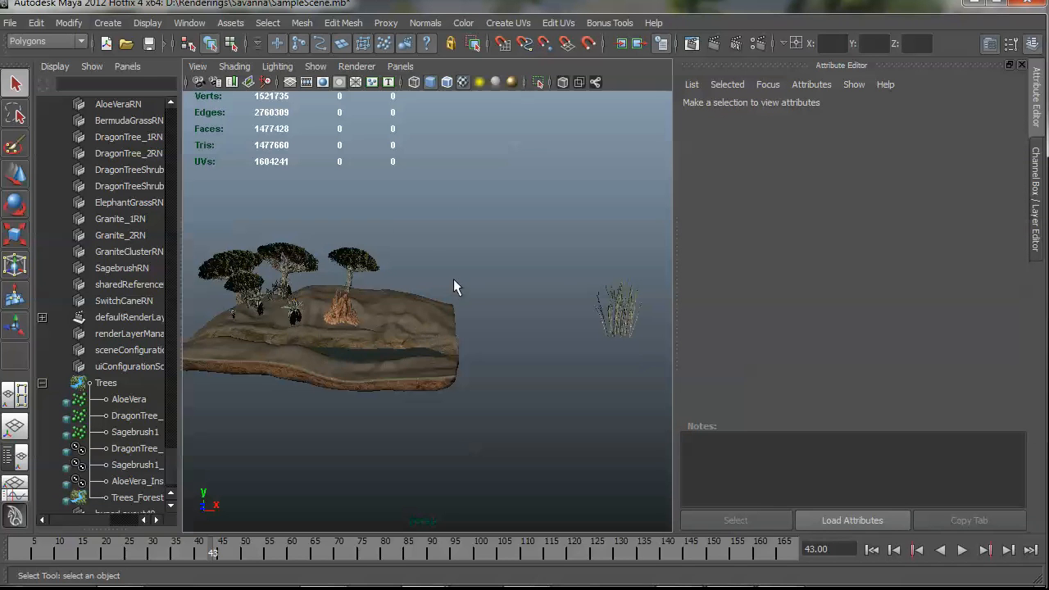
mouse_move(622, 319)
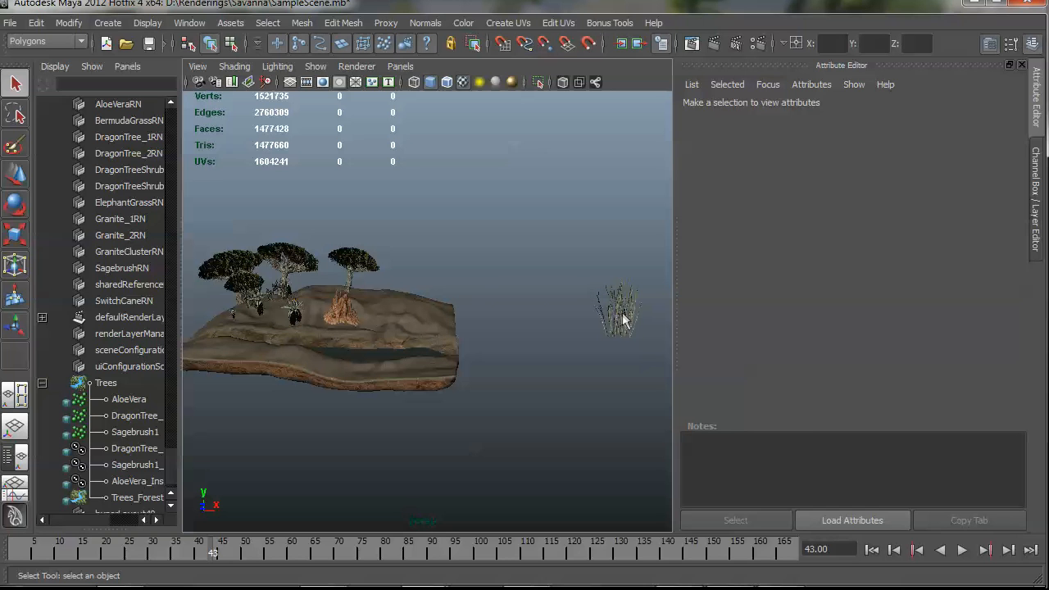
click(619, 311)
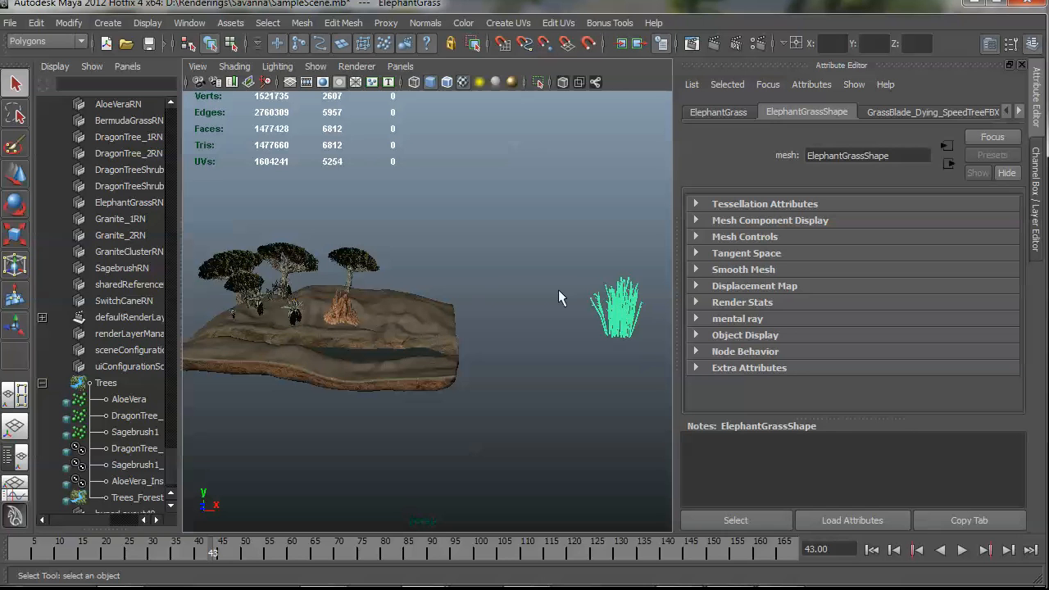
mouse_move(626, 312)
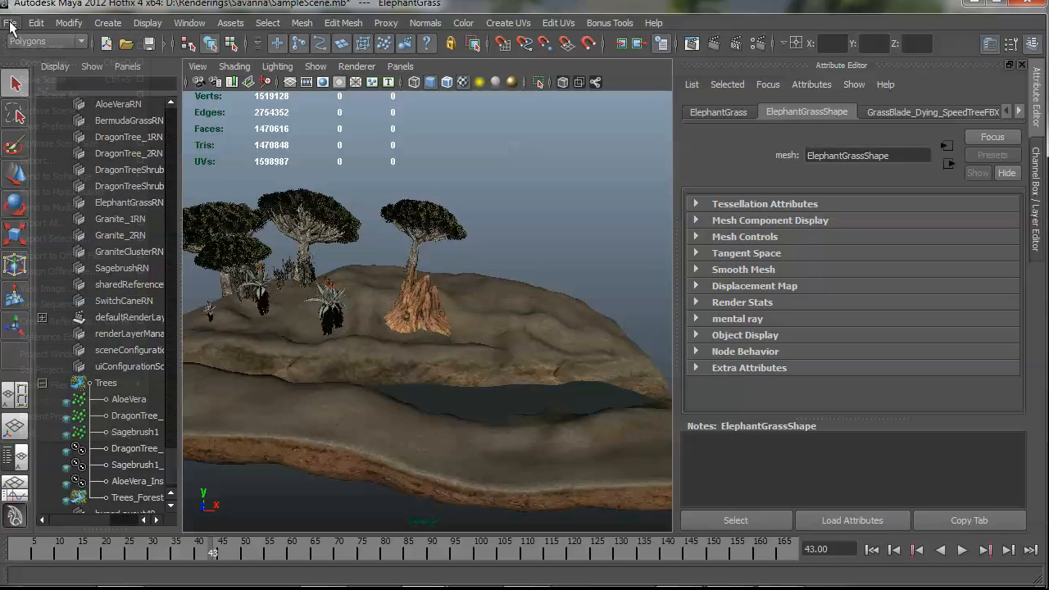
Import SWA/Grass.swa as a Grass_Forest node and select it
click(10, 23)
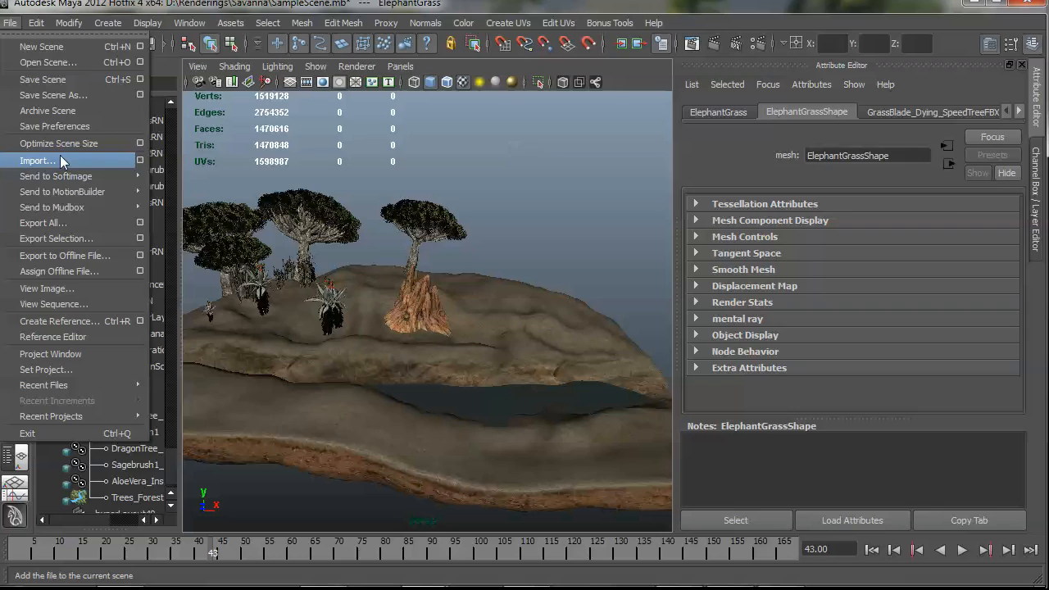
click(36, 160)
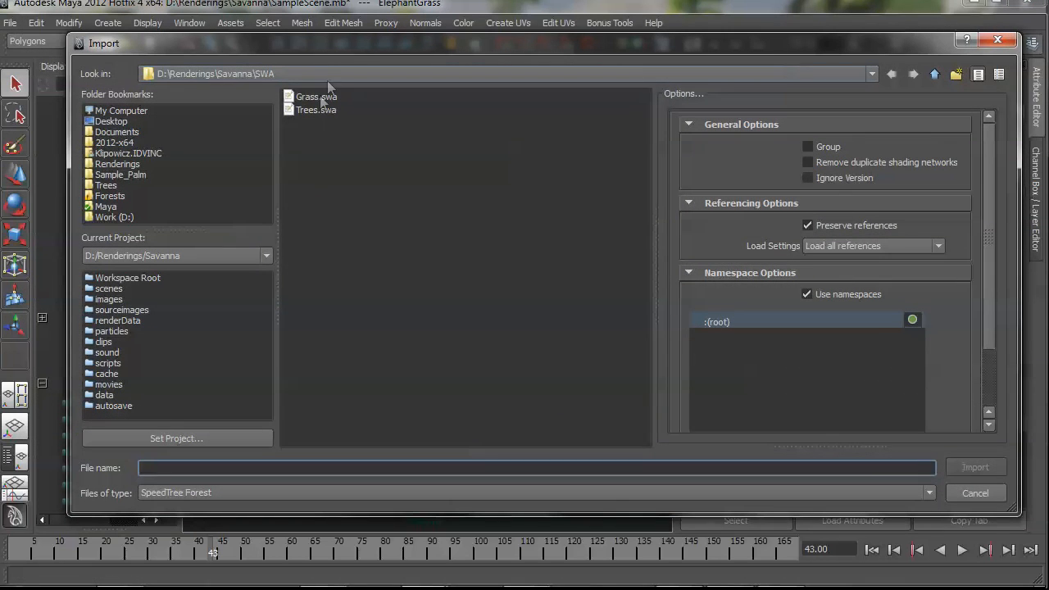
click(315, 96)
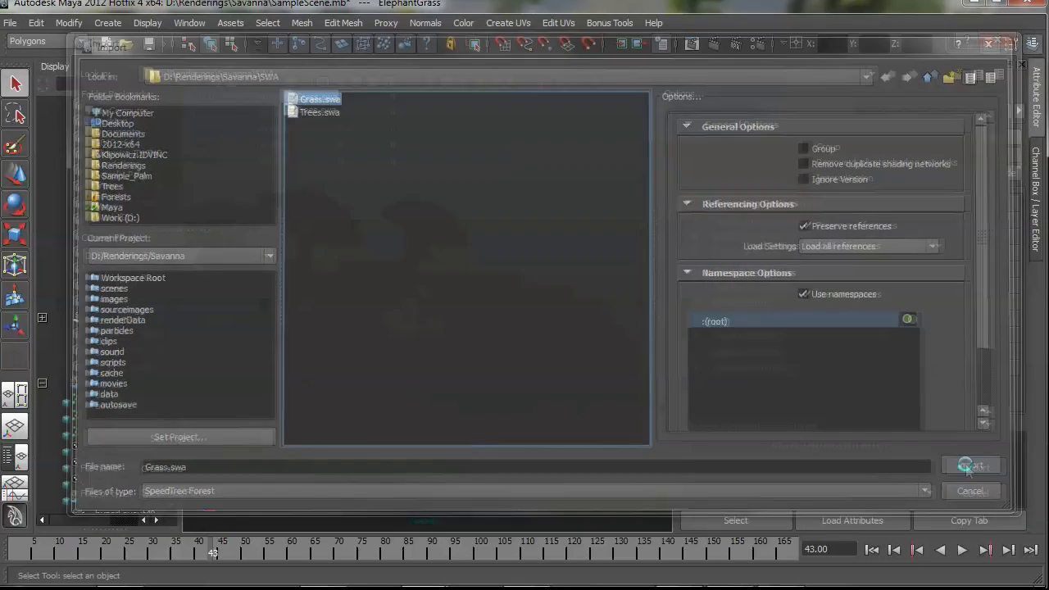
click(970, 466)
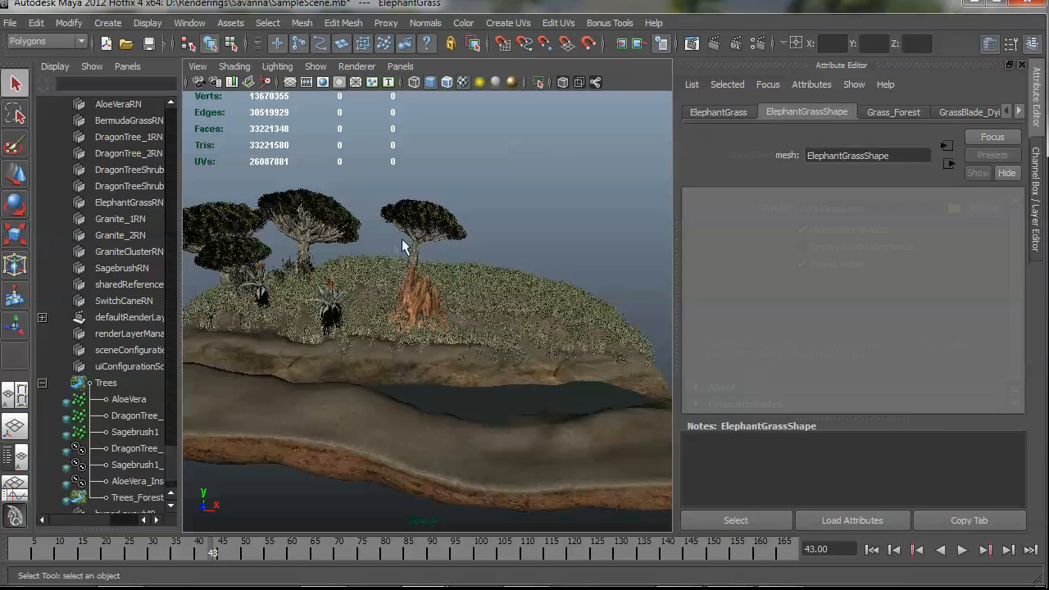
click(891, 112)
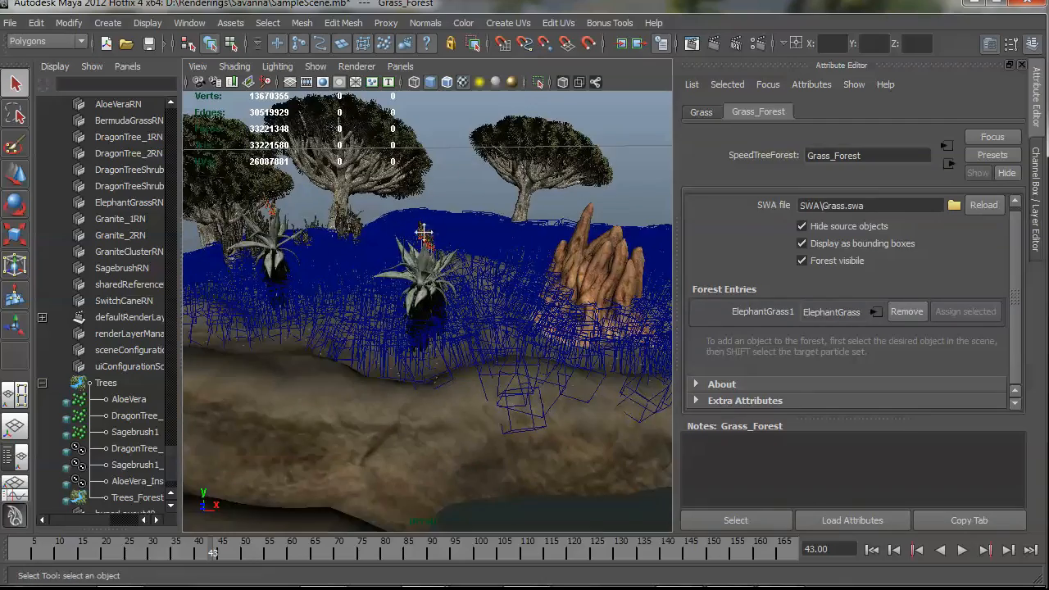
Dolly and orbit the viewport to inspect the grass among the trees and aloes
drag(423, 233, 495, 233)
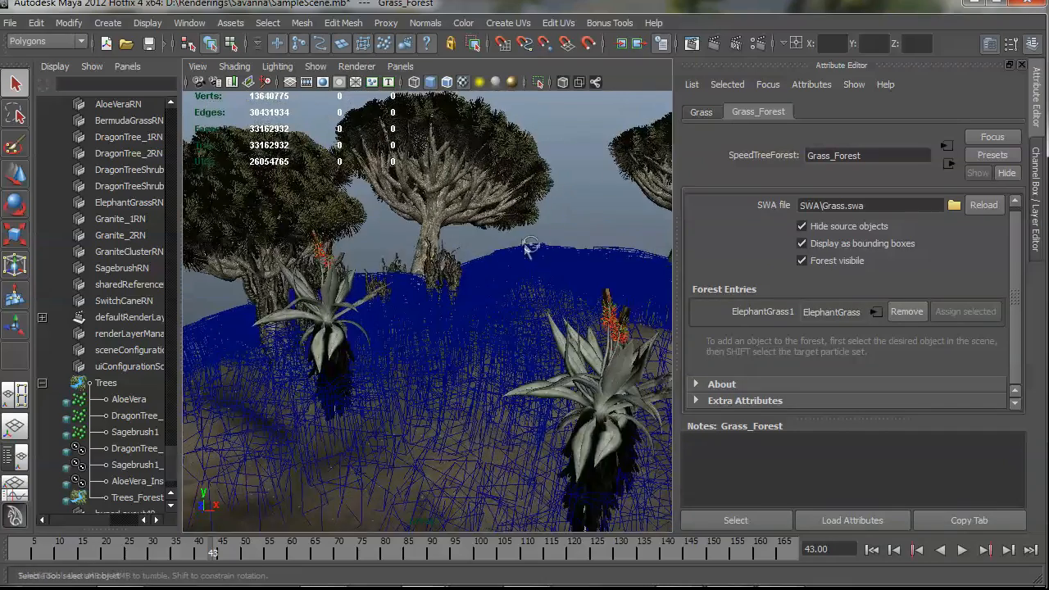
drag(531, 245, 539, 236)
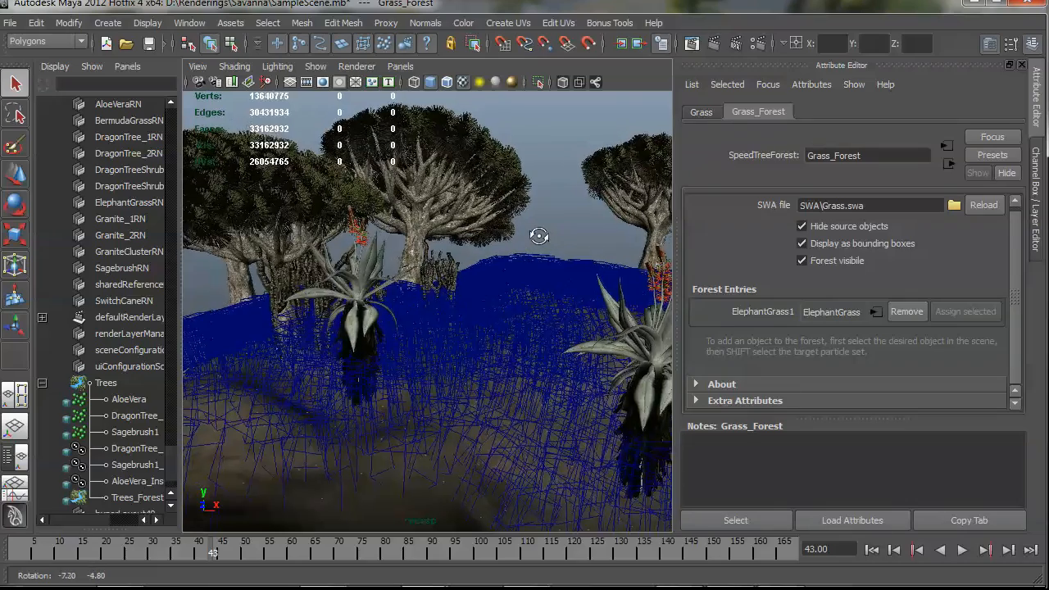
drag(539, 236, 544, 240)
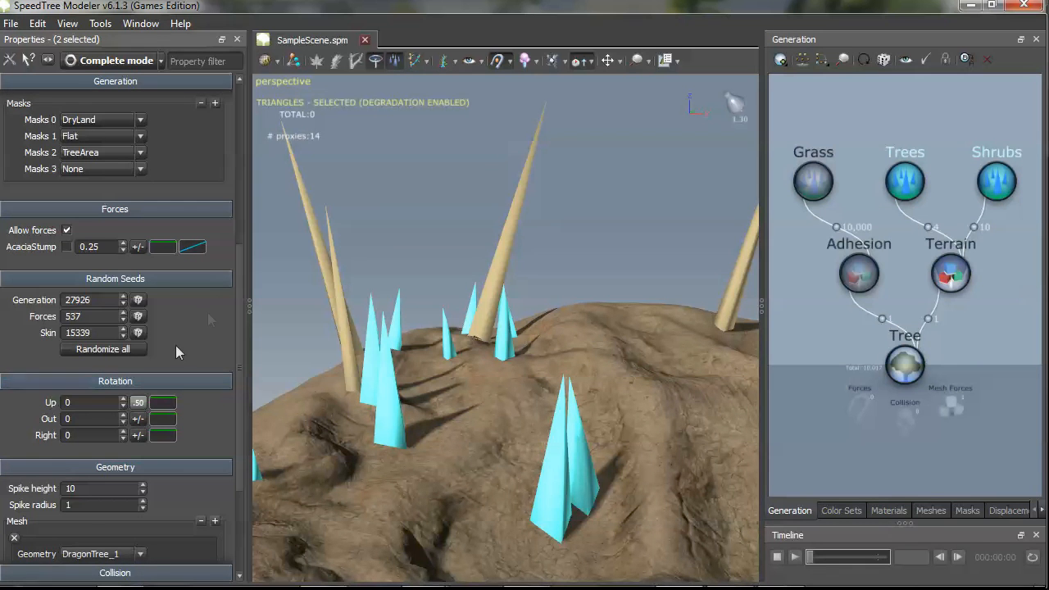
Disable Draw proxies on the Tree generator so real tree and grass models are drawn
click(904, 367)
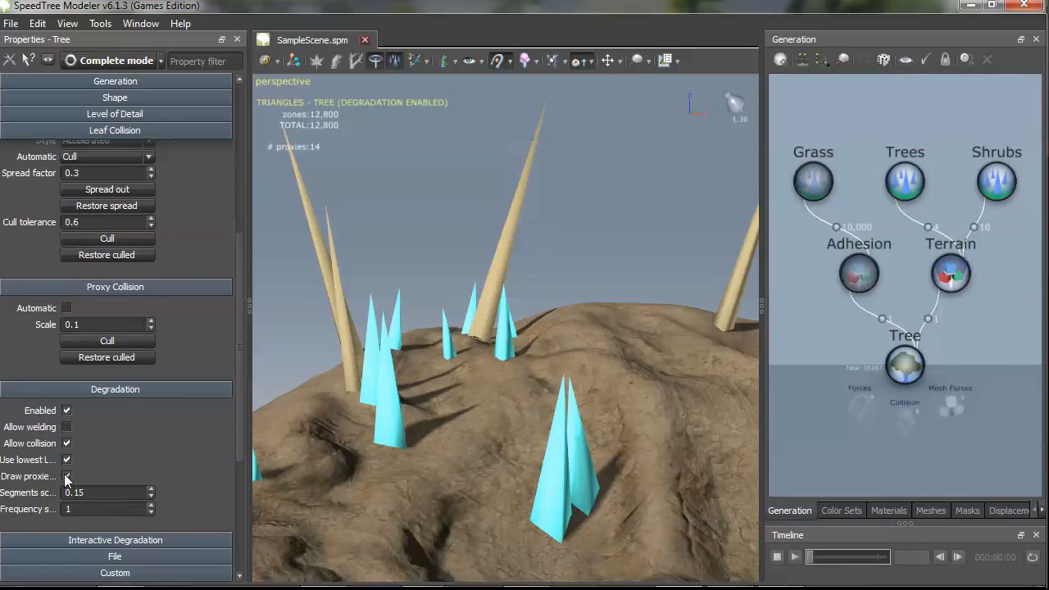
click(65, 475)
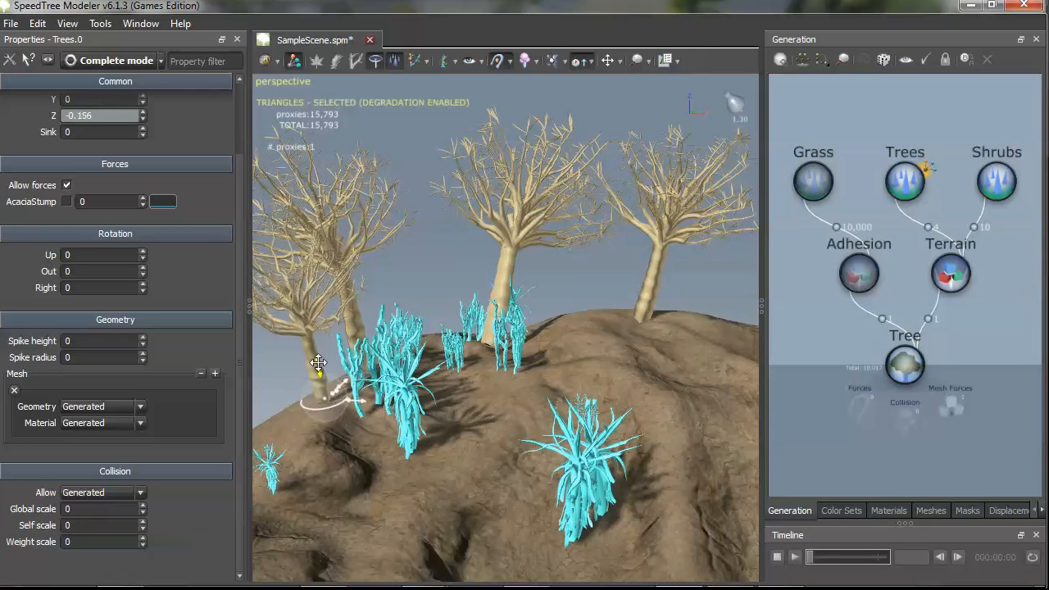
Reposition an individual hill tree, entering -0.35, and return to the Tree generator settings
click(319, 361)
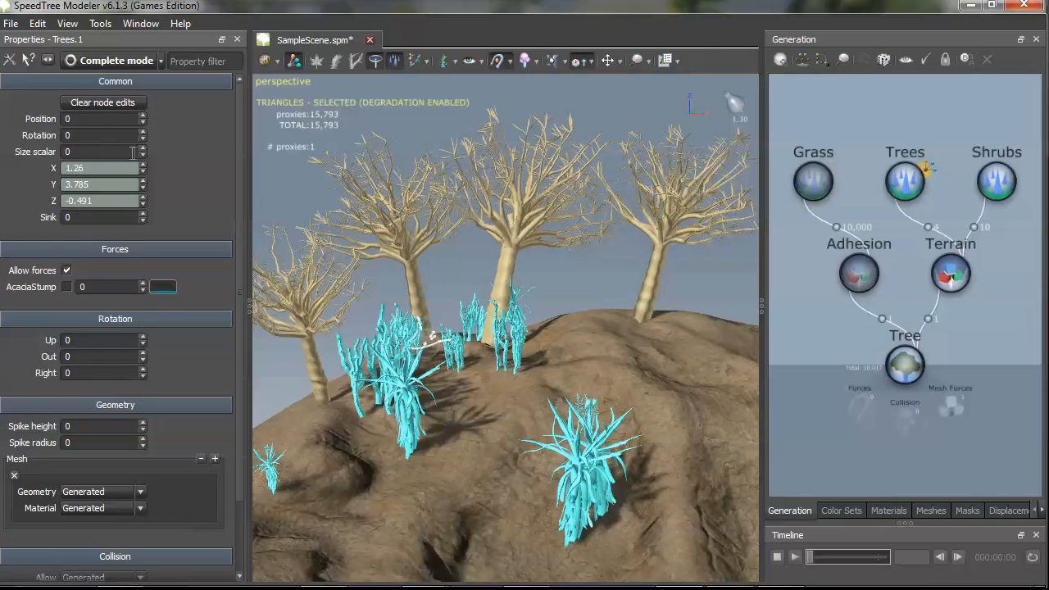
text(-0.35)
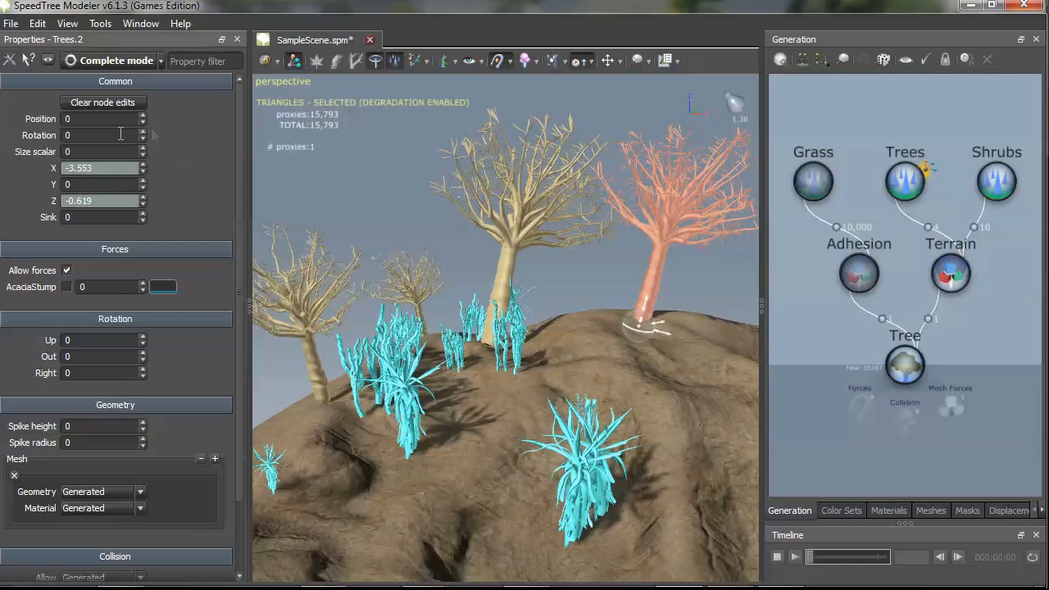
scroll(down, 3)
text(-0.07)
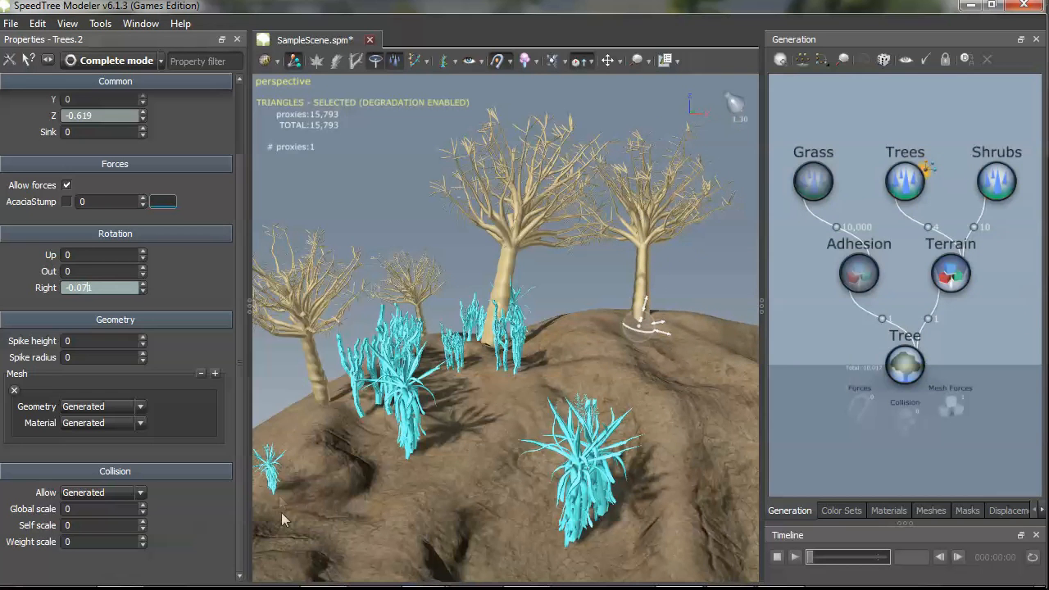
click(904, 364)
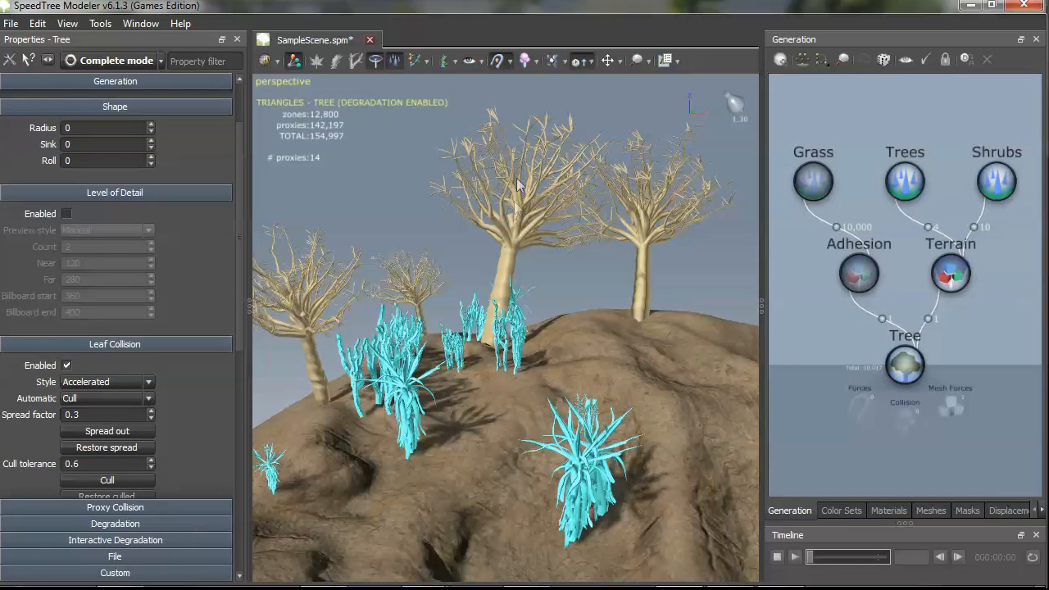
mouse_move(517, 259)
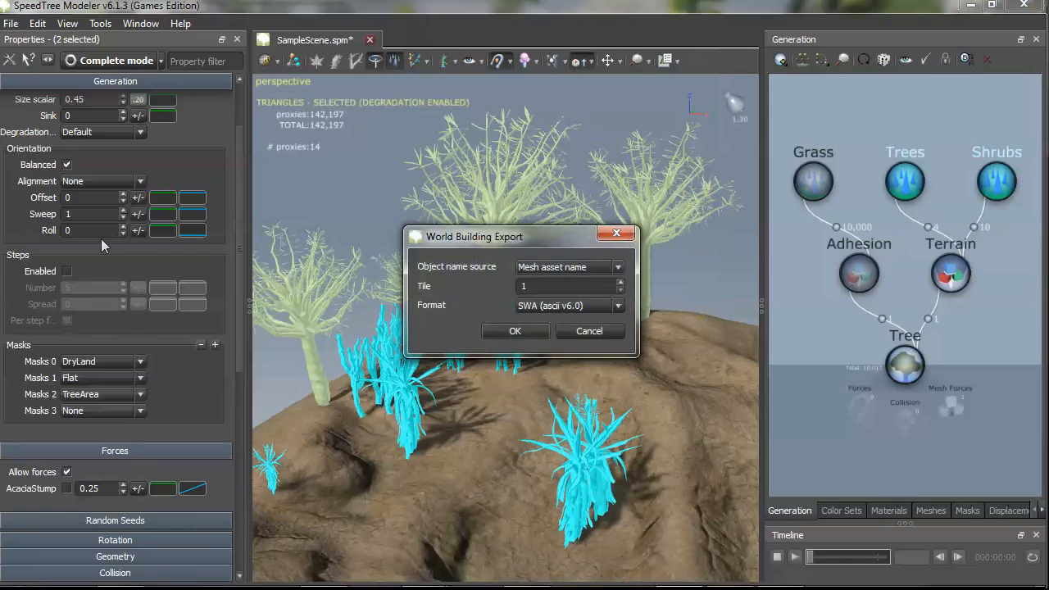
Export world building data over the existing SWA/Trees.swa and switch back to Maya
click(515, 331)
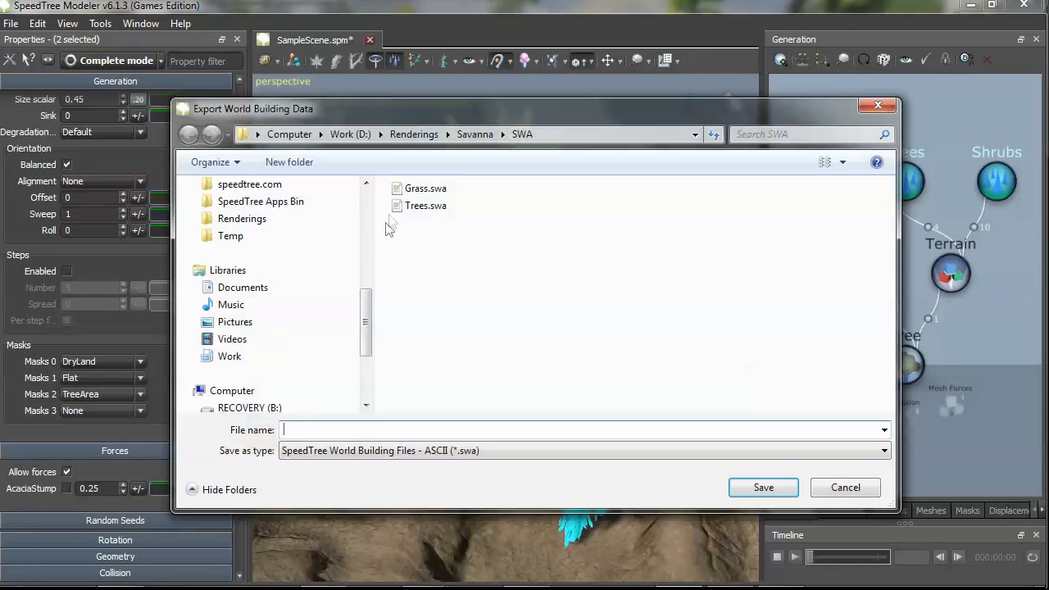
click(764, 487)
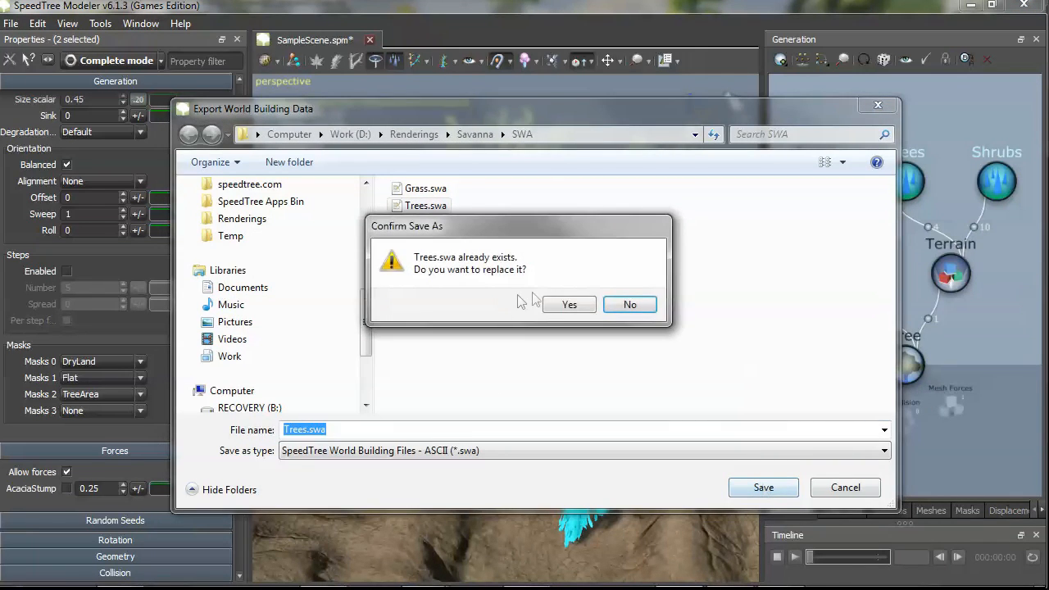
click(571, 303)
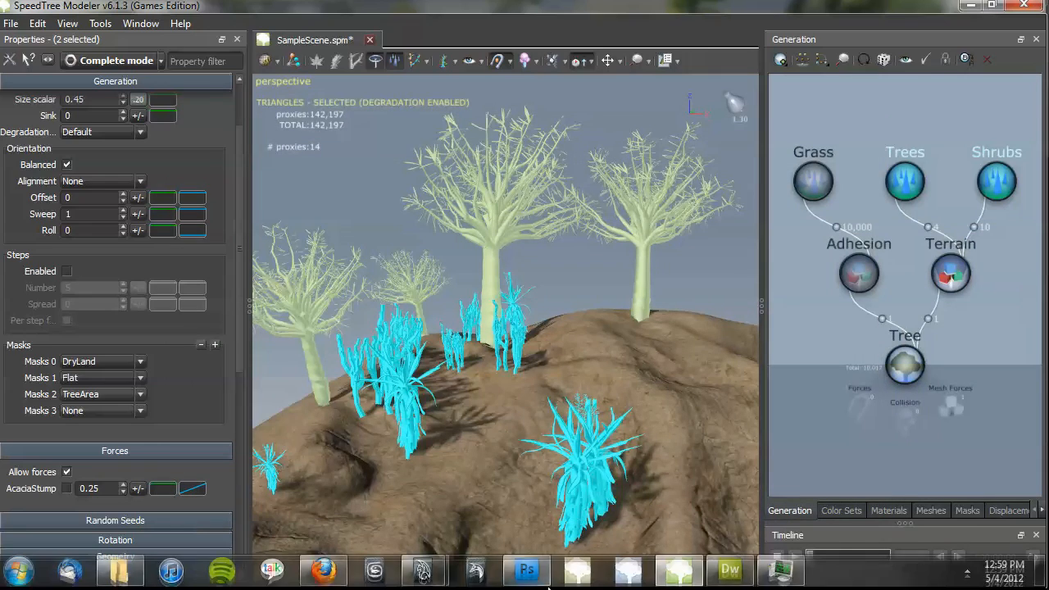
click(423, 570)
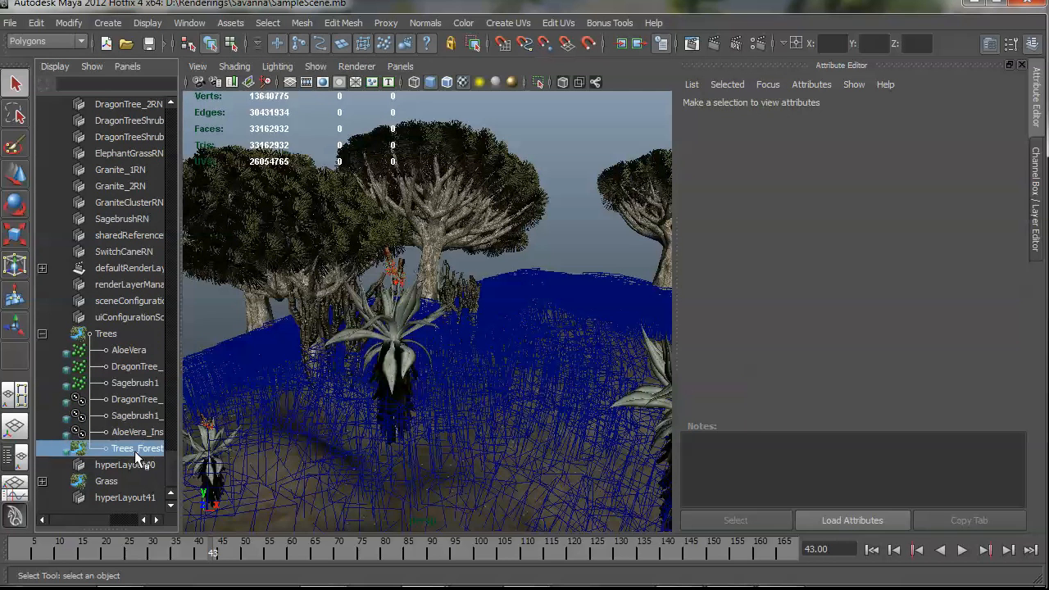
Select Trees_Forest to reload Trees.swa, inspect the updated canopies, and clear the selection
click(138, 449)
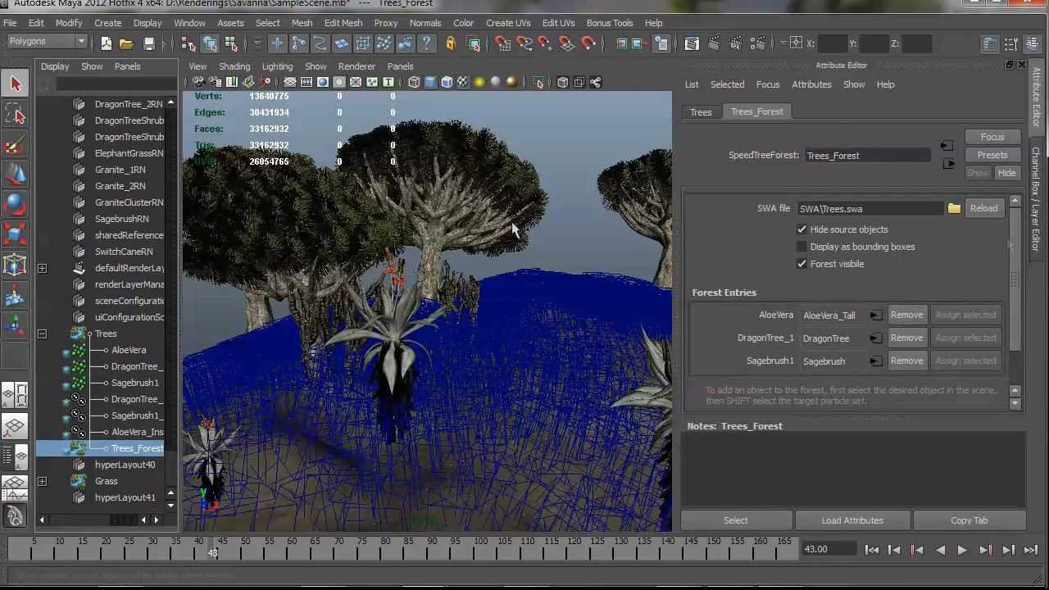
mouse_move(777, 327)
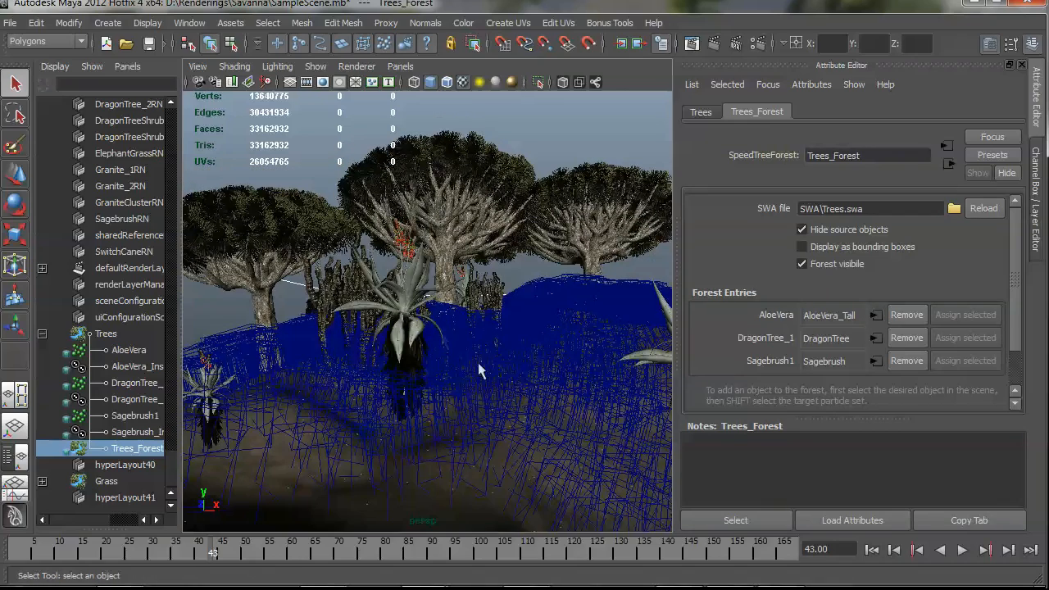
drag(479, 368, 479, 221)
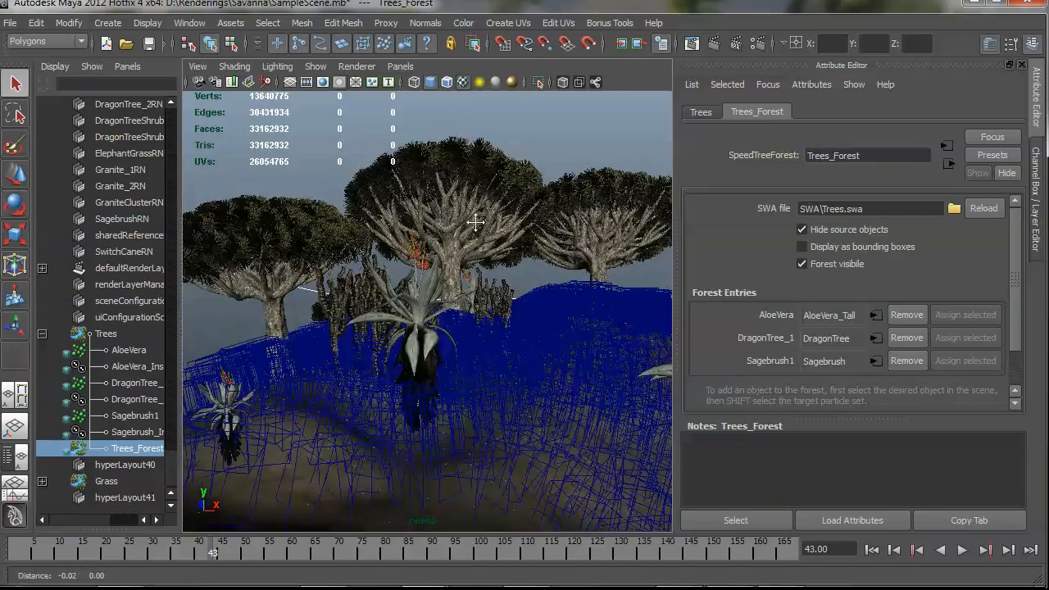
drag(475, 222, 558, 254)
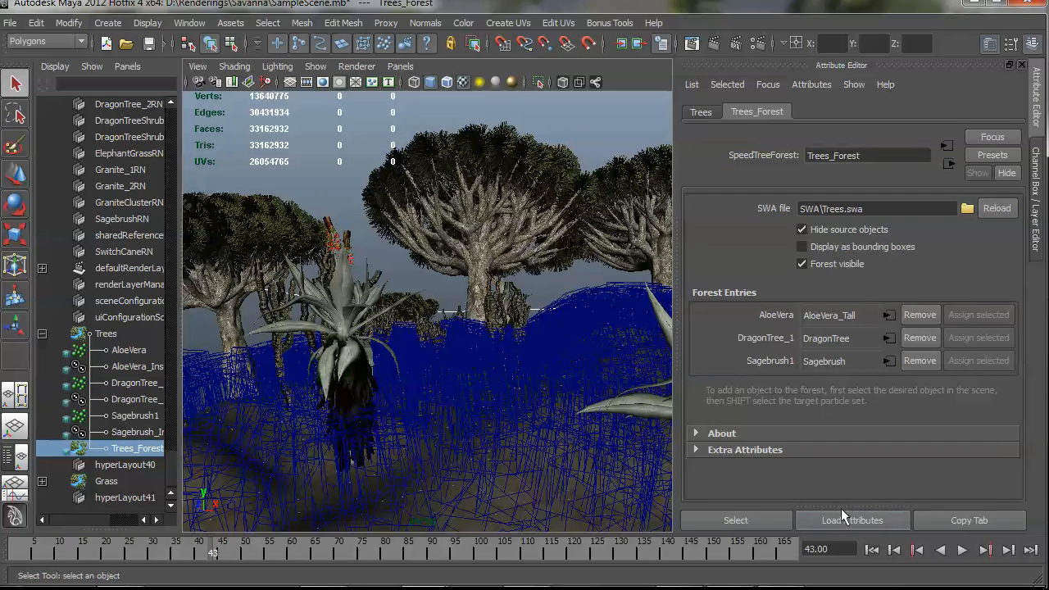
mouse_move(485, 238)
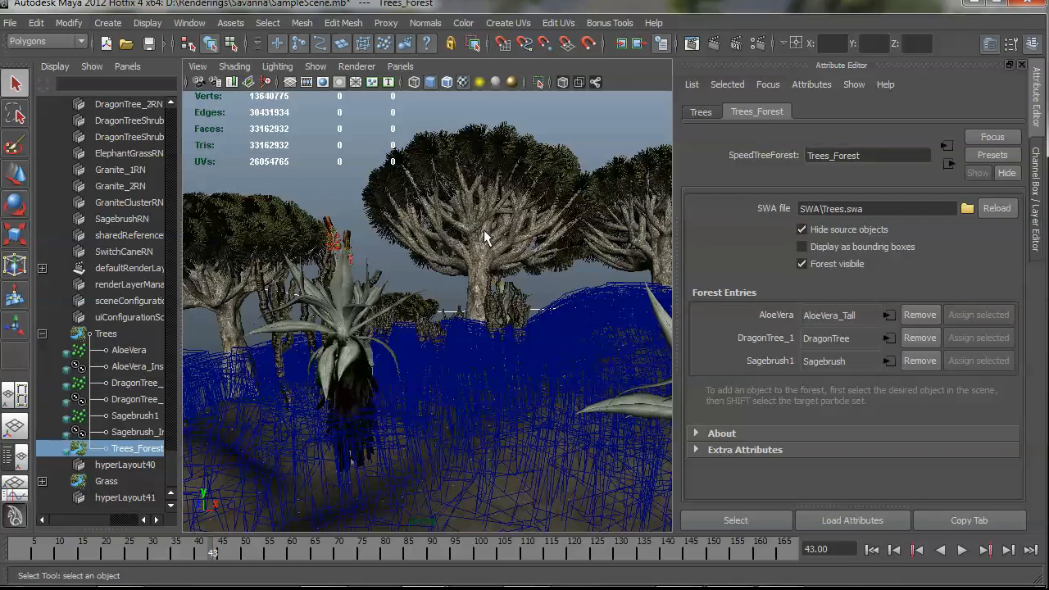
mouse_move(351, 298)
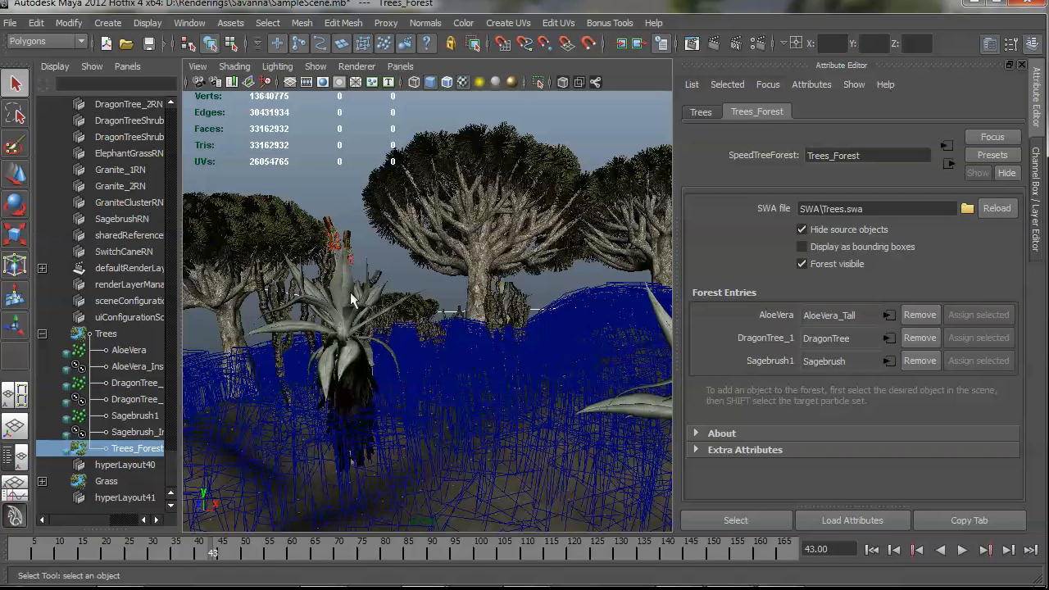
mouse_move(377, 252)
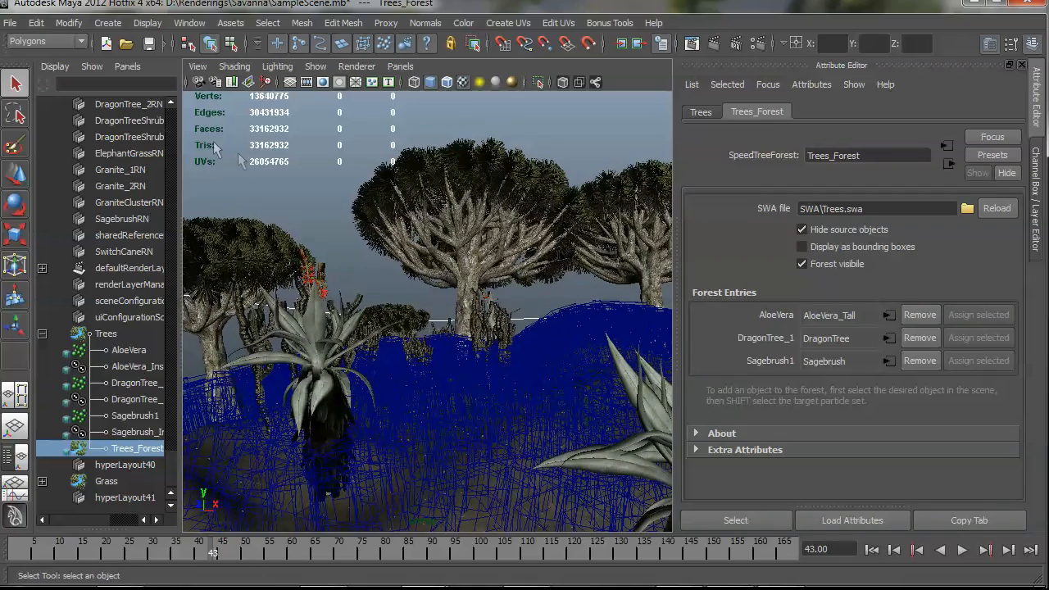
click(10, 23)
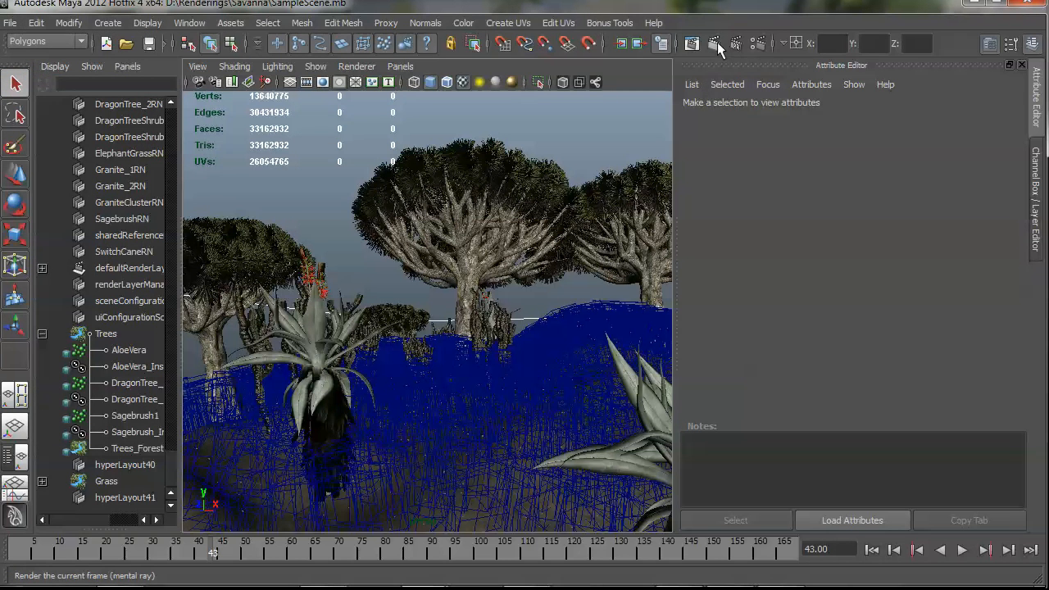
mouse_move(715, 44)
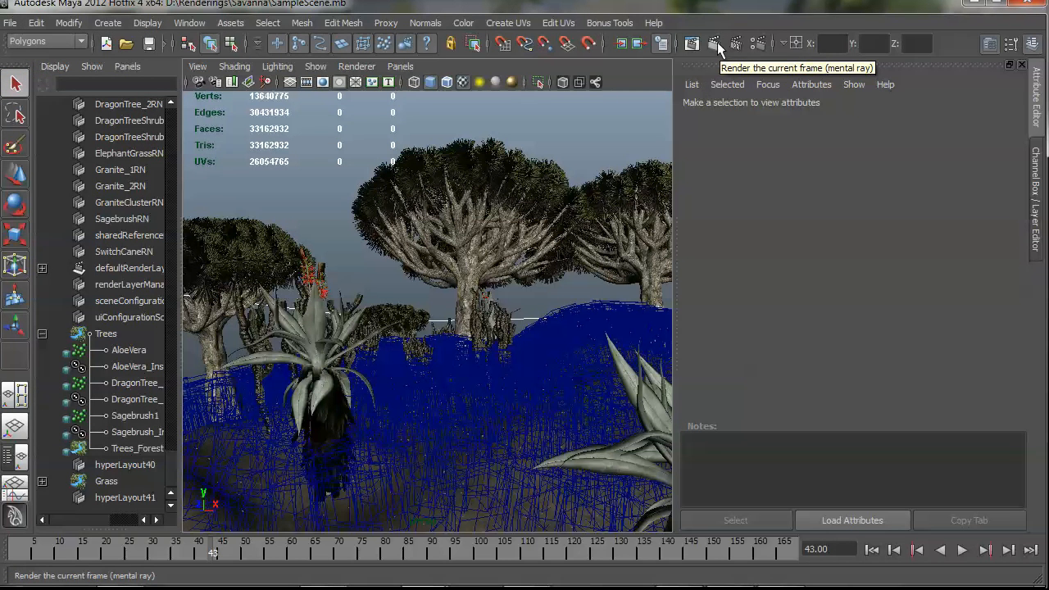
Render the current frame of the savanna scene with mental ray into the Render View
click(714, 42)
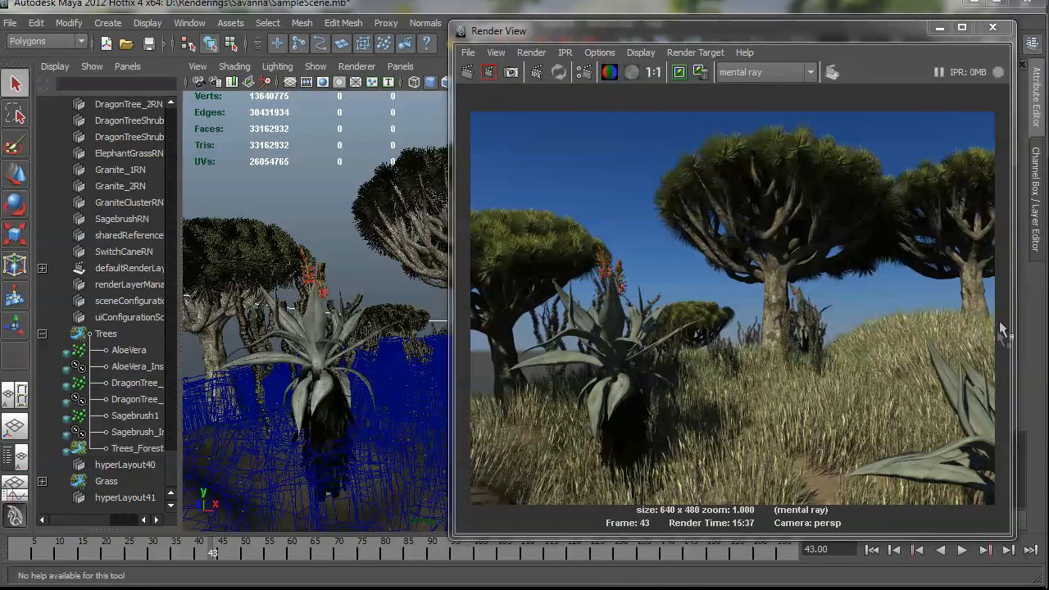
mouse_move(647, 265)
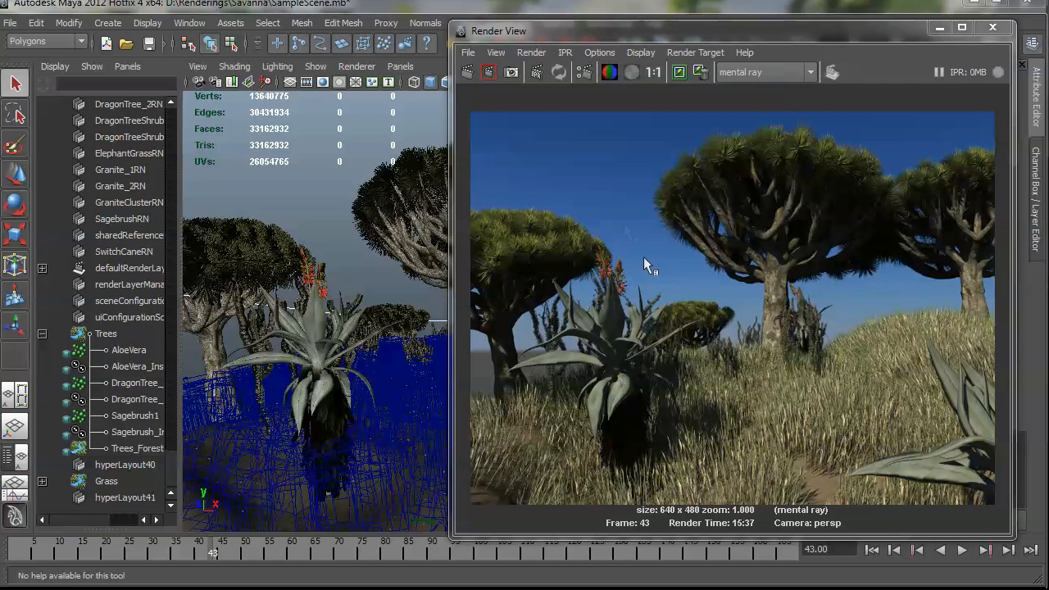
mouse_move(573, 154)
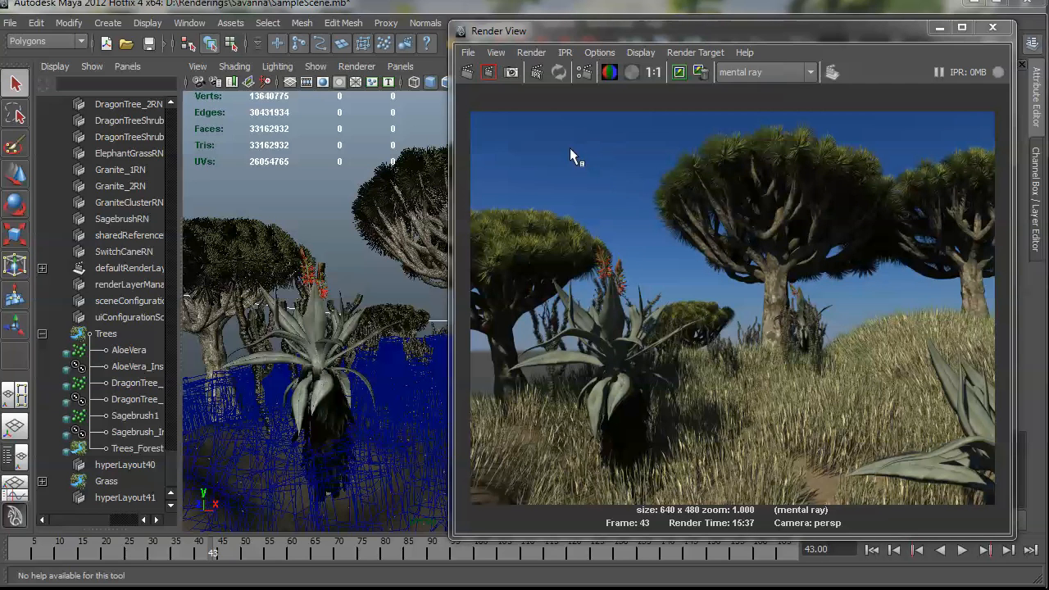
mouse_move(610, 205)
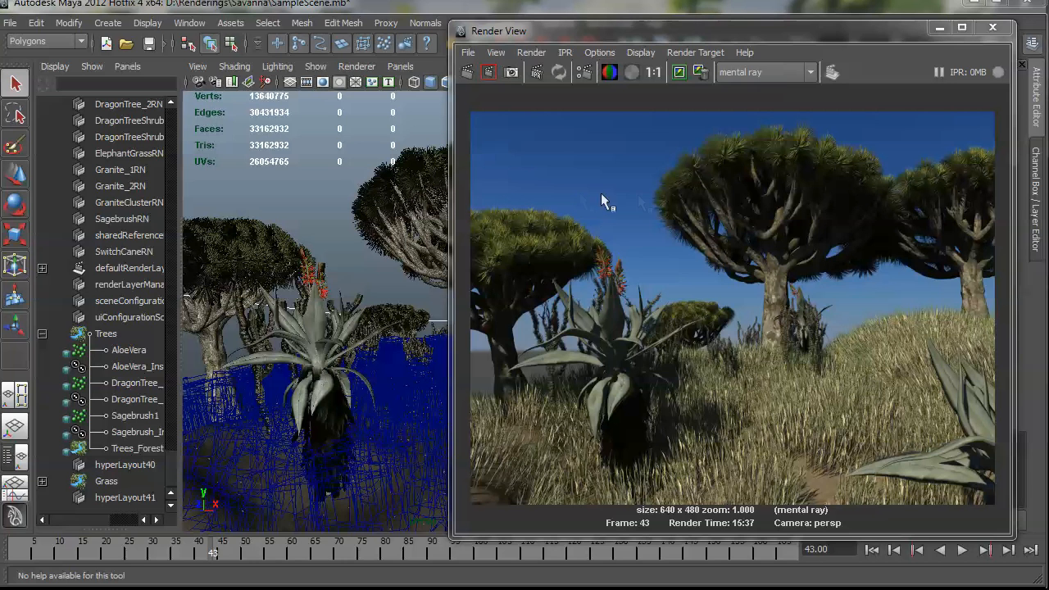
mouse_move(862, 299)
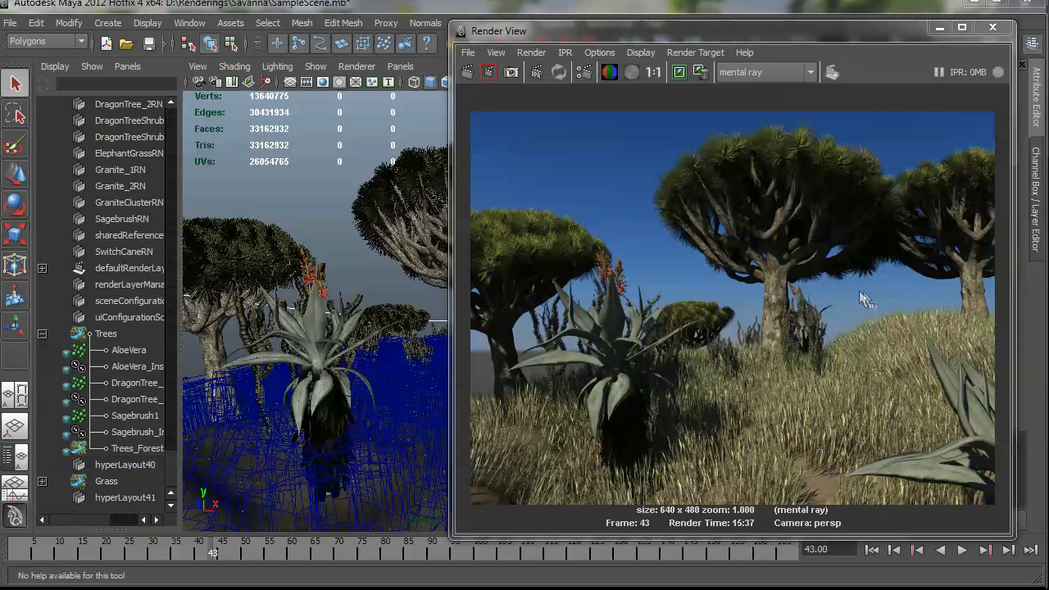
mouse_move(754, 210)
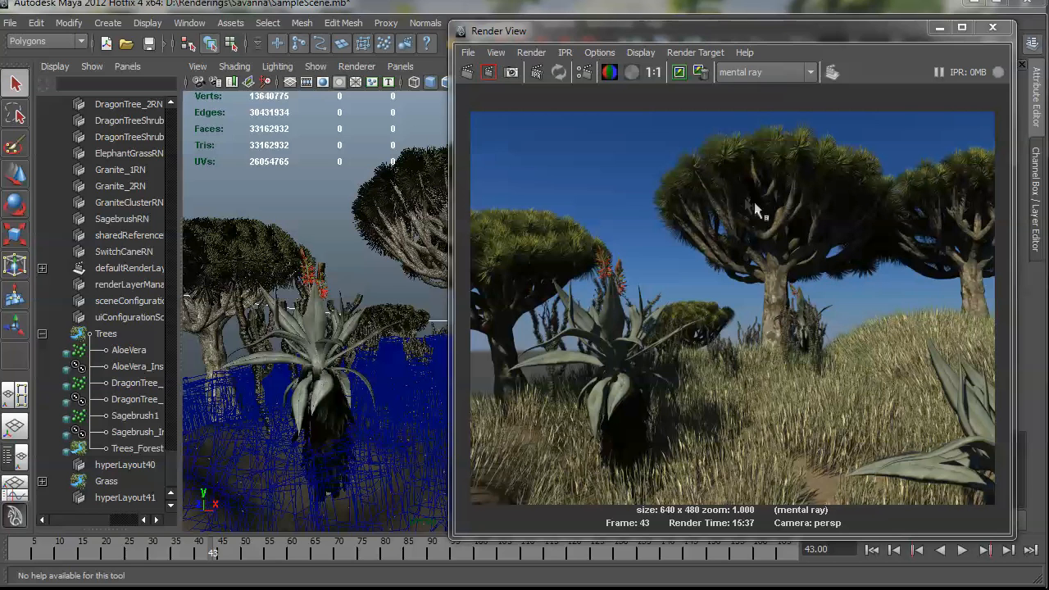
mouse_move(567, 167)
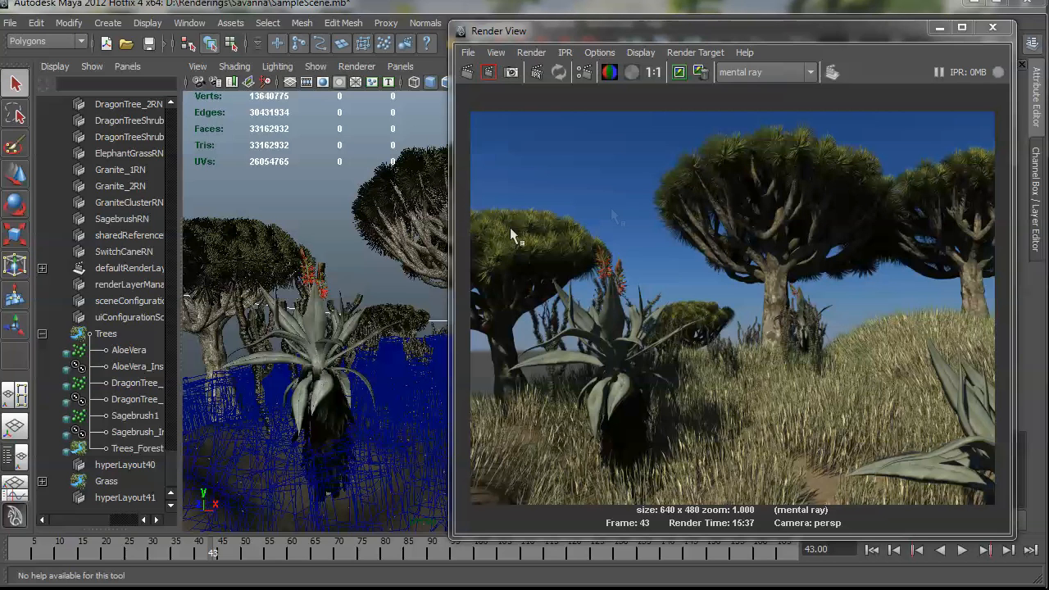
mouse_move(433, 171)
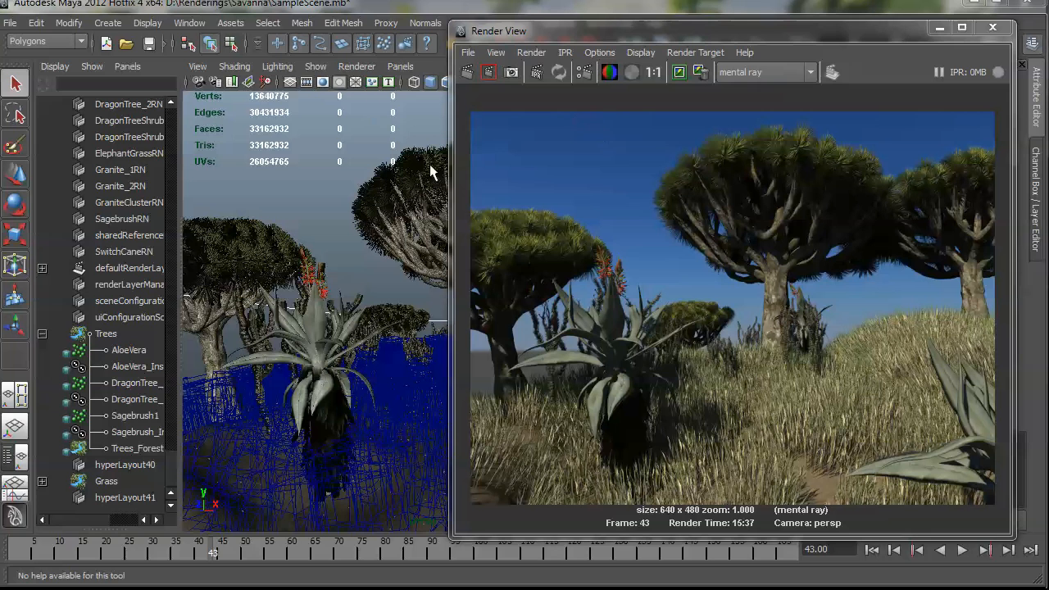
mouse_move(703, 203)
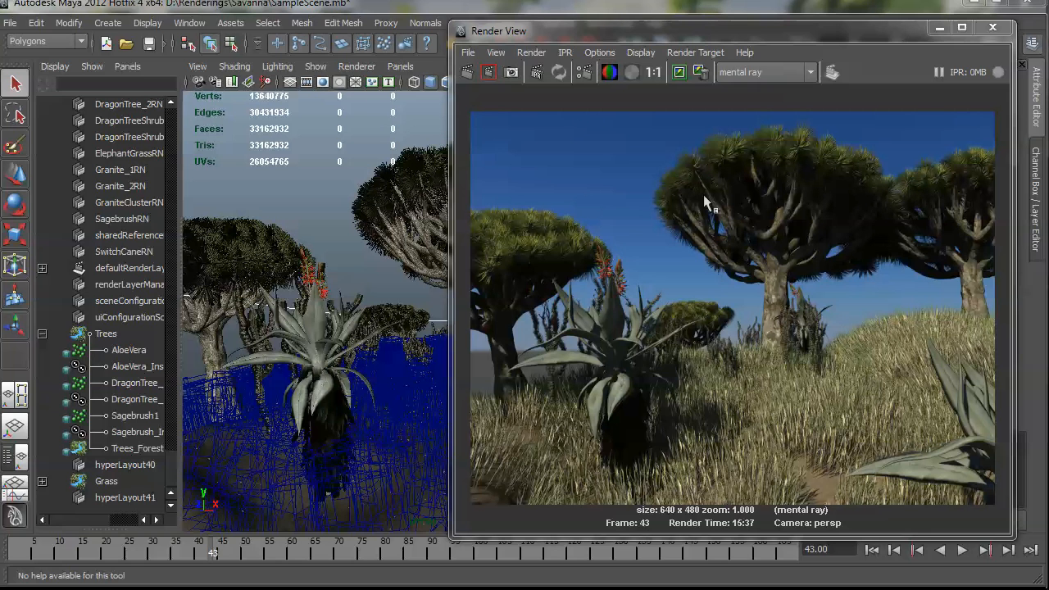
mouse_move(809, 337)
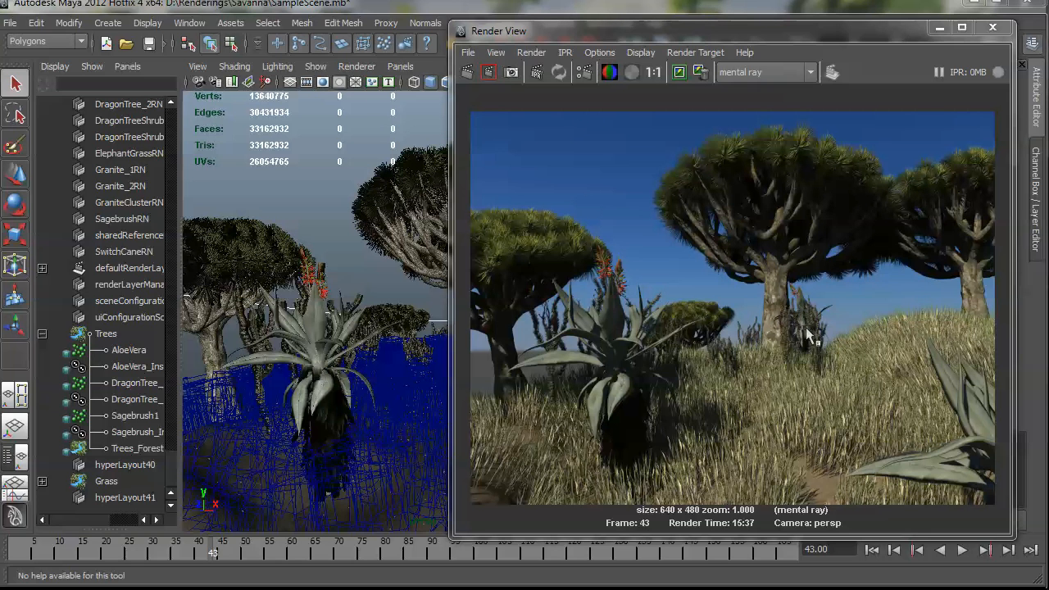
mouse_move(839, 331)
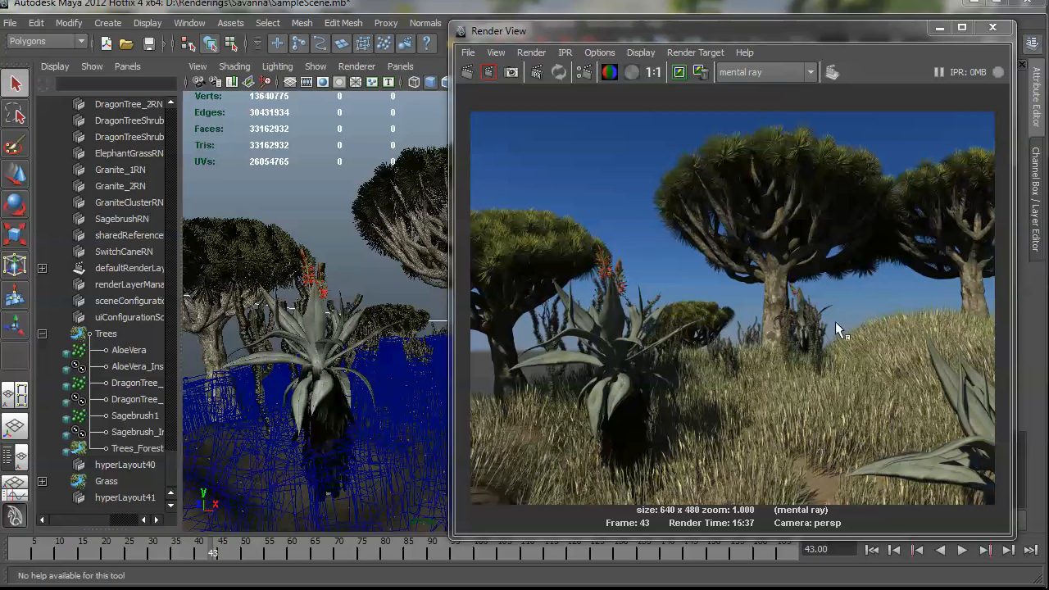
mouse_move(746, 292)
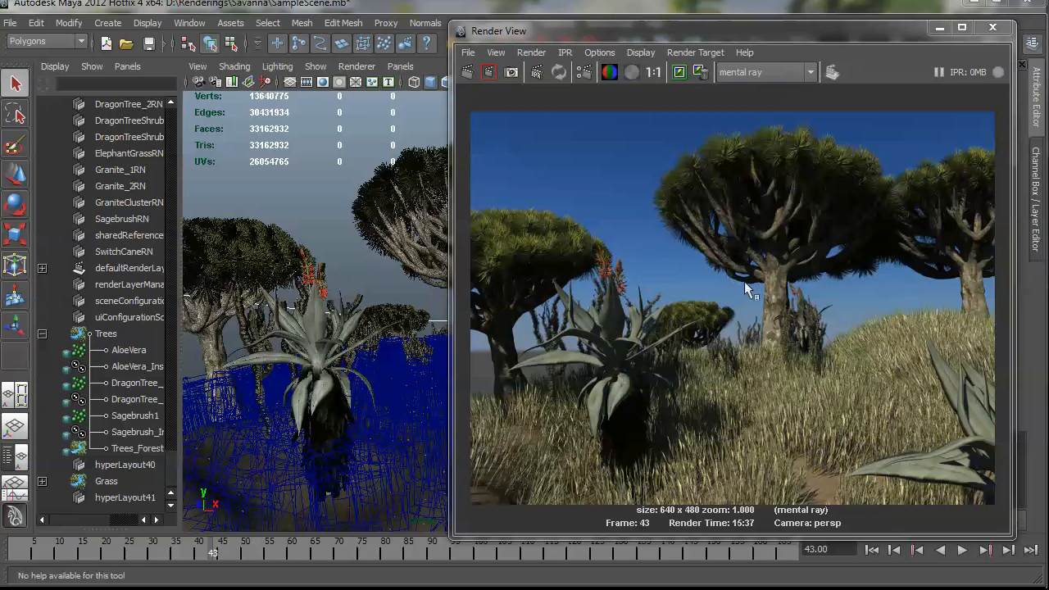
mouse_move(659, 157)
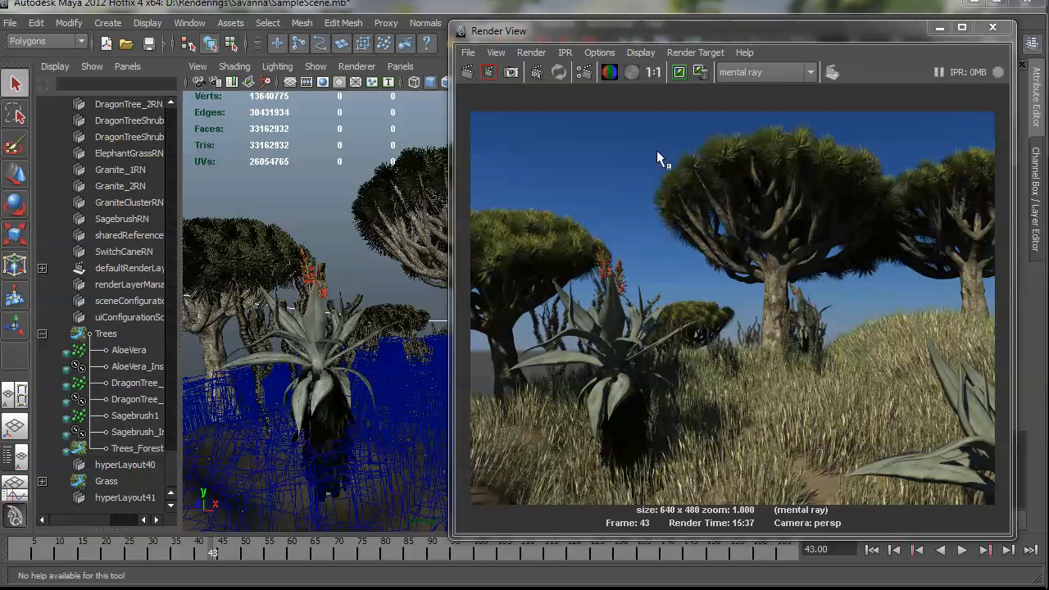
mouse_move(561, 148)
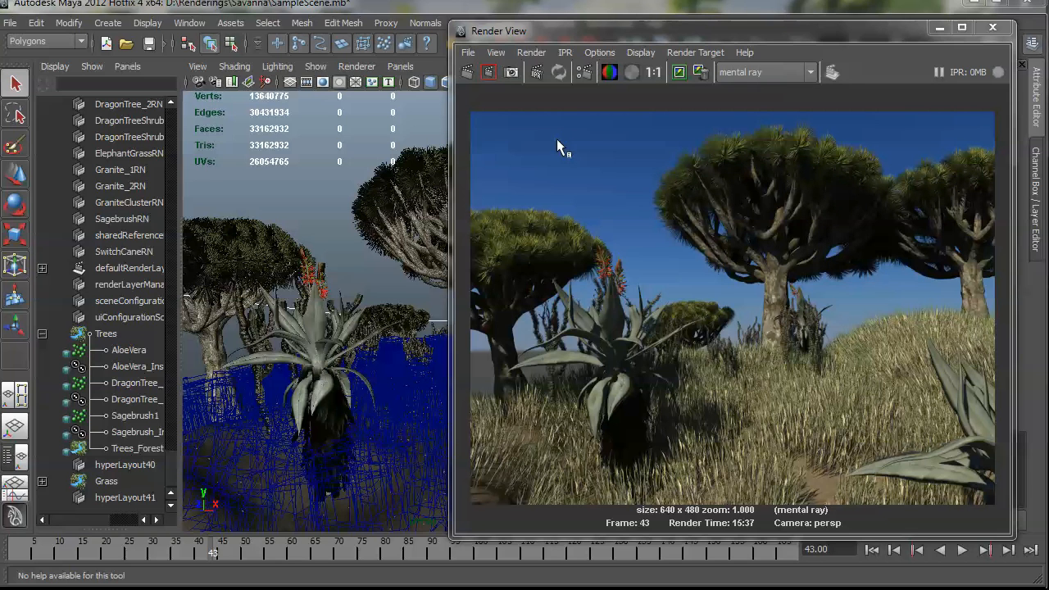
mouse_move(631, 148)
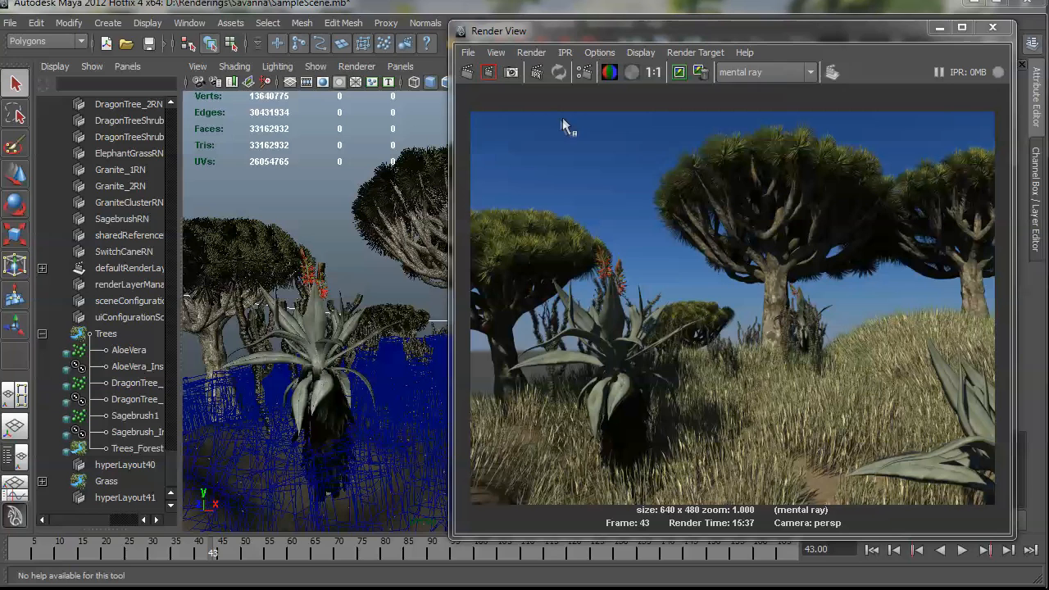
mouse_move(582, 147)
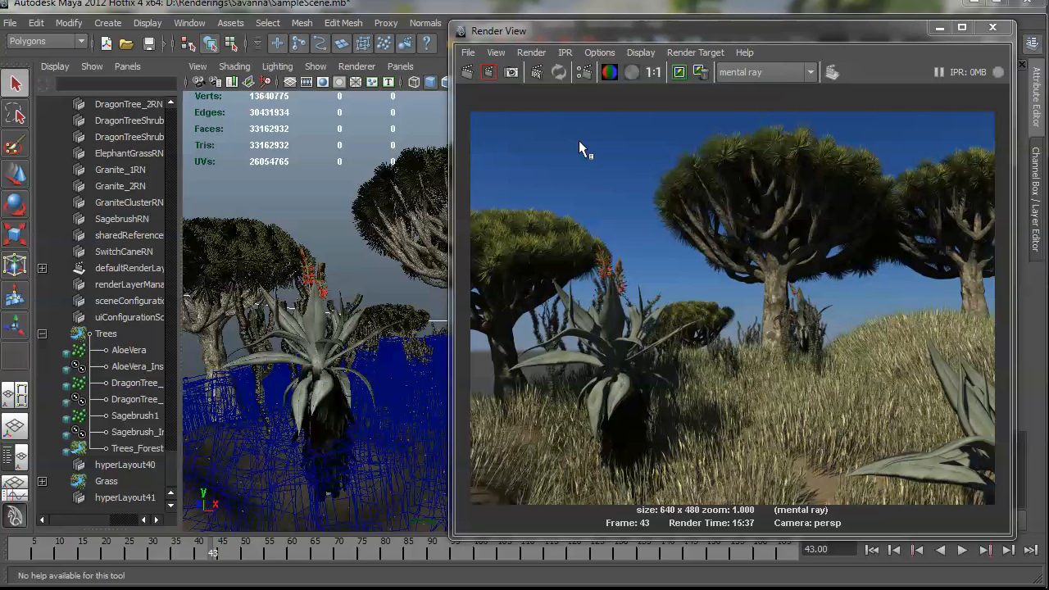
mouse_move(577, 152)
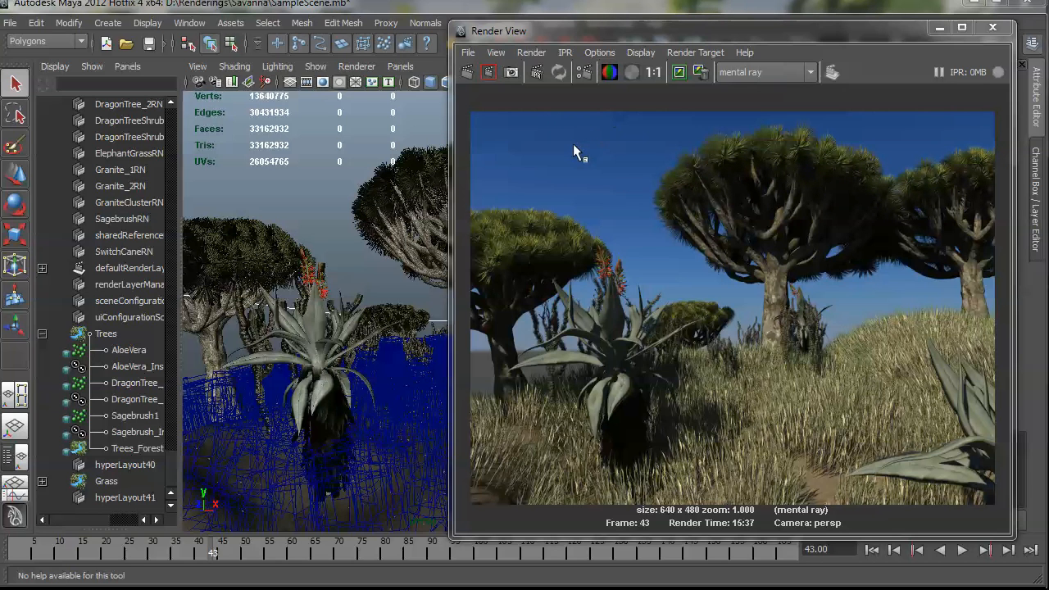